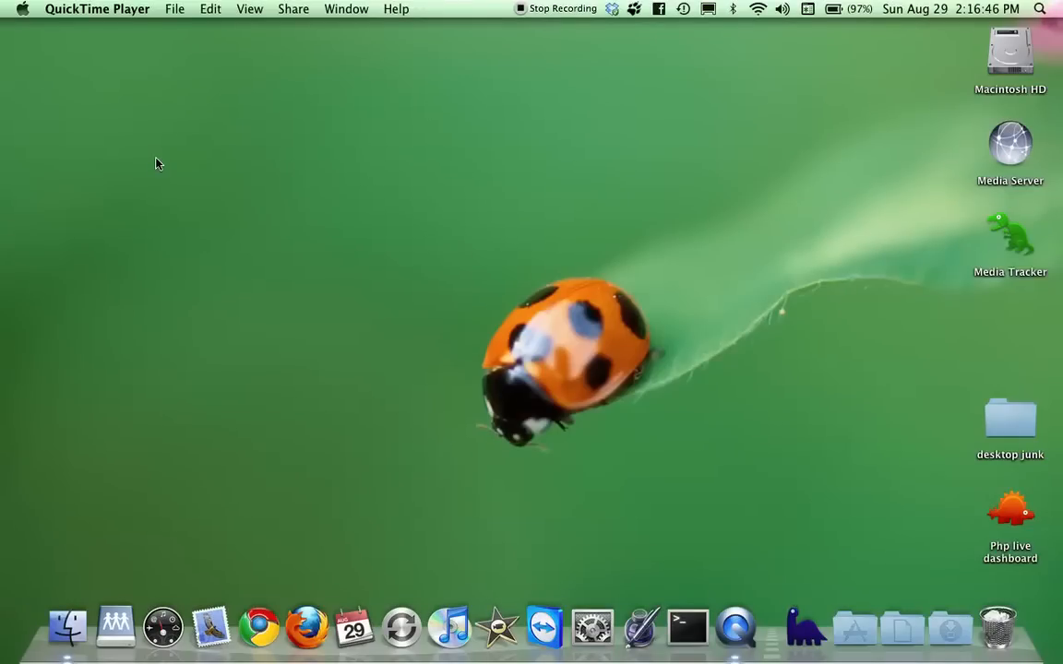
mouse_move(554, 252)
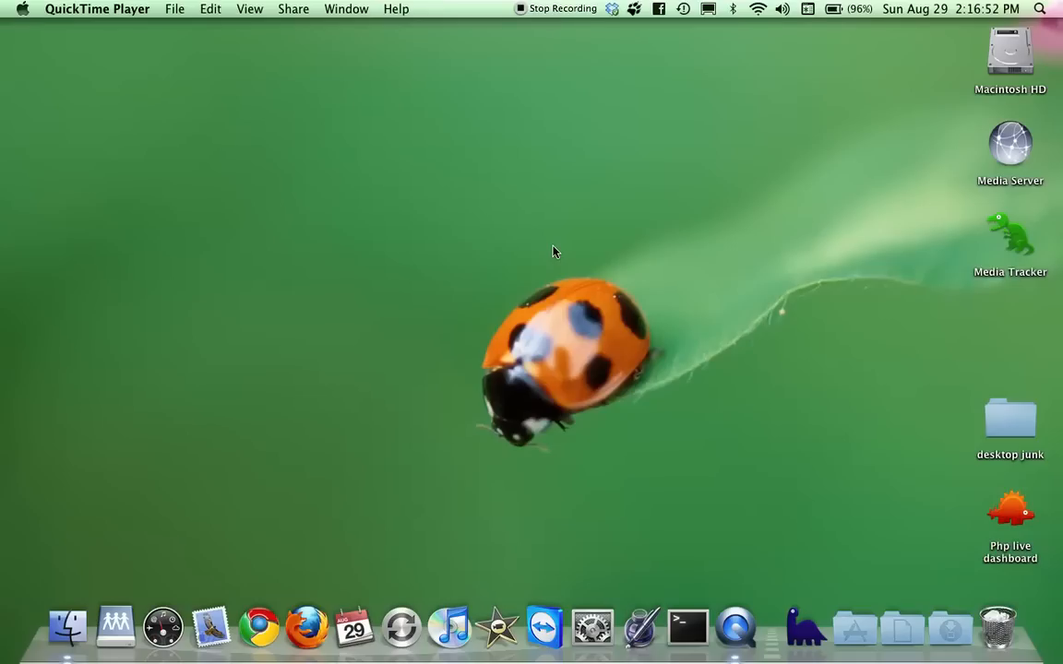
mouse_move(692, 194)
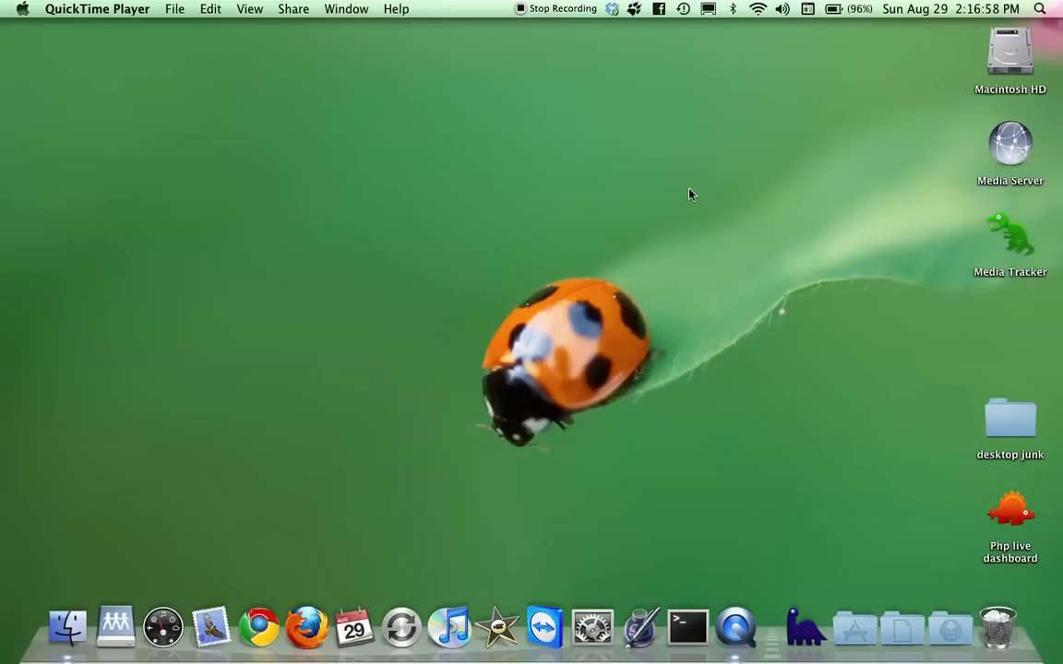
mouse_move(1024, 53)
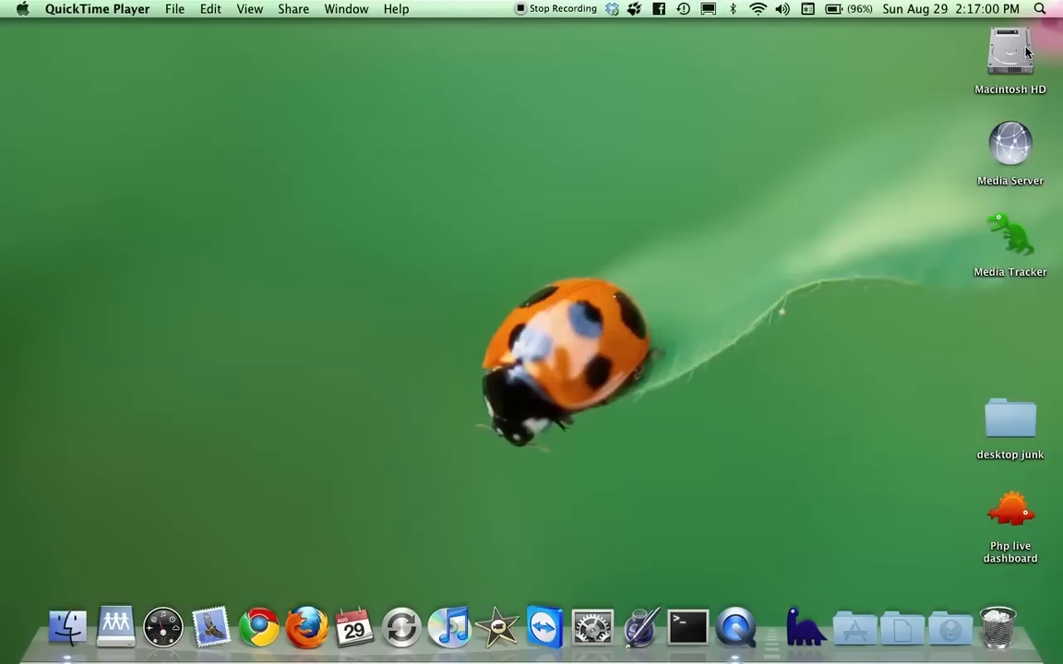
Open System Preferences through Spotlight and enable Web Sharing in the Sharing pane.
click(1040, 8)
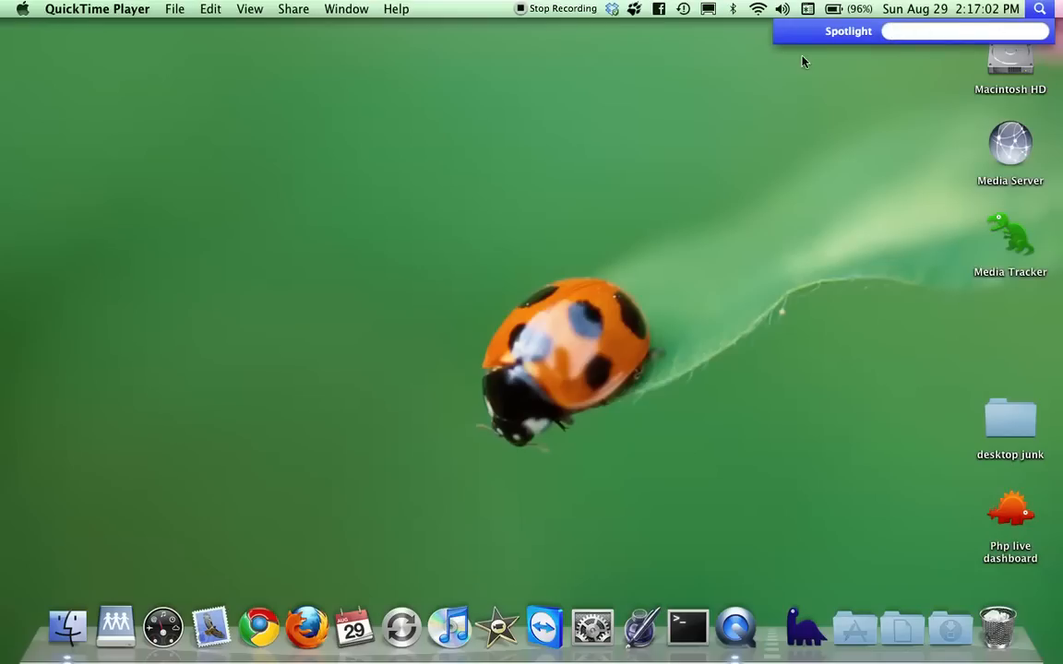
text(s)
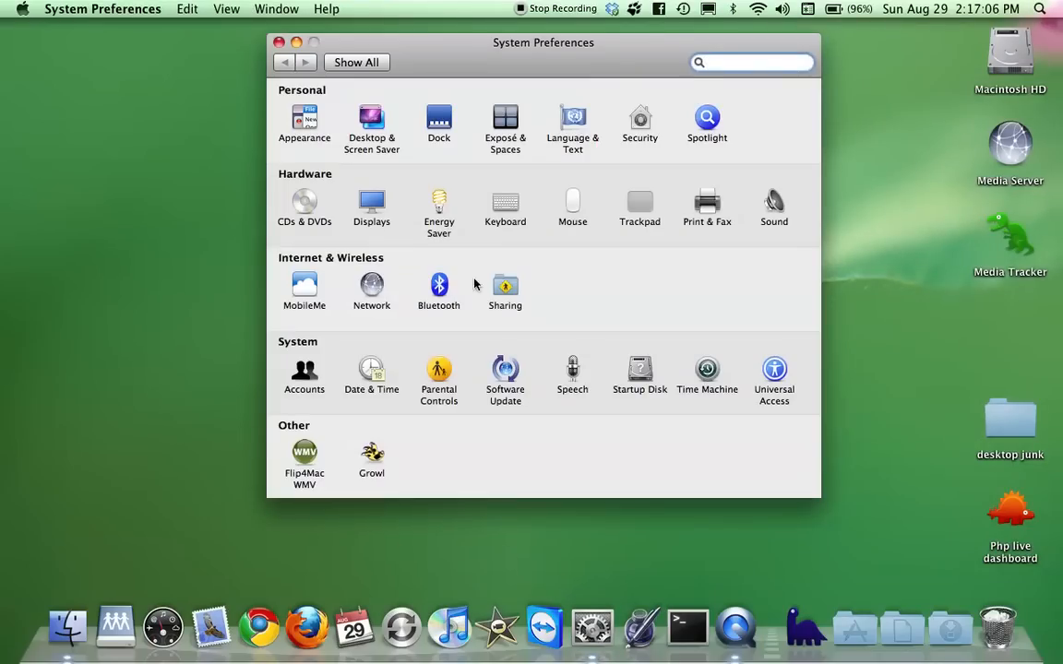
click(505, 286)
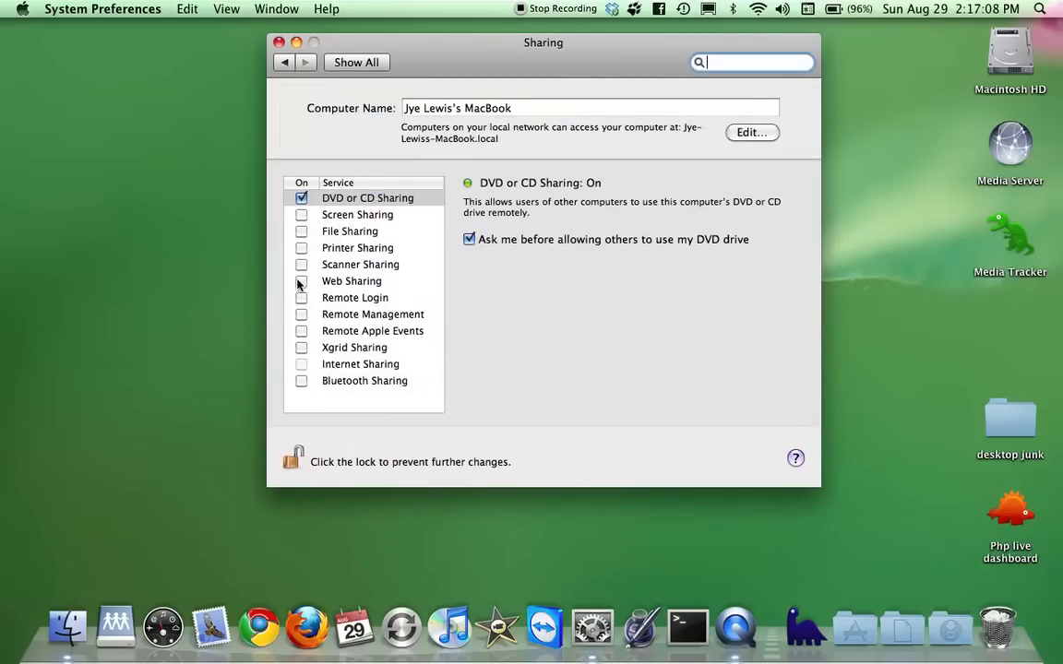
click(300, 281)
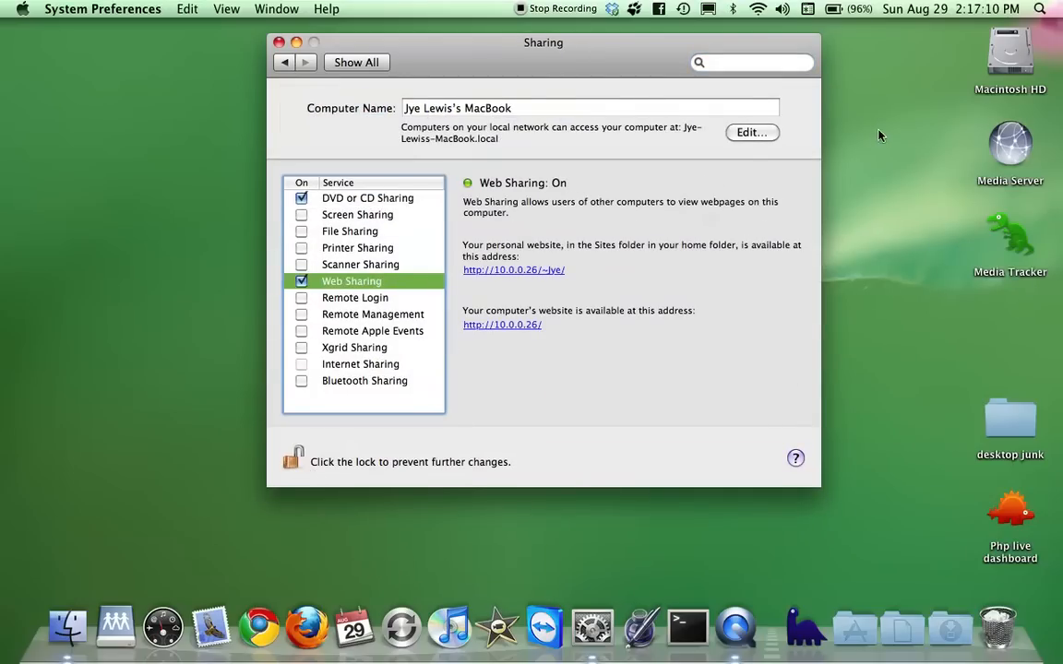
mouse_move(486, 368)
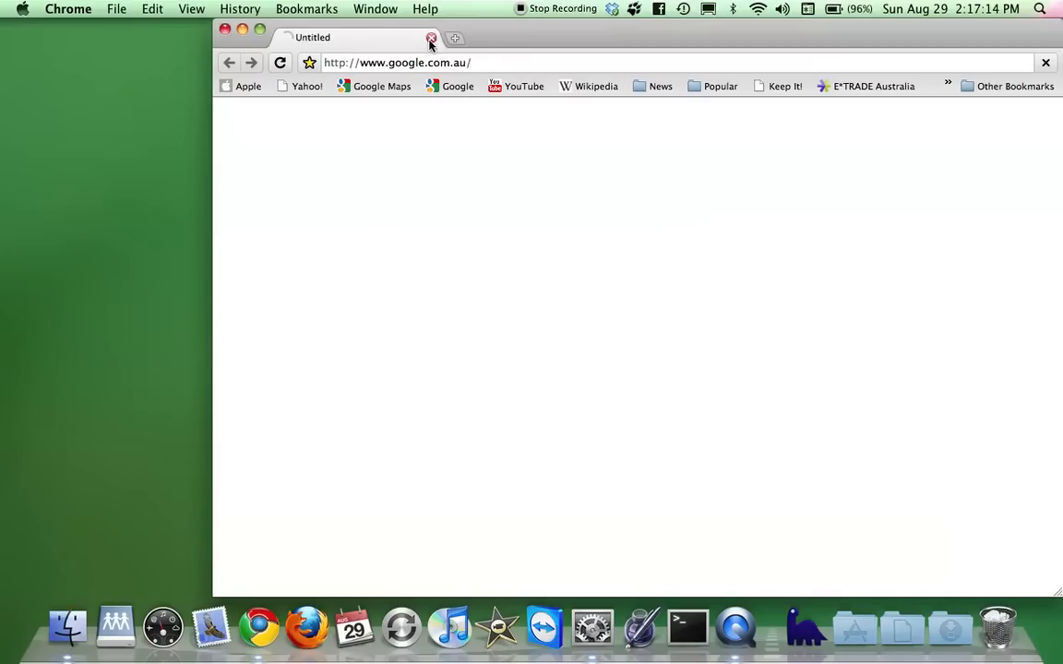
Load 10.0.0.26 in Chrome to confirm an empty Index of / page is served.
text(10.0.0.138/)
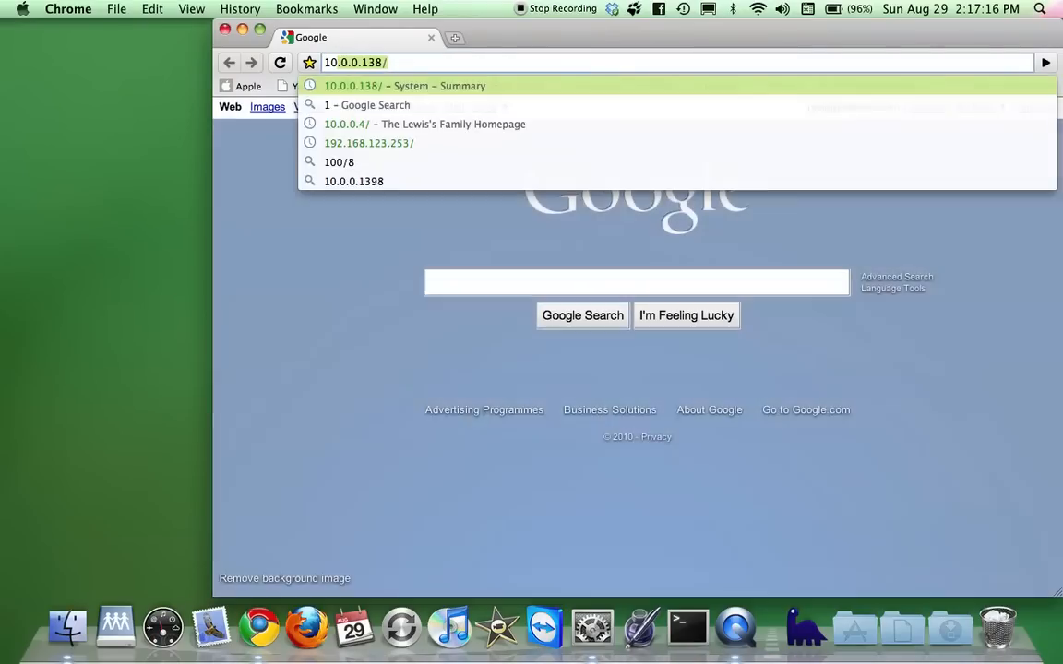
text(10.0.0.26/)
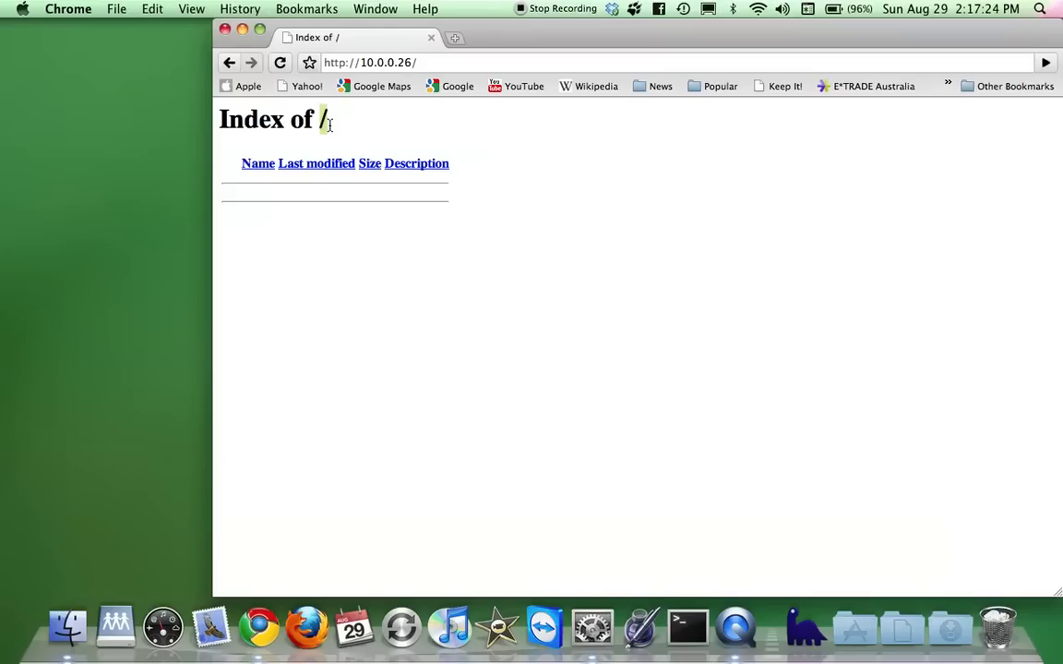
mouse_move(369, 206)
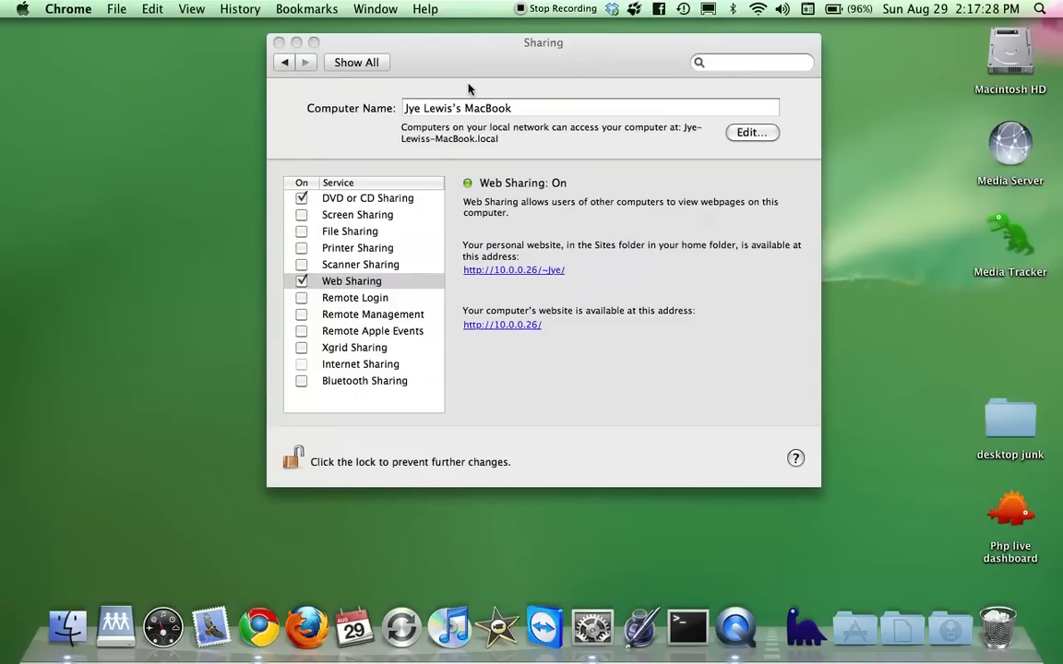
Close the Sharing preferences window and launch TextWrangler with a blank document.
click(277, 42)
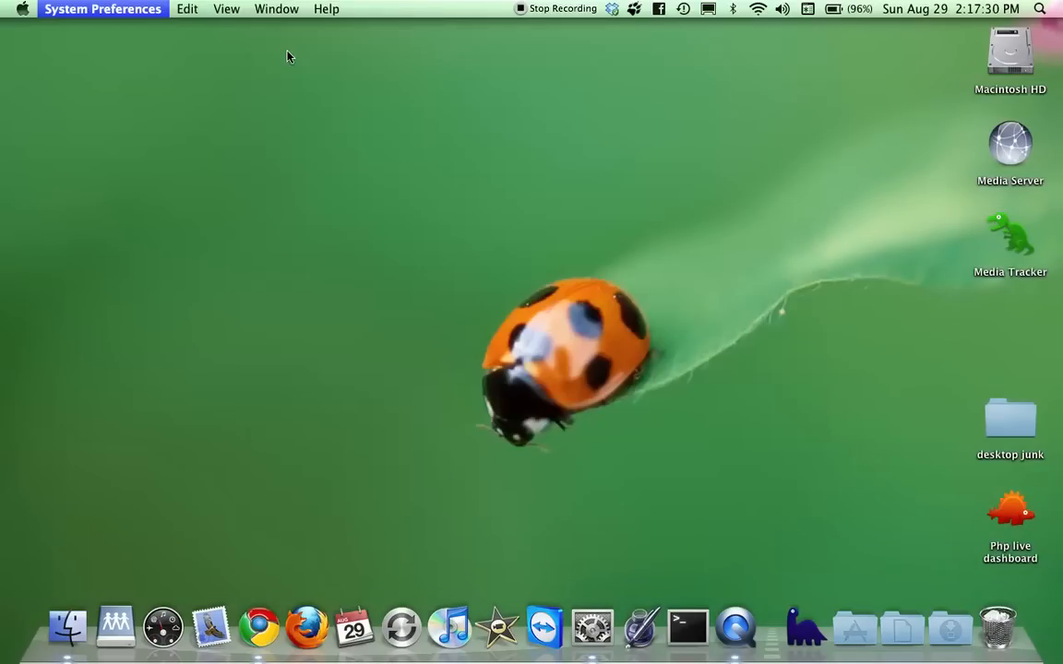
drag(287, 56, 619, 303)
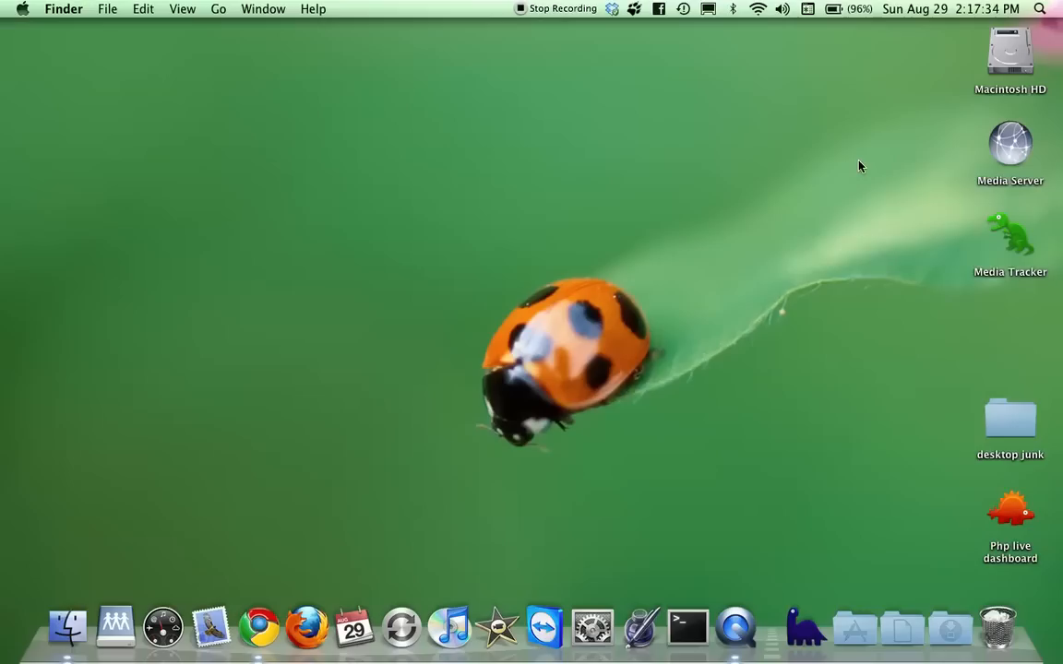
mouse_move(728, 238)
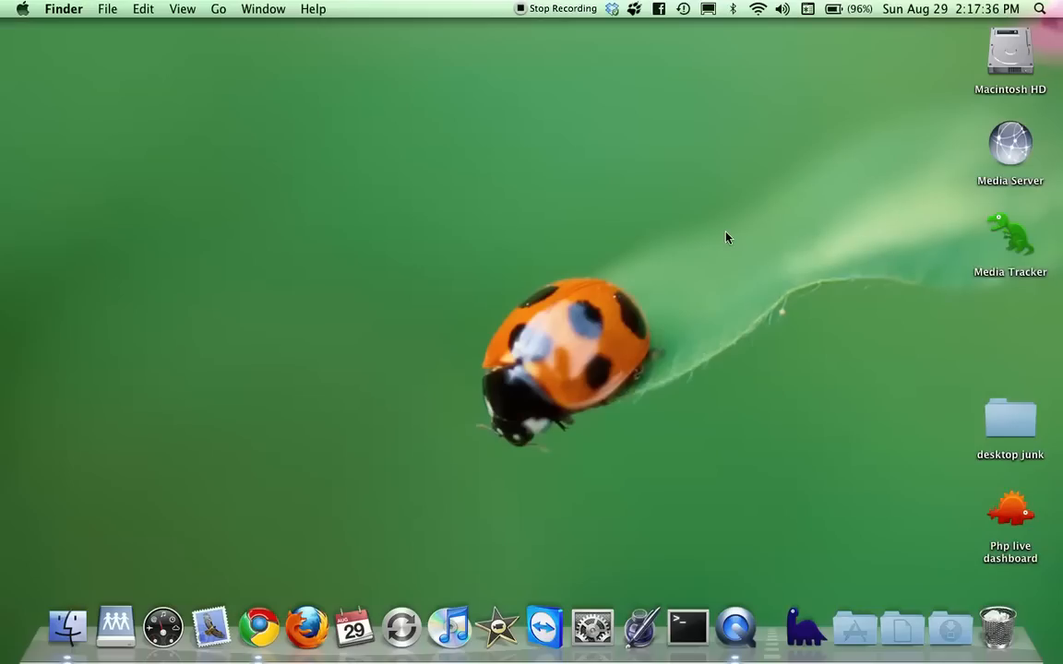
mouse_move(698, 268)
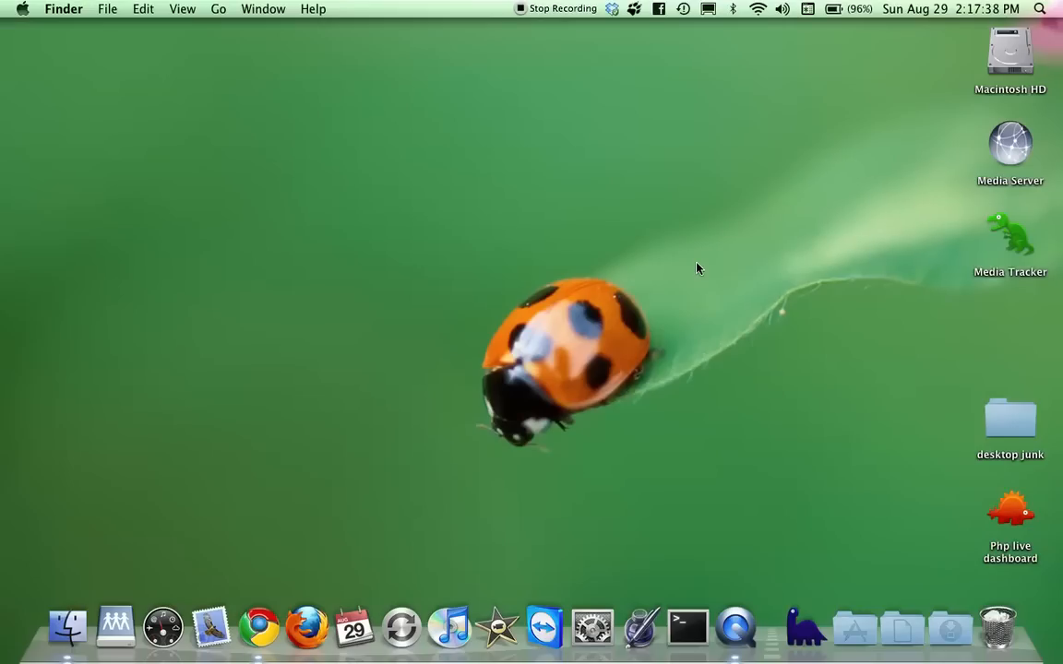
click(1040, 8)
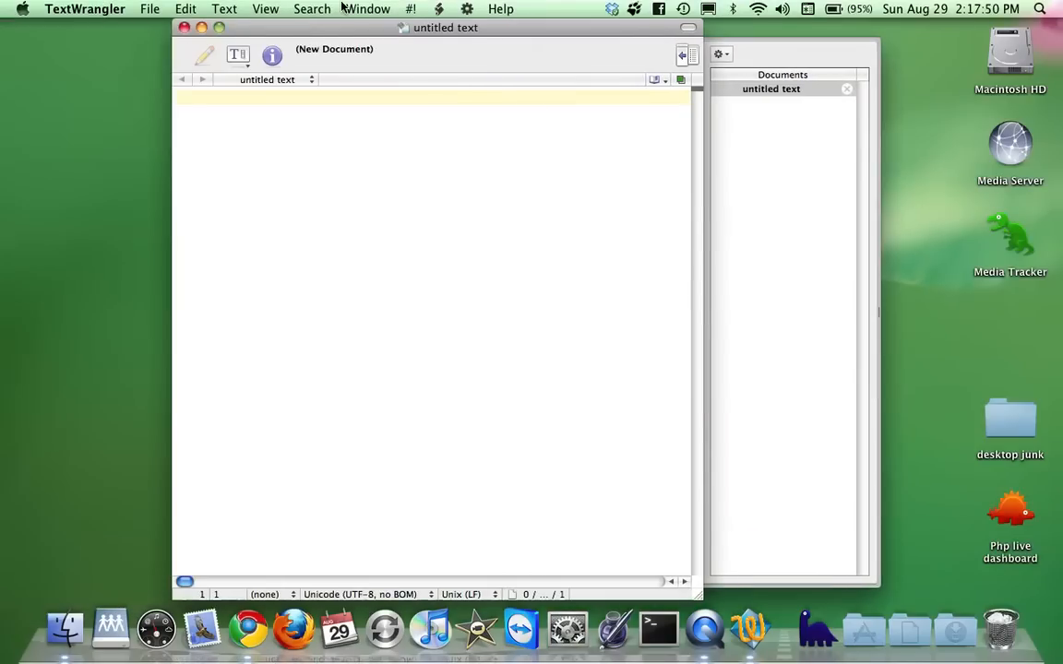
Open /private/etc/apache2/httpd.conf through the File > Open dialog.
click(150, 9)
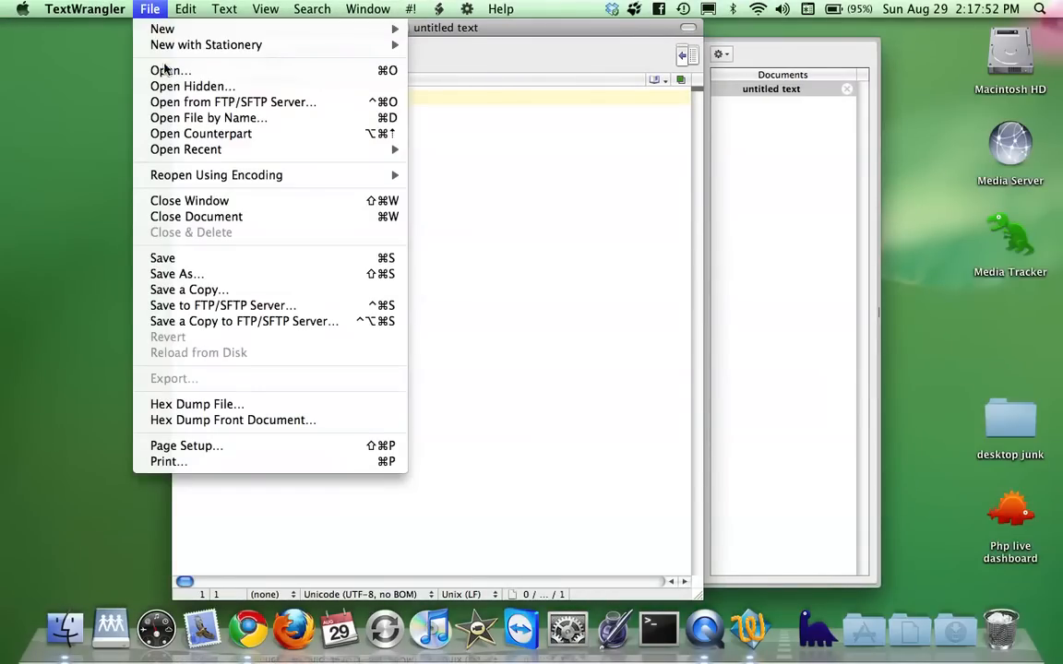
click(169, 70)
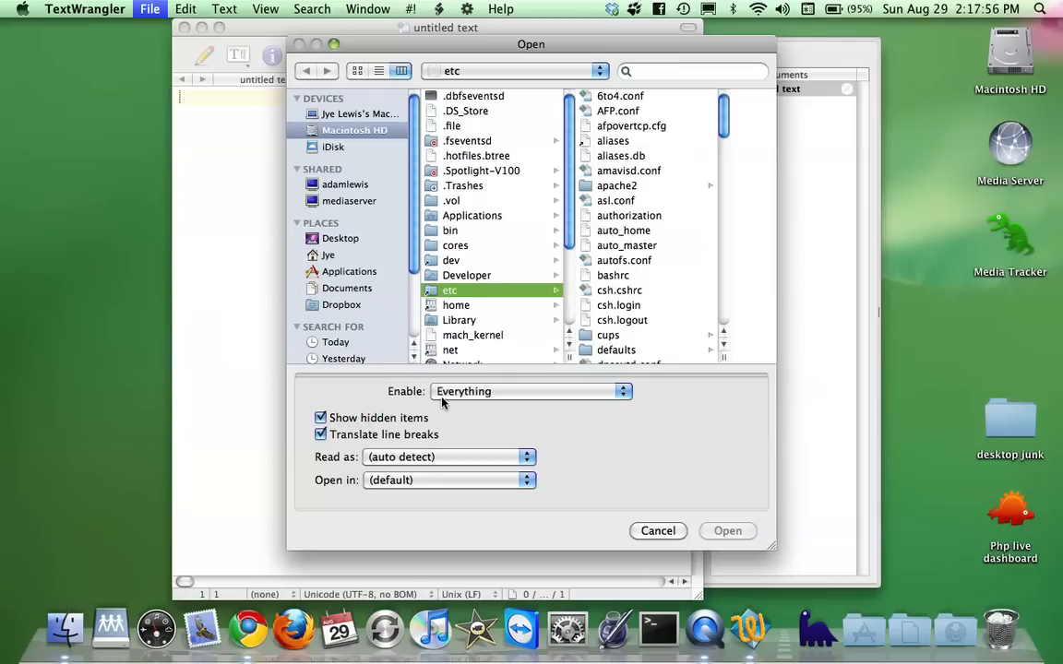
scroll(down, 3)
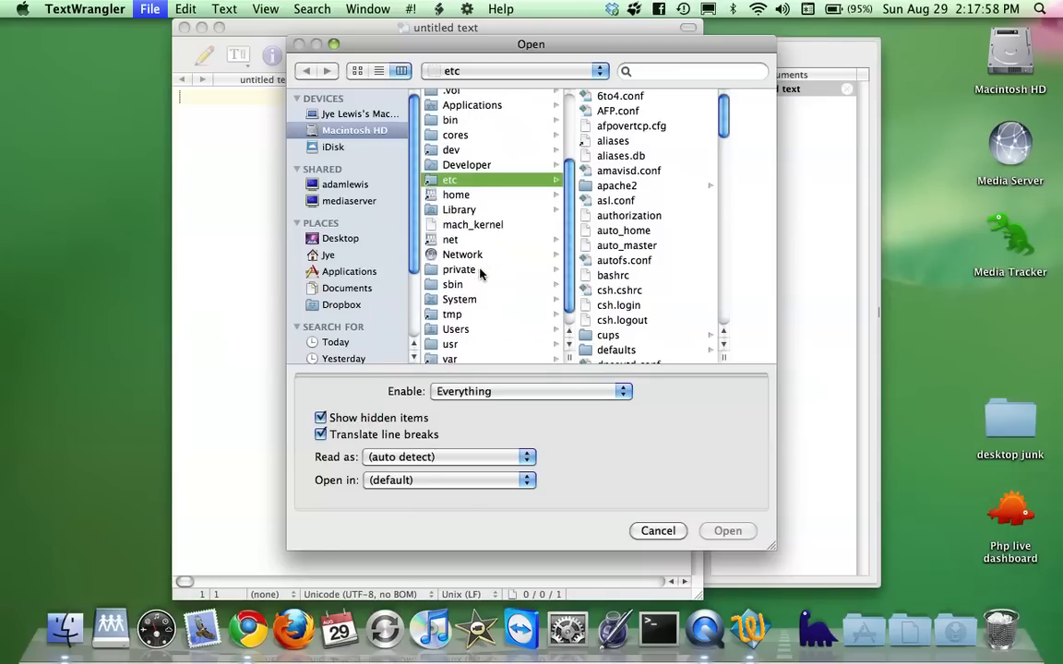
mouse_move(443, 174)
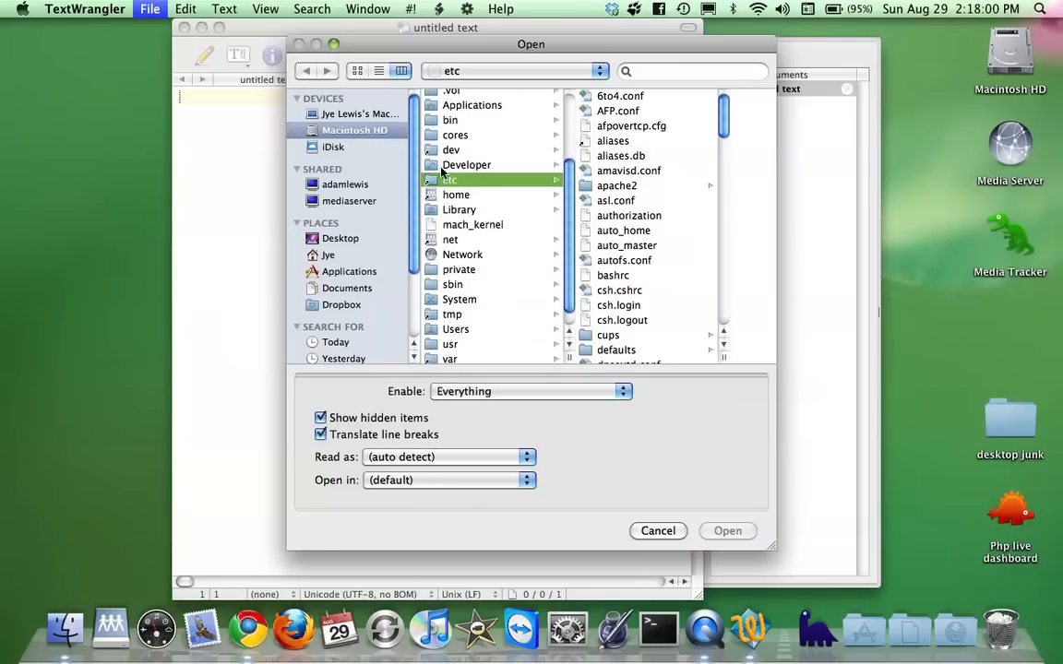
scroll(up, 3)
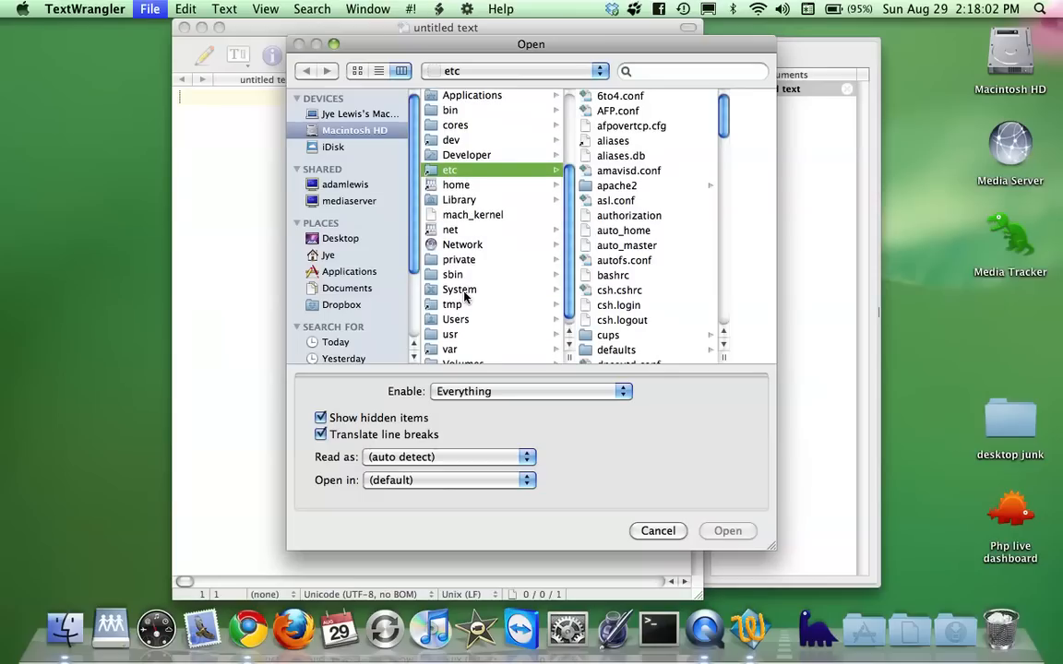
mouse_move(456, 309)
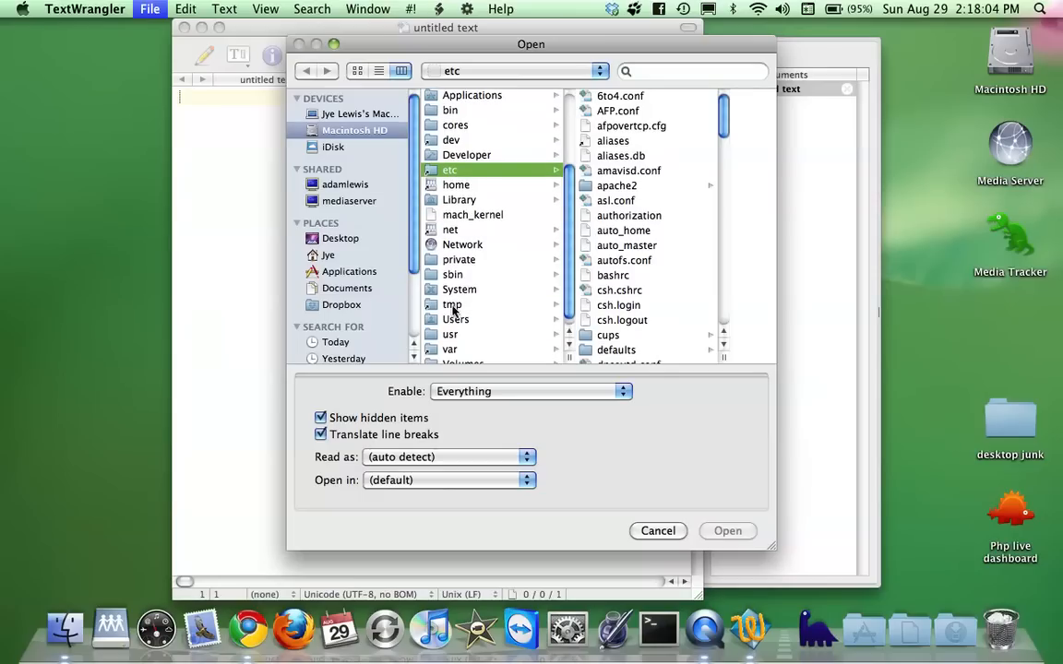
mouse_move(457, 293)
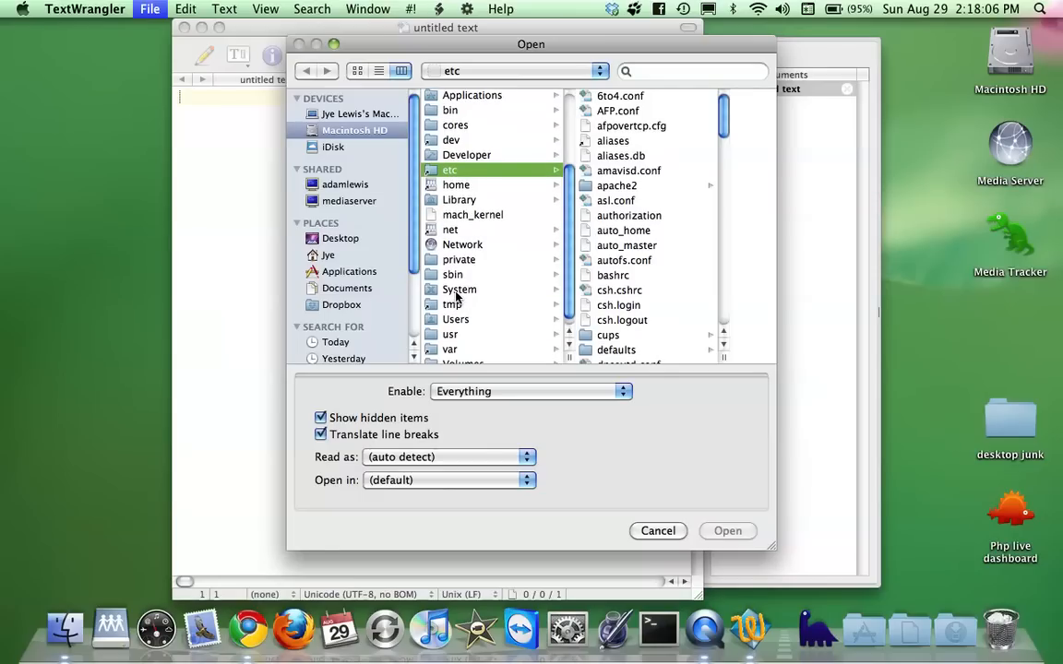
click(459, 259)
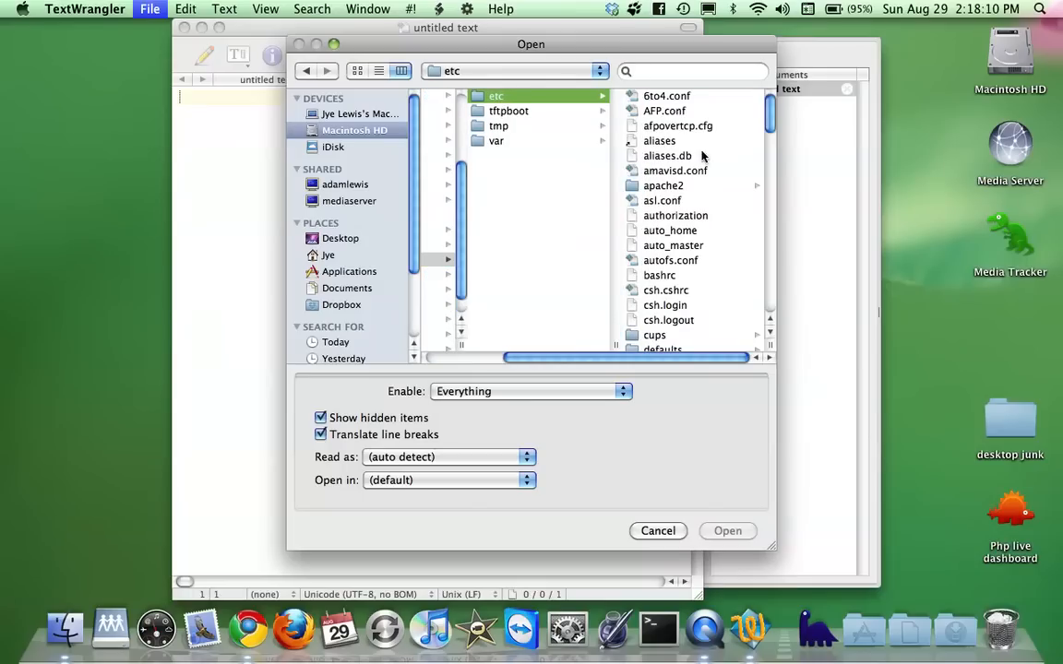
click(663, 186)
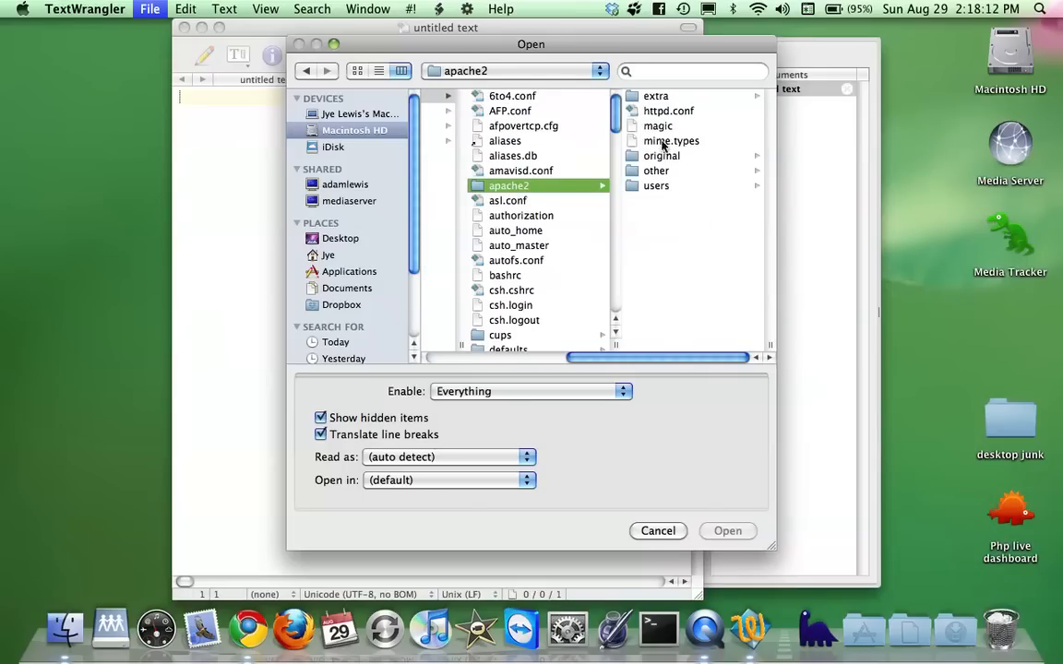
click(668, 111)
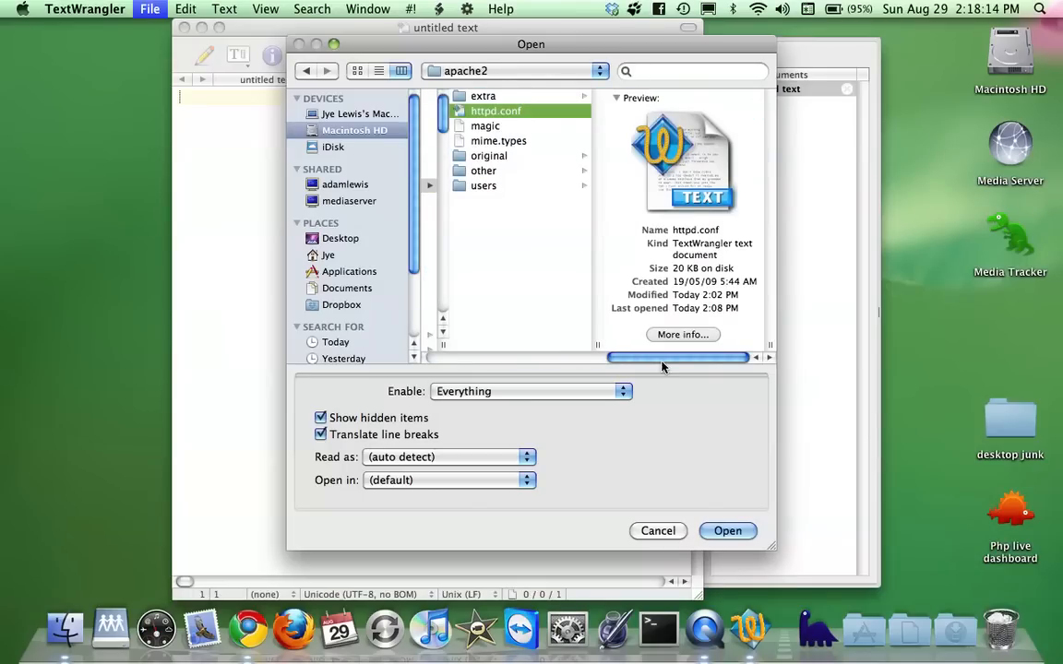
click(727, 531)
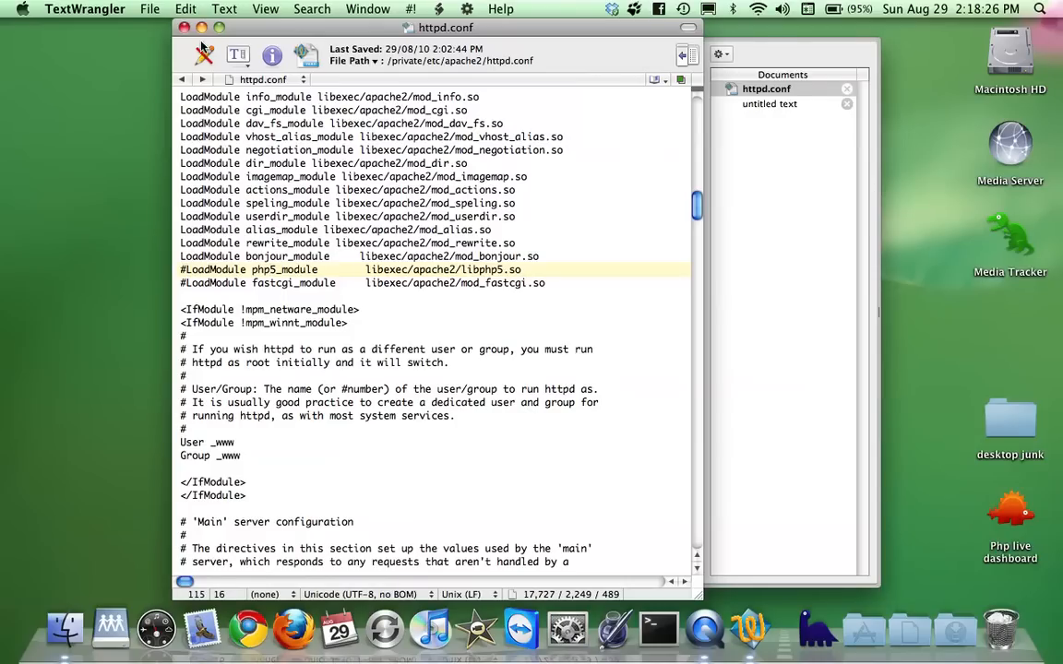
Unlock httpd.conf and remove the # before the LoadModule php5_module line.
click(204, 56)
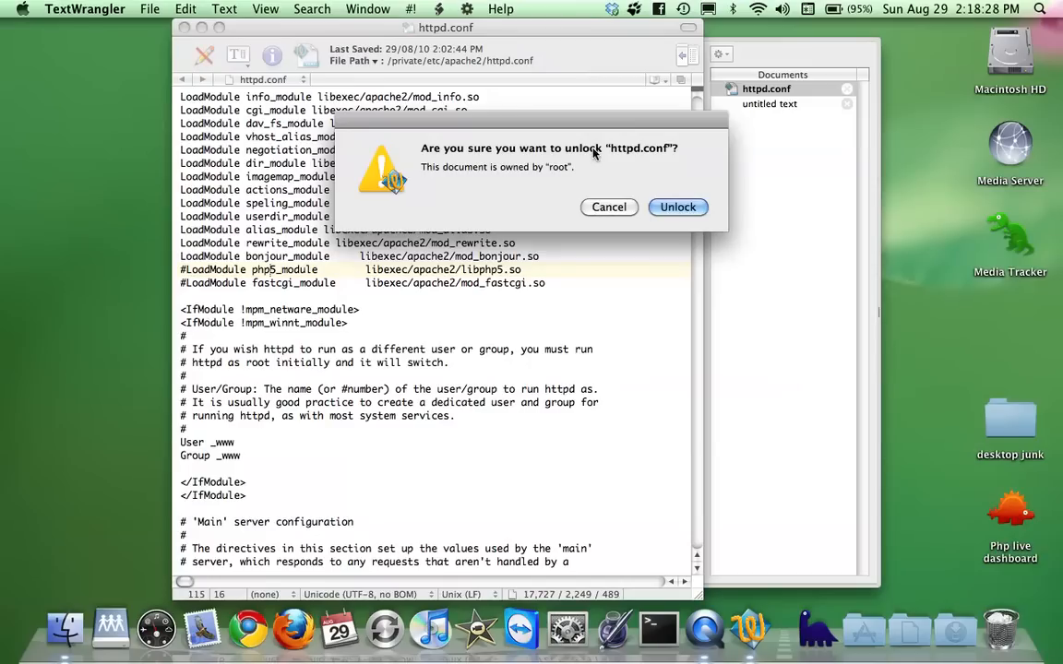
mouse_move(627, 192)
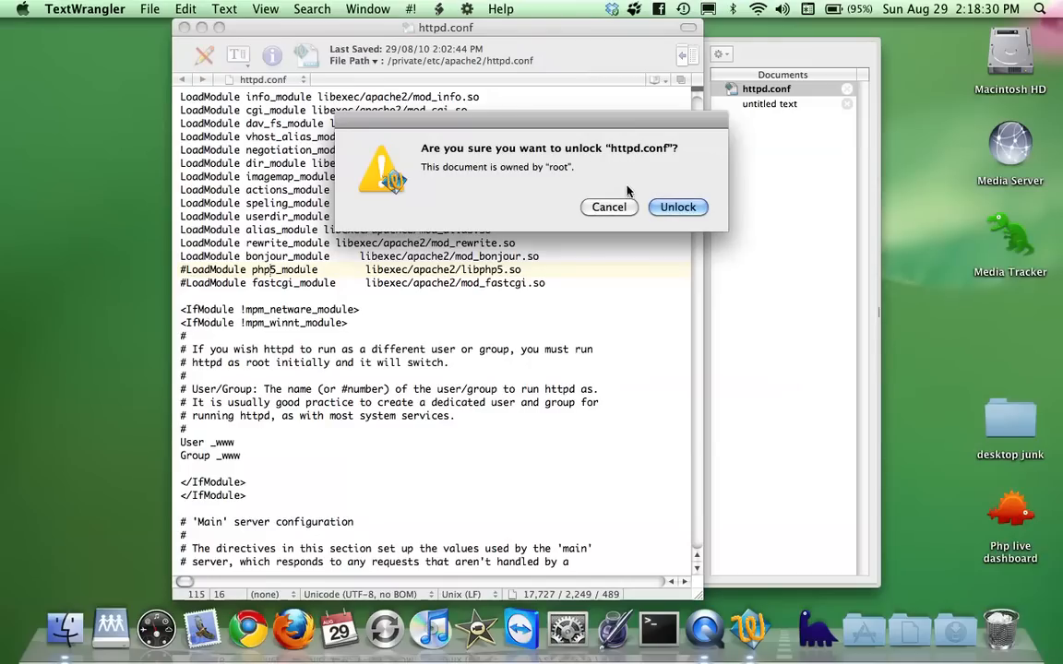
click(677, 207)
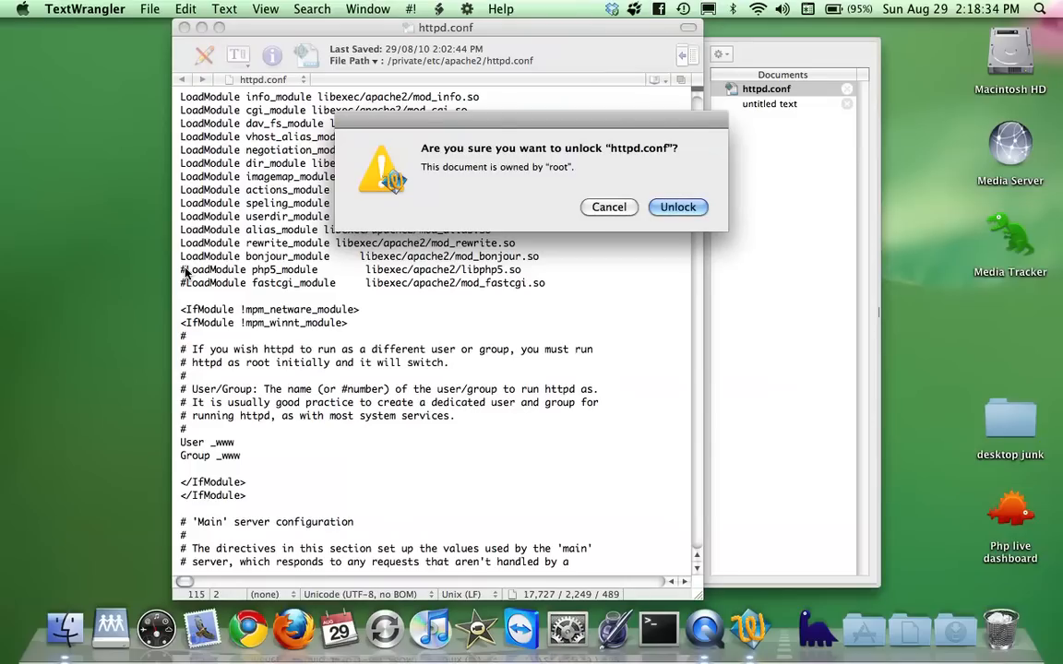
click(678, 207)
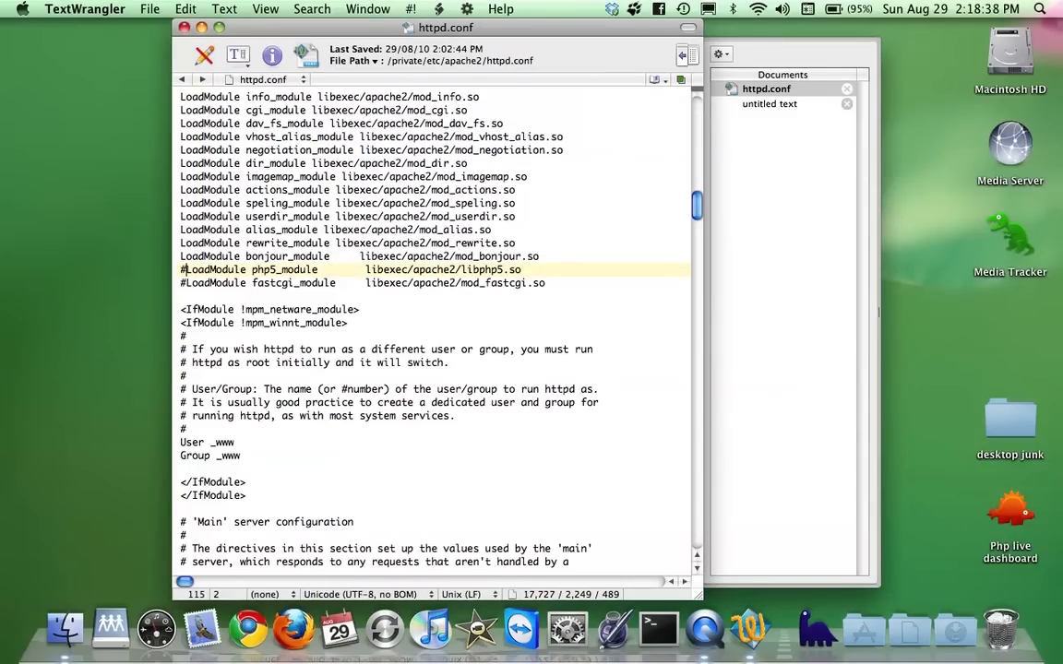
scroll(up, 3)
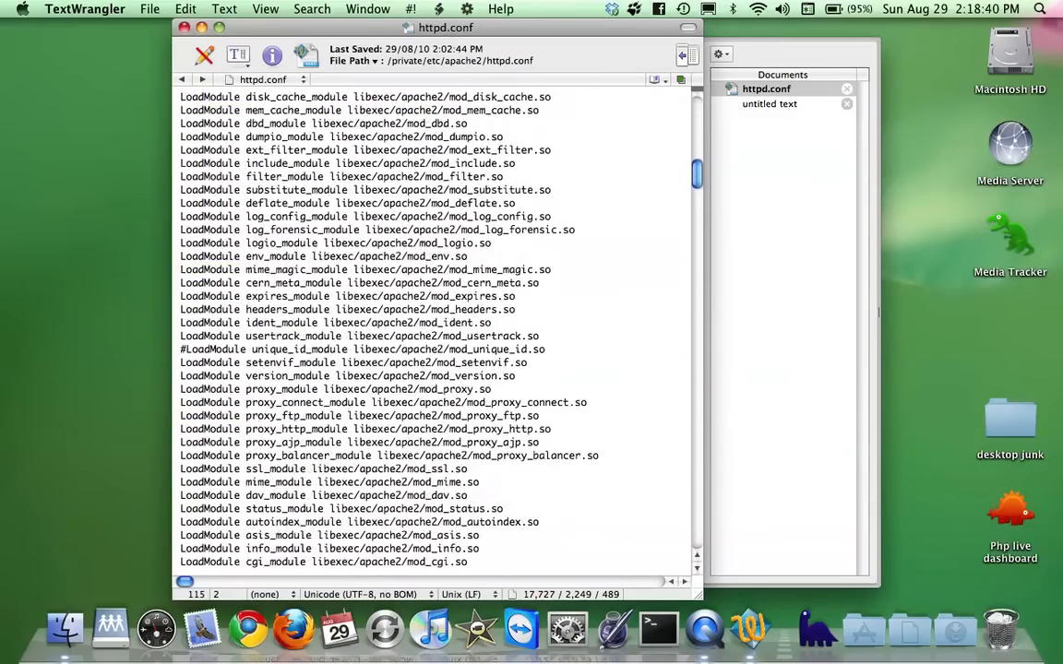
scroll(down, 3)
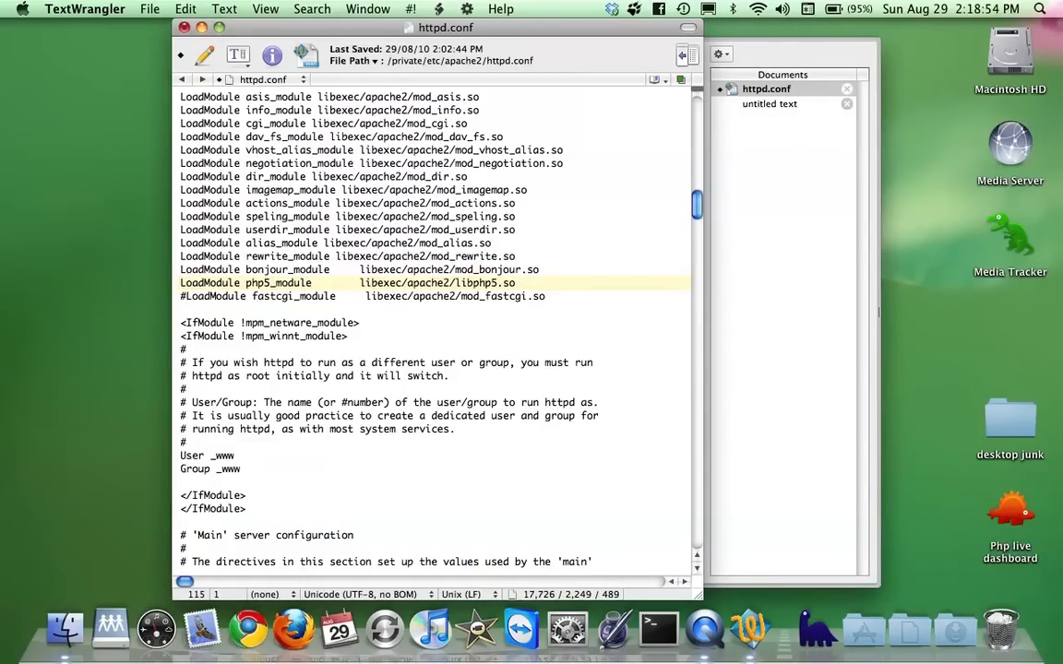
mouse_move(126, 51)
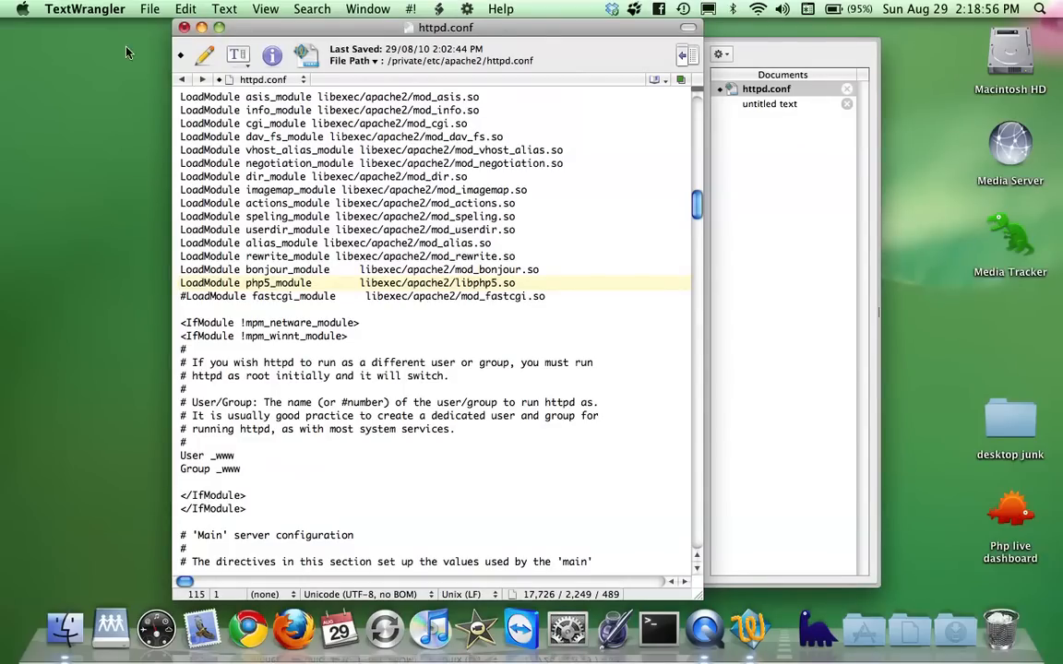
Save httpd.conf, authorizing the change with the administrator password.
click(149, 9)
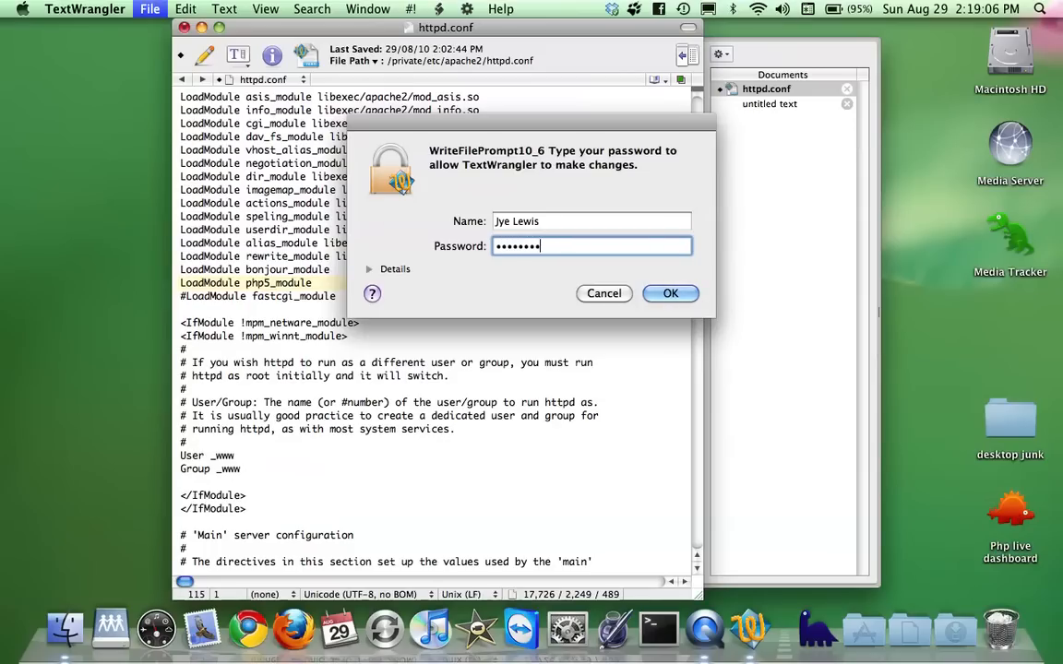
click(671, 294)
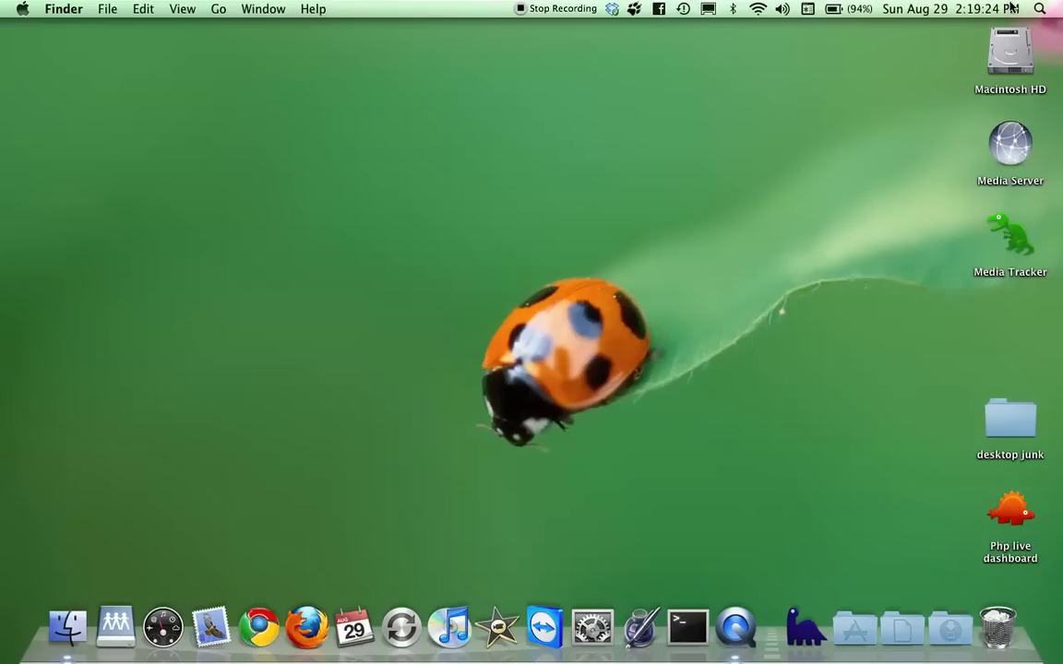
mouse_move(454, 266)
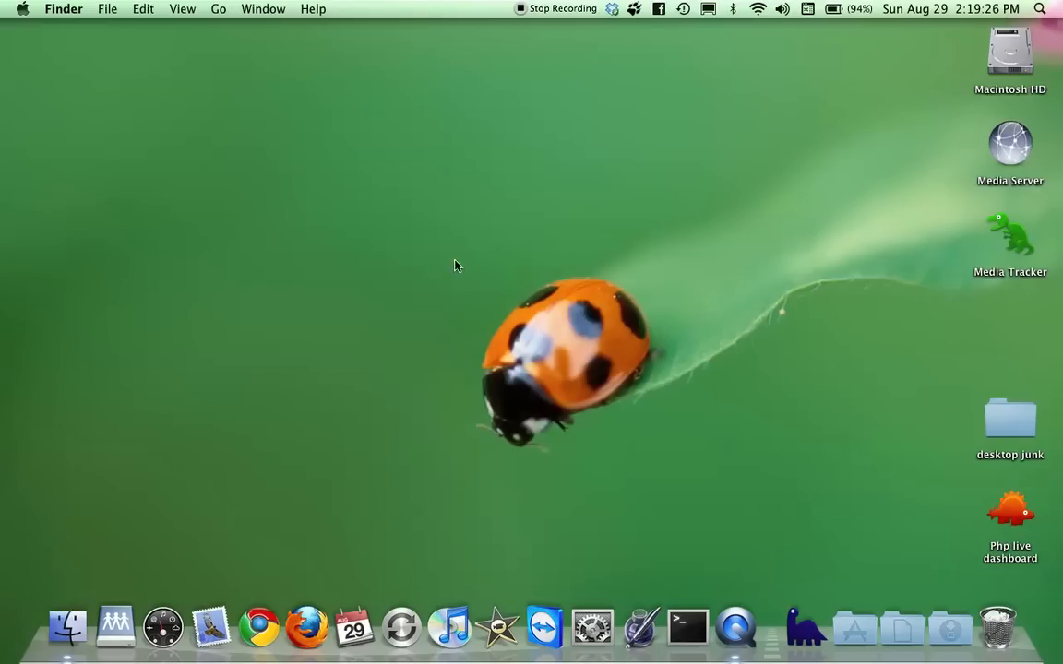
mouse_move(688, 627)
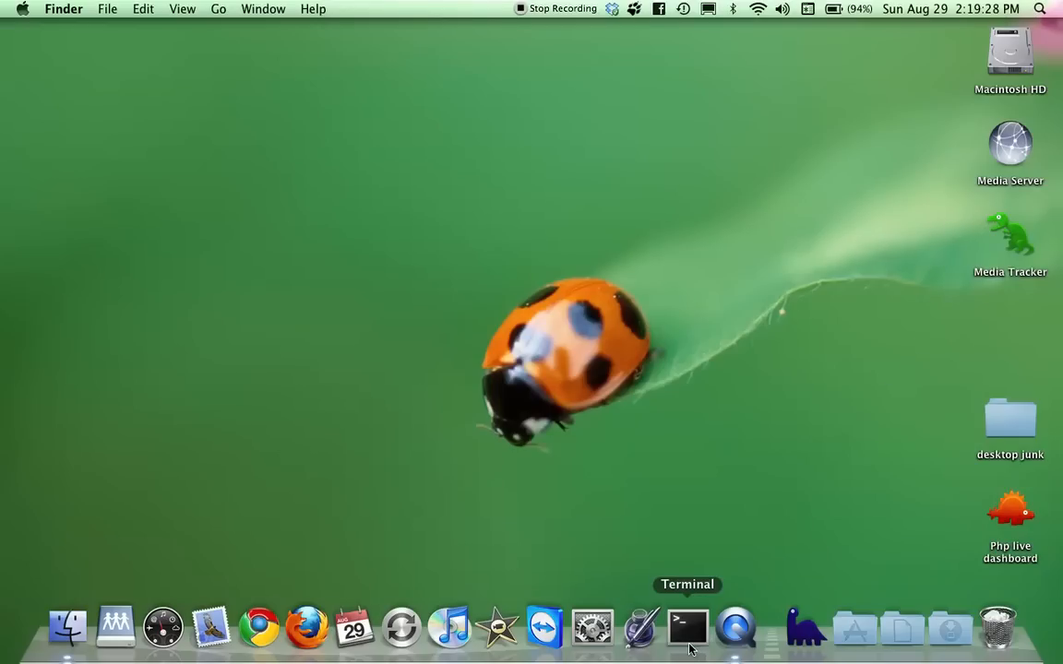
Launch Terminal, reposition its window, and change directory to /private/etc.
click(688, 627)
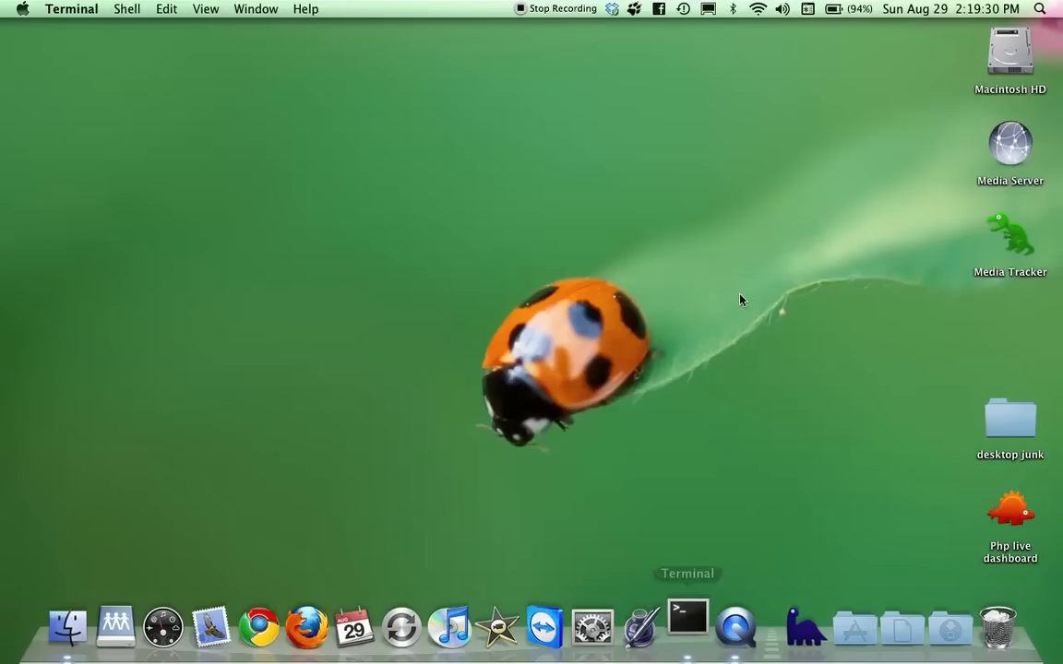
click(687, 628)
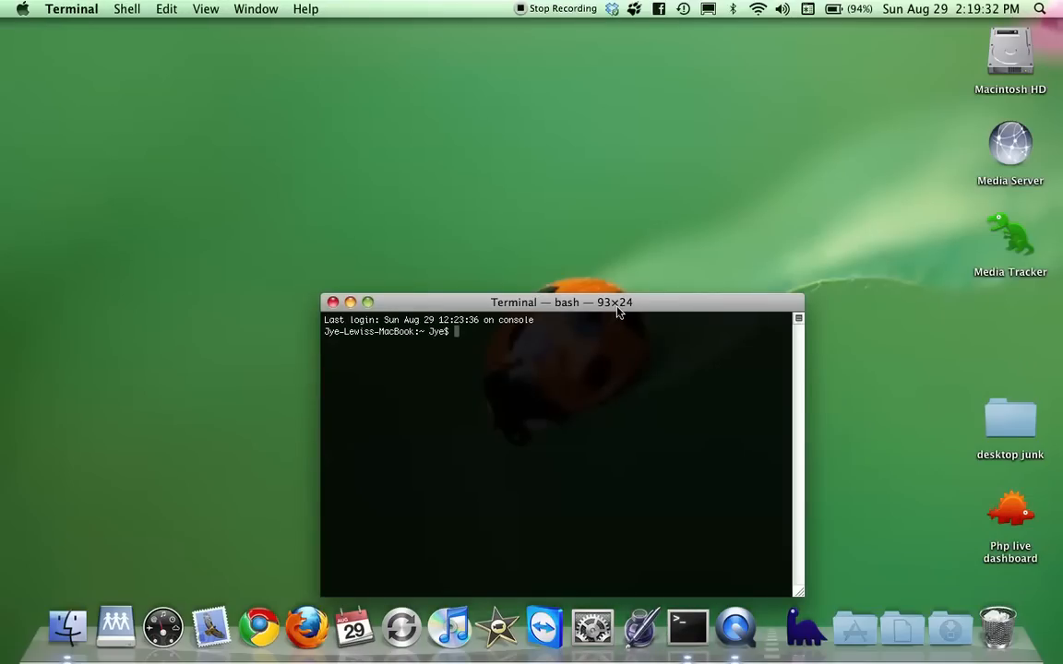
drag(561, 302, 455, 149)
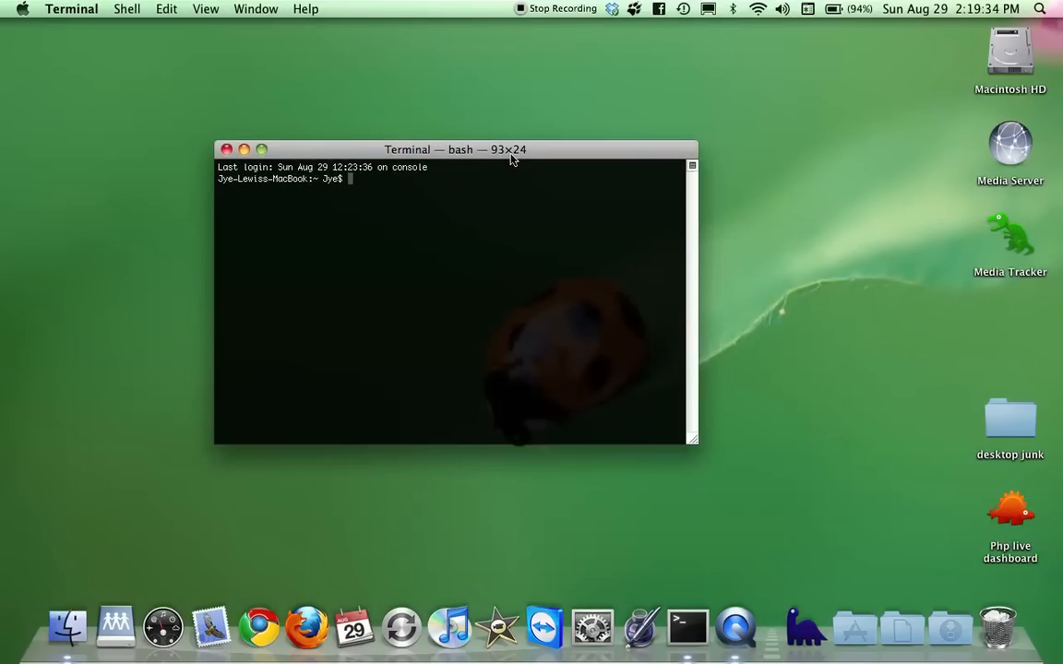
text(cd /)
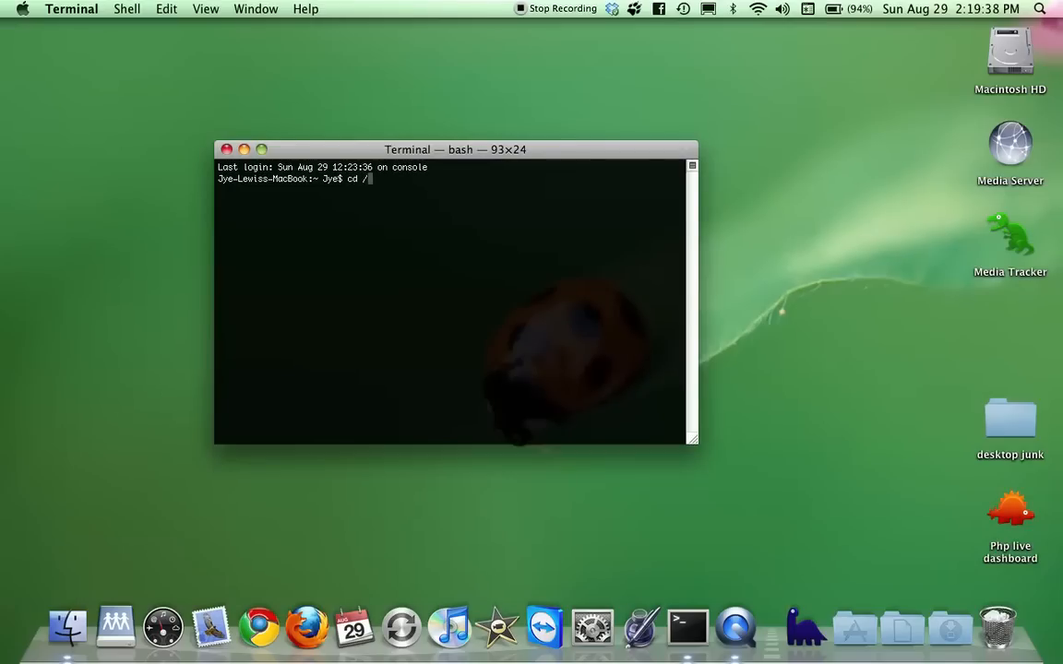
text(pri)
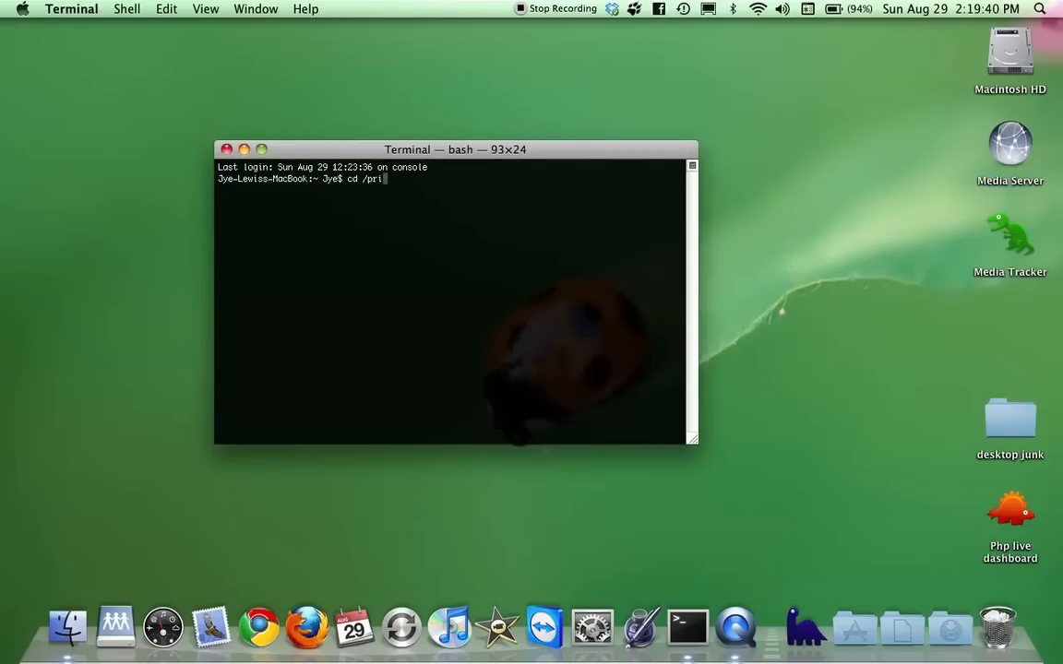
text(vate)
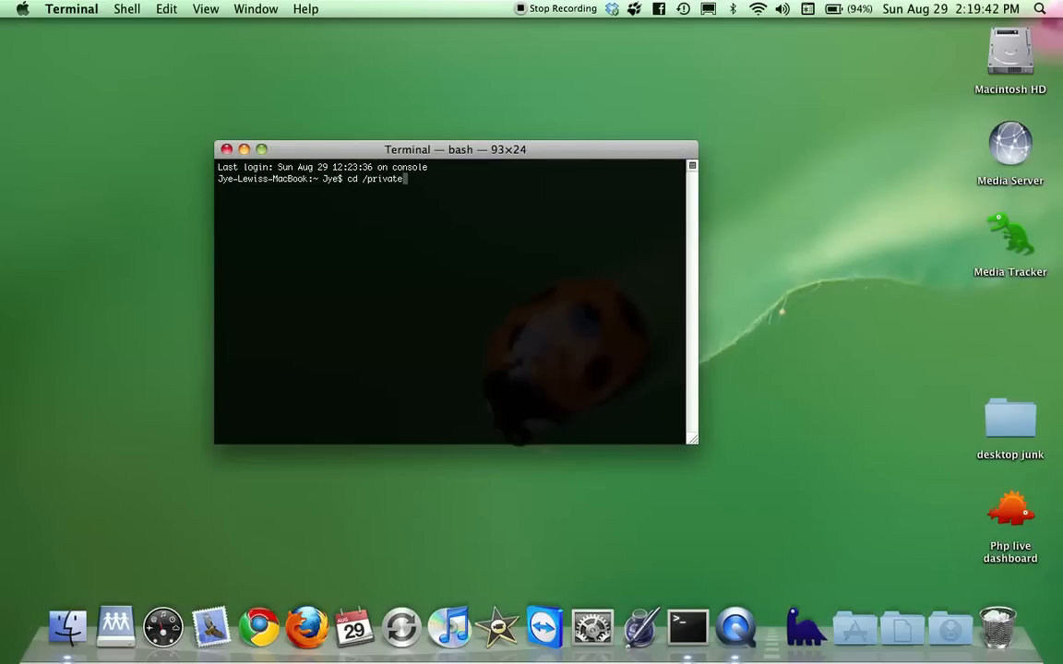
text(e/e)
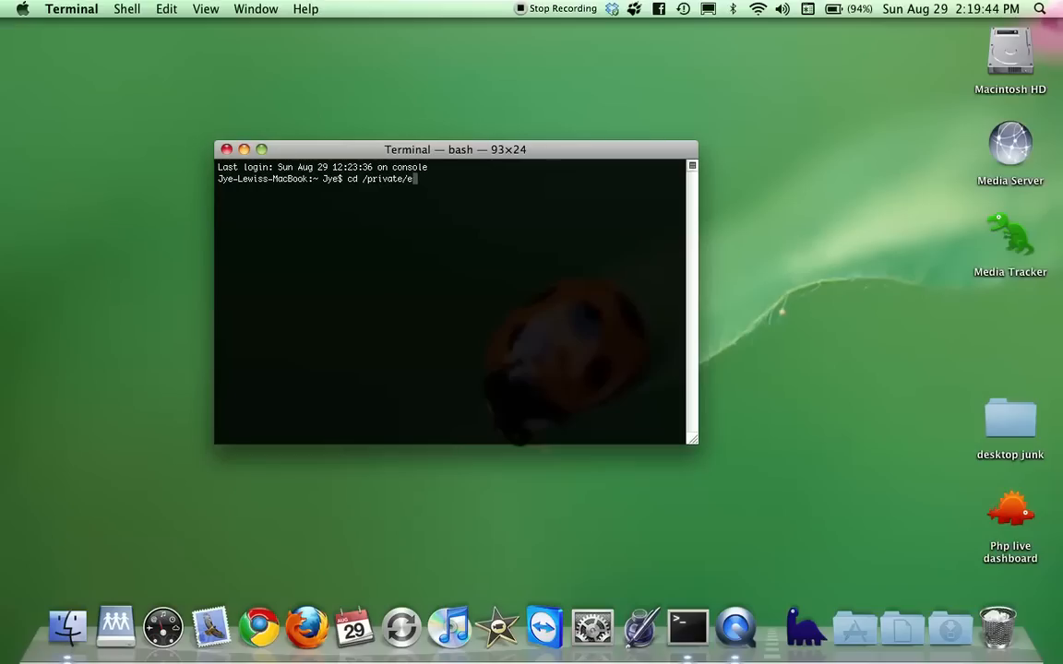
text(t)
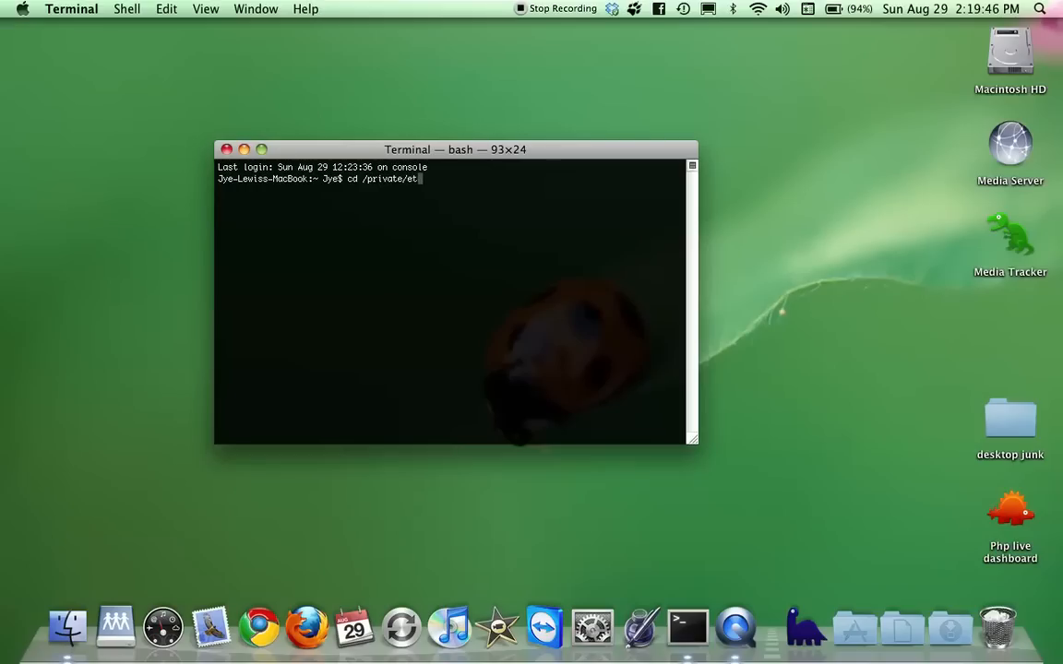
text(c)
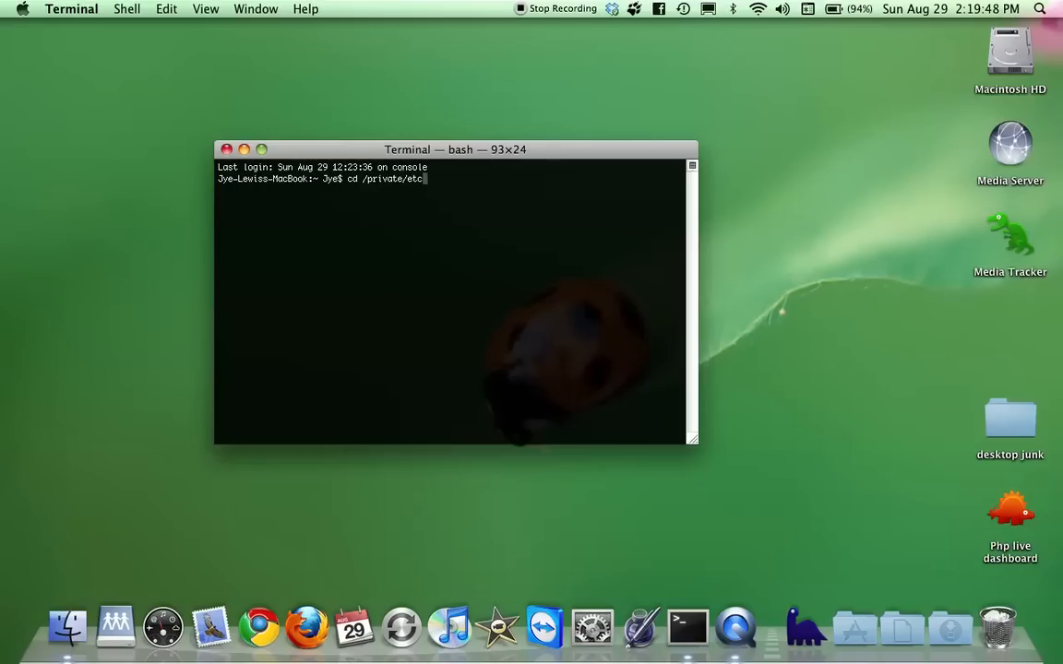
key(Return)
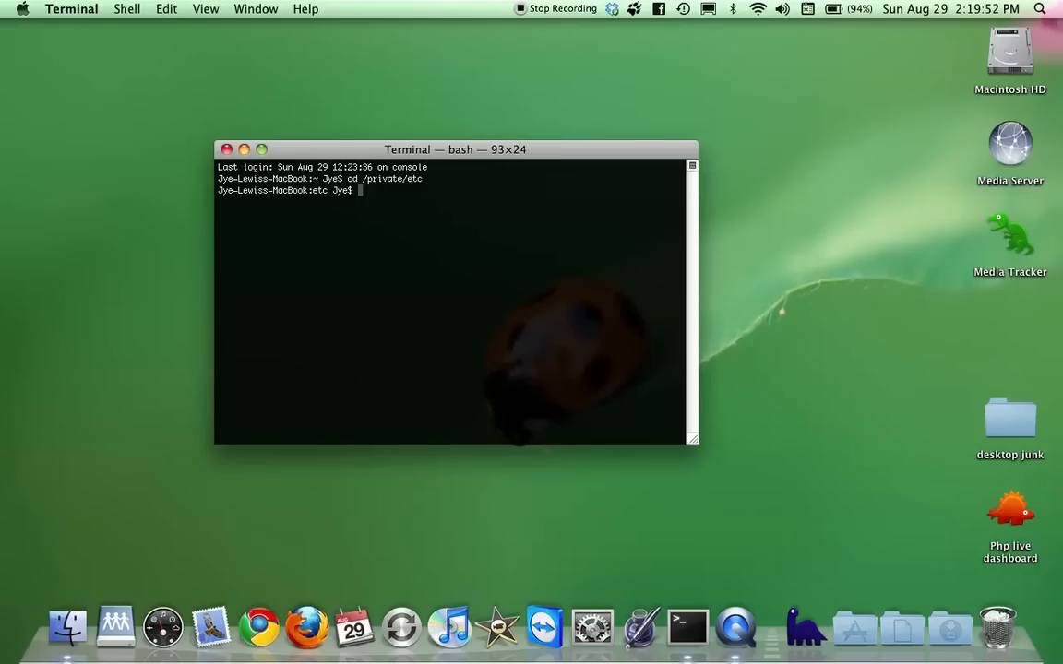
List the files in /private/etc with ls after a mistyped command.
text(li)
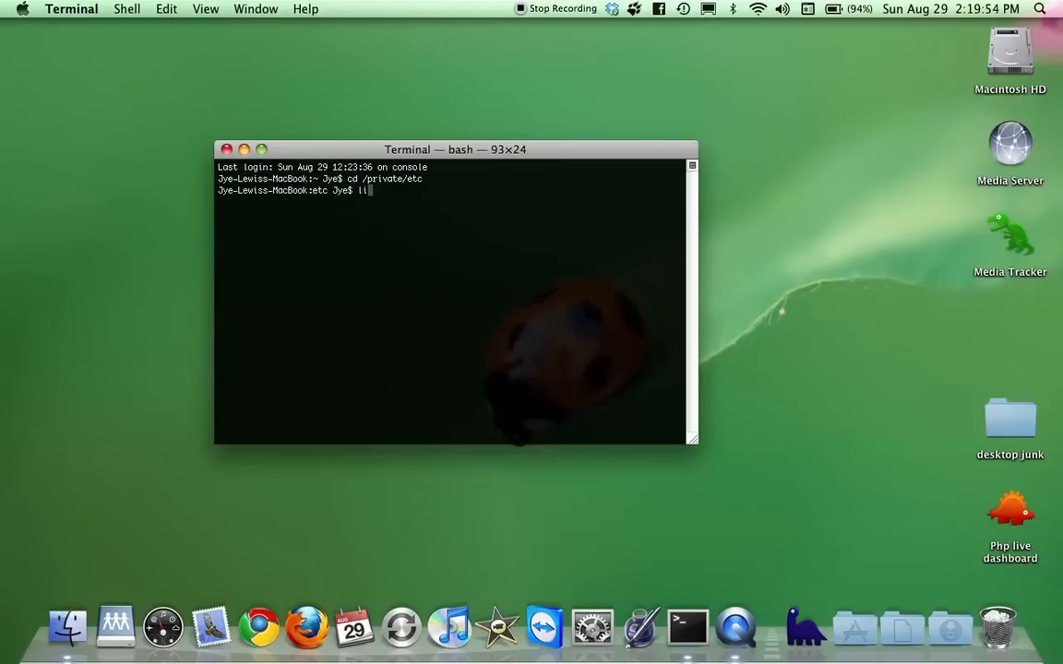
key(Return)
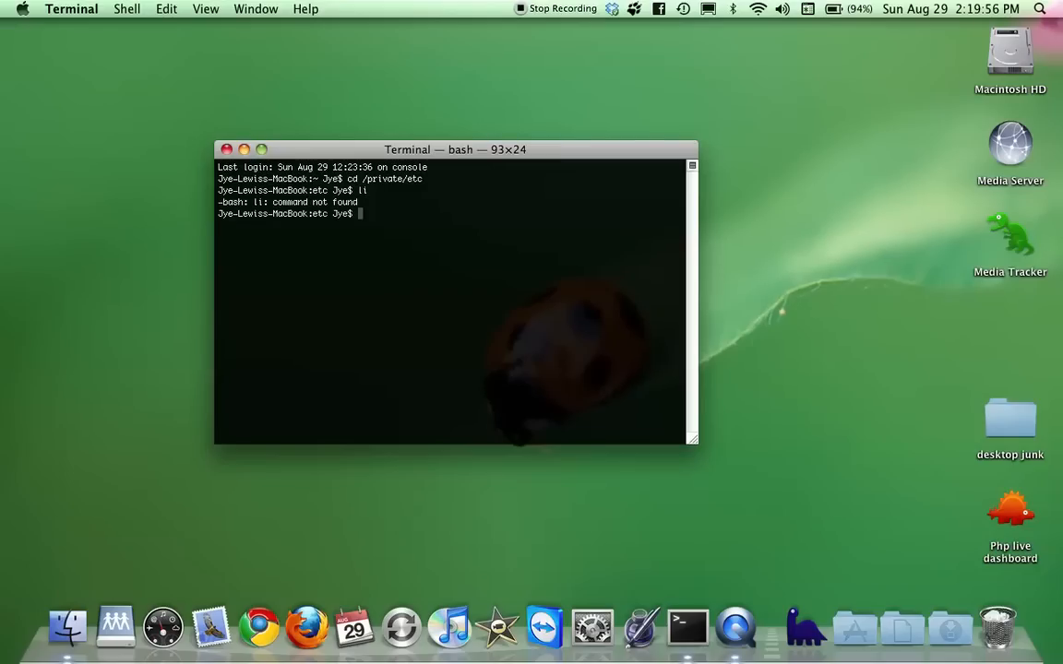
text(ls)
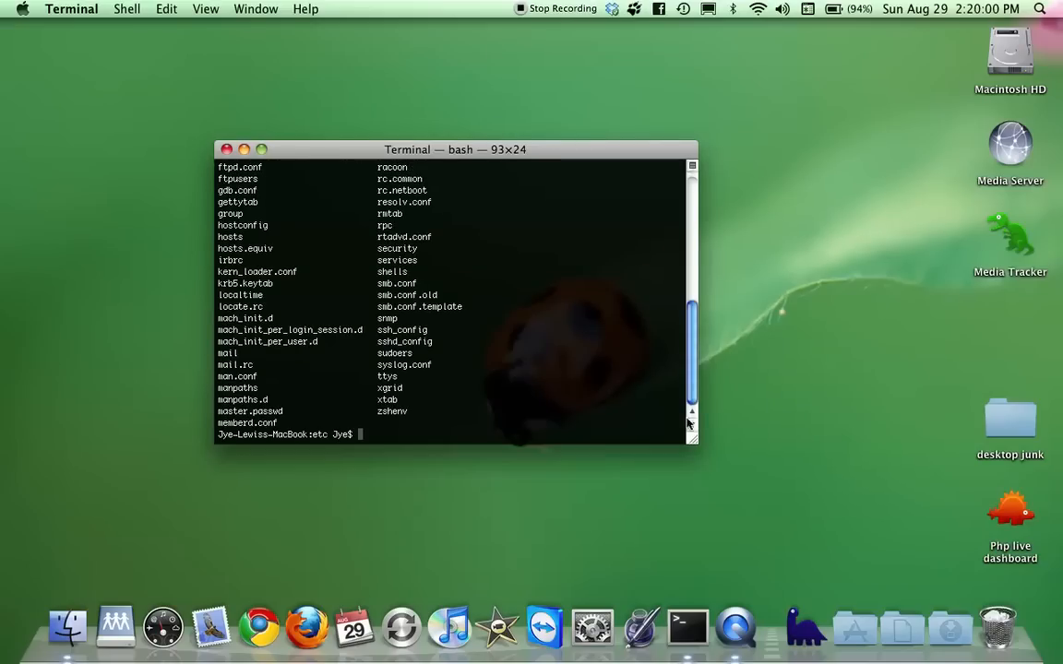
Enlarge the Terminal window and type 'sudo cp php.ini.default php.ini' without running it.
drag(697, 452, 702, 540)
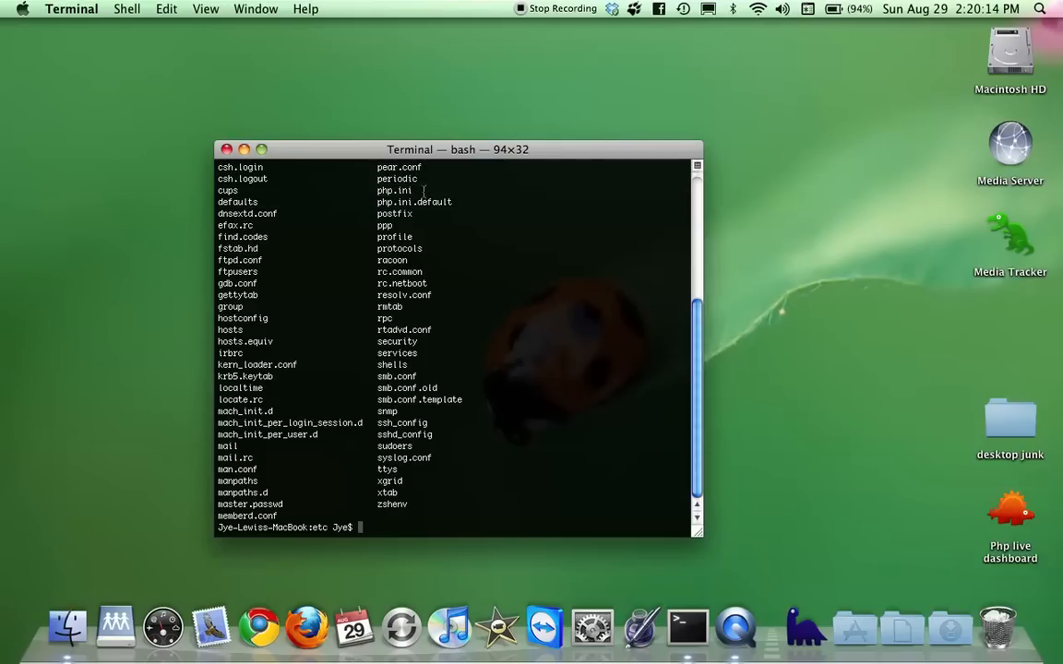
mouse_move(345, 194)
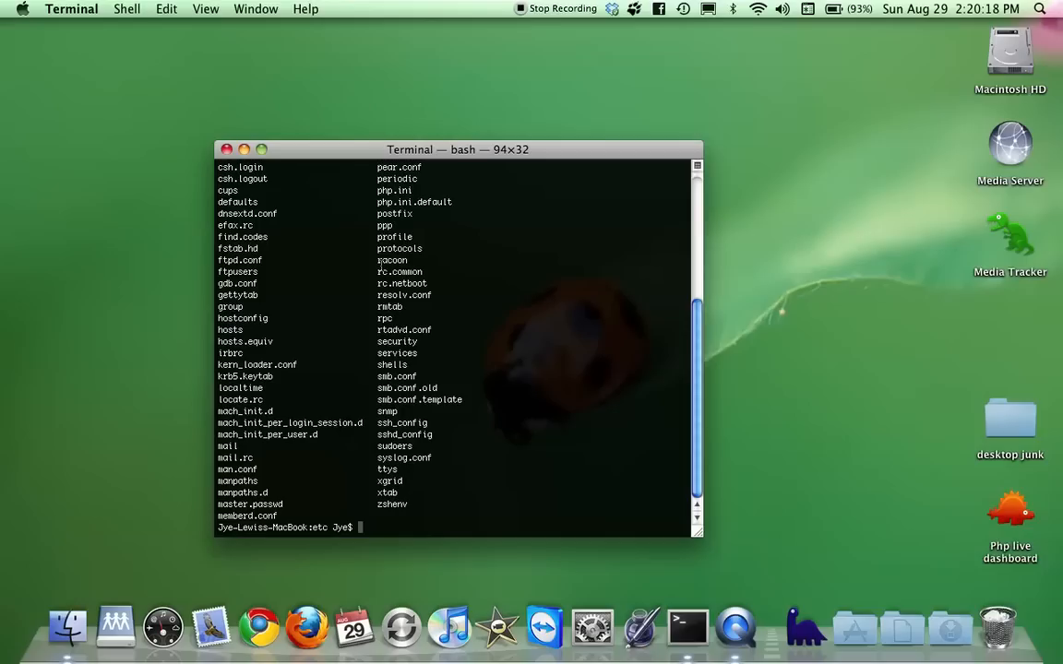
mouse_move(347, 437)
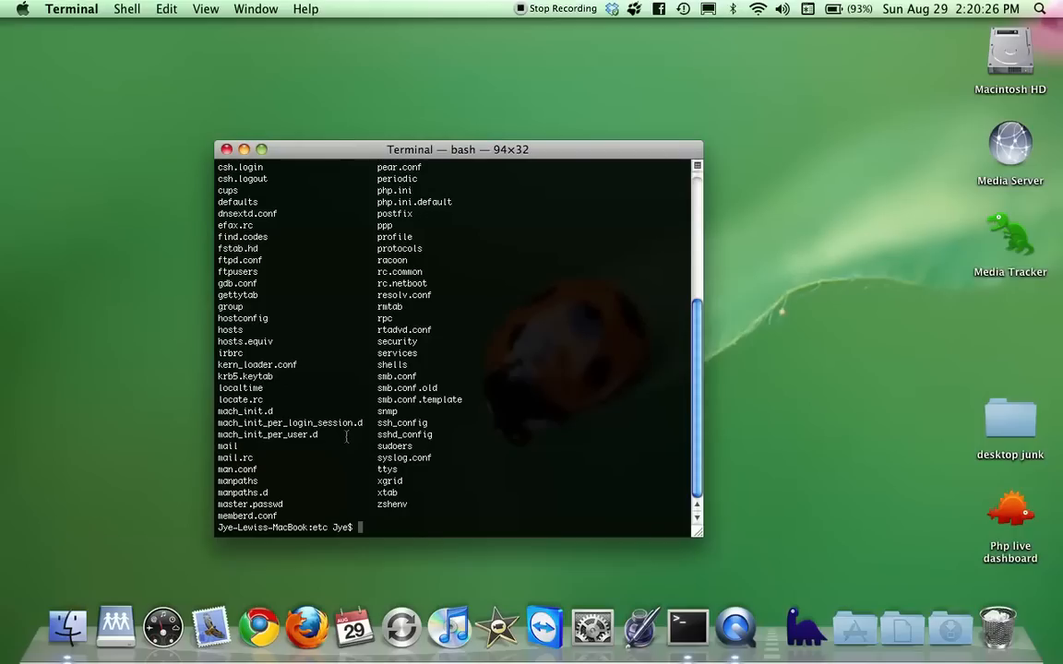
text(sudo)
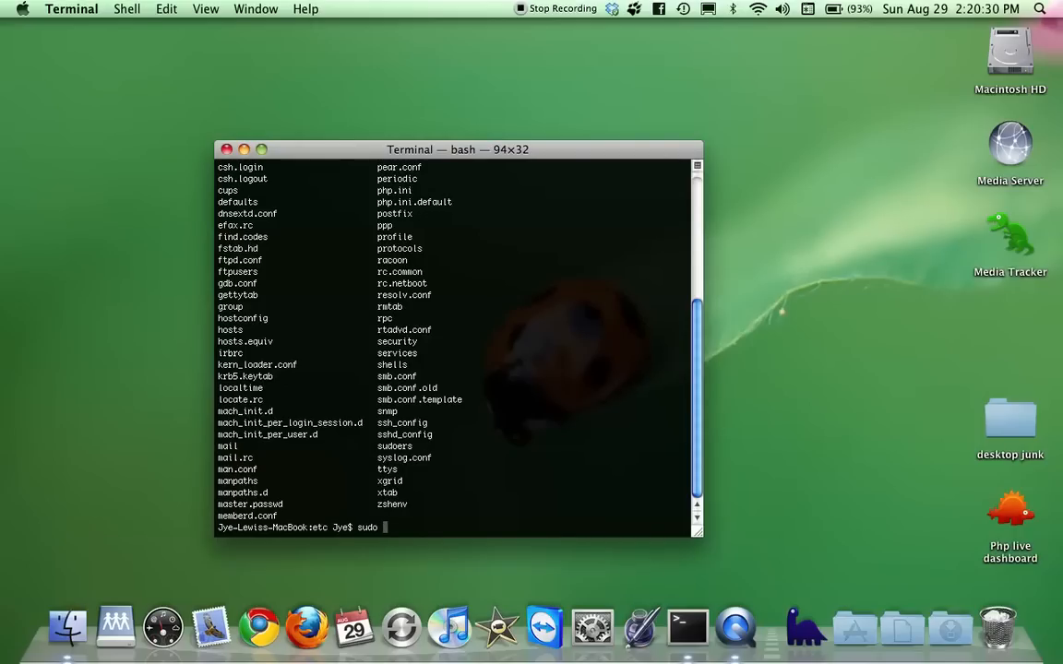
text(cp)
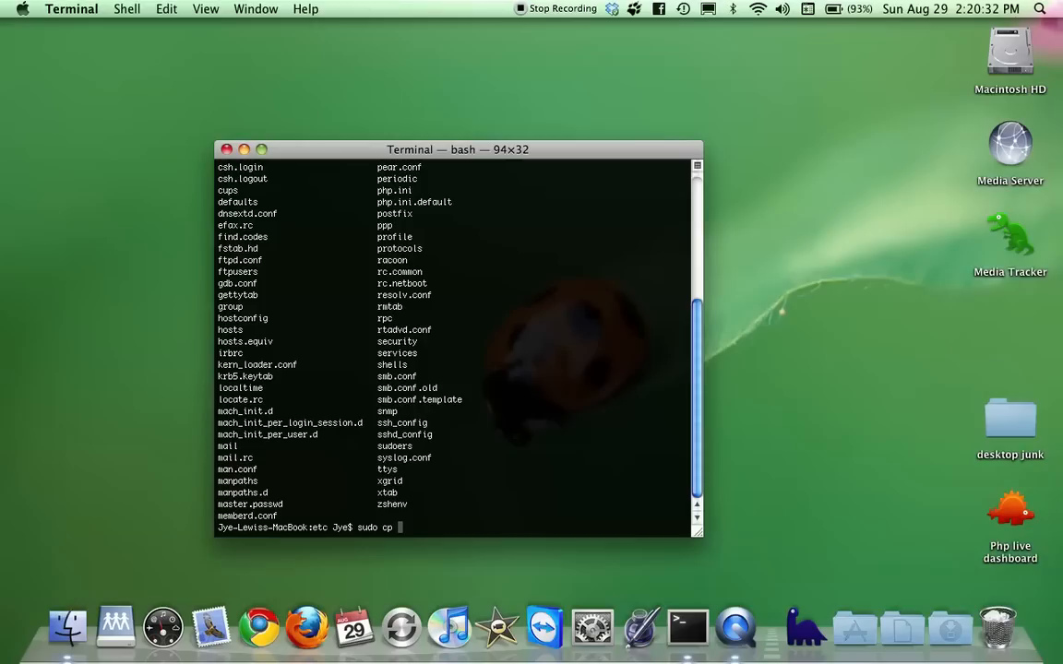
text(php.)
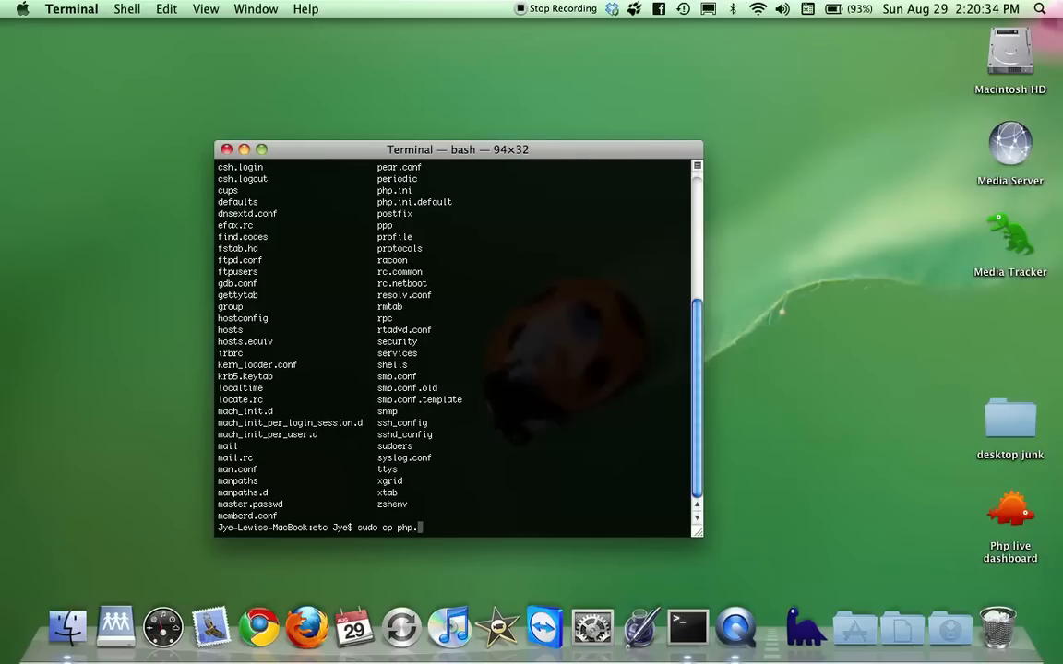
text(ini.)
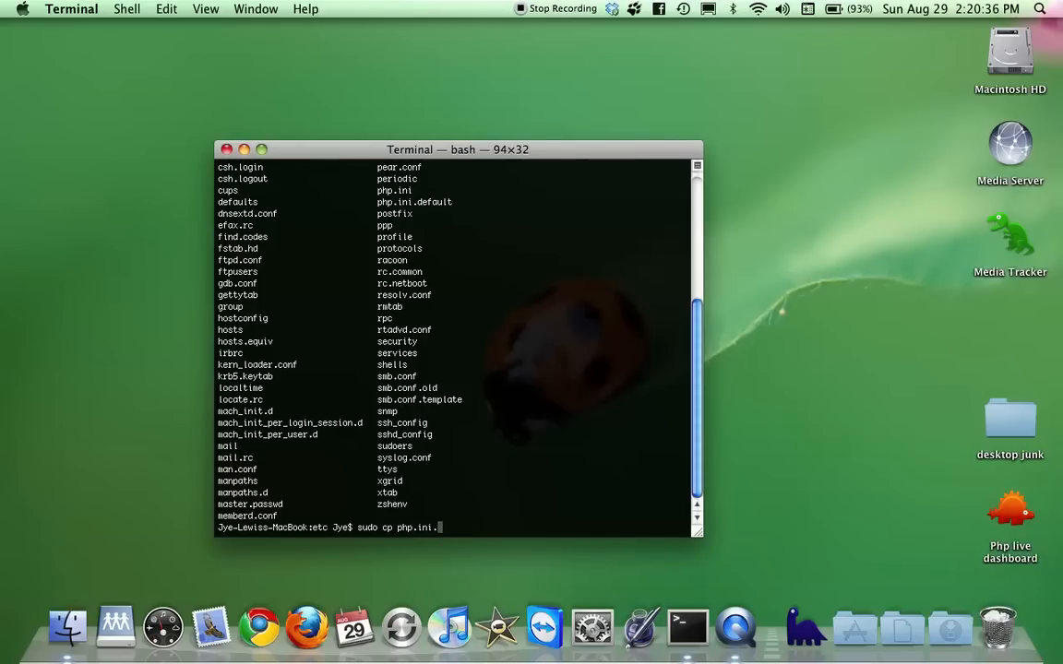
text(default)
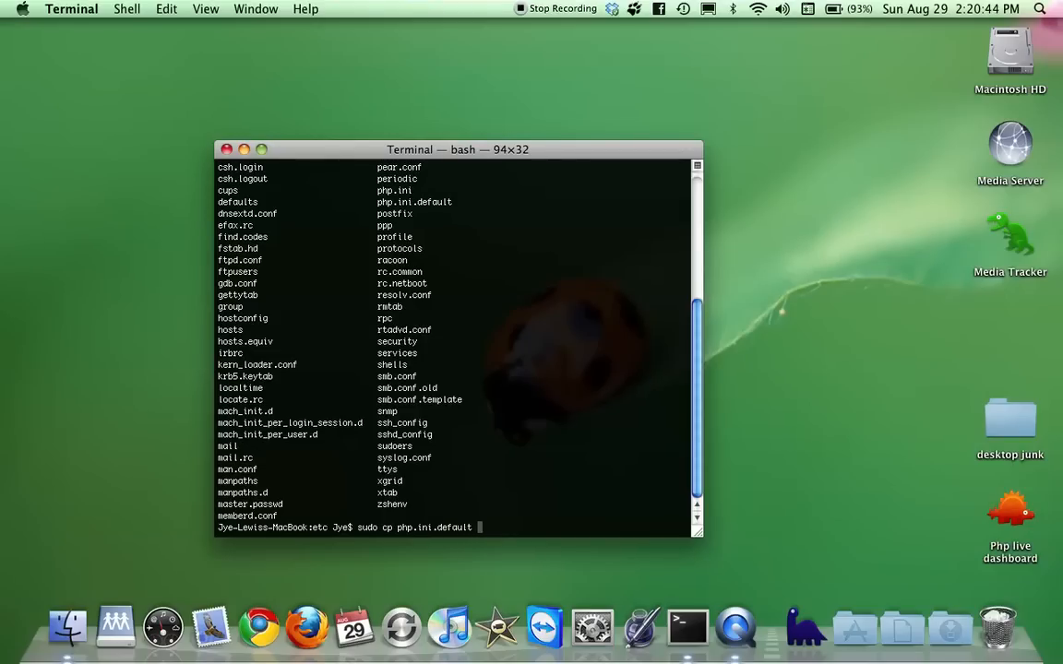
text(php.i)
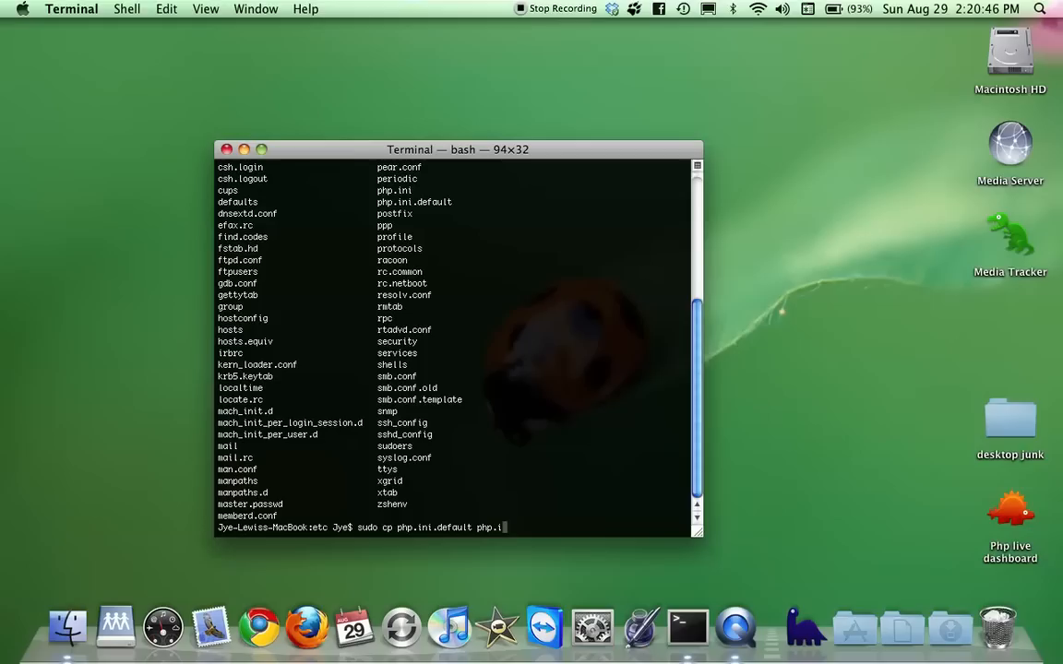
text(i)
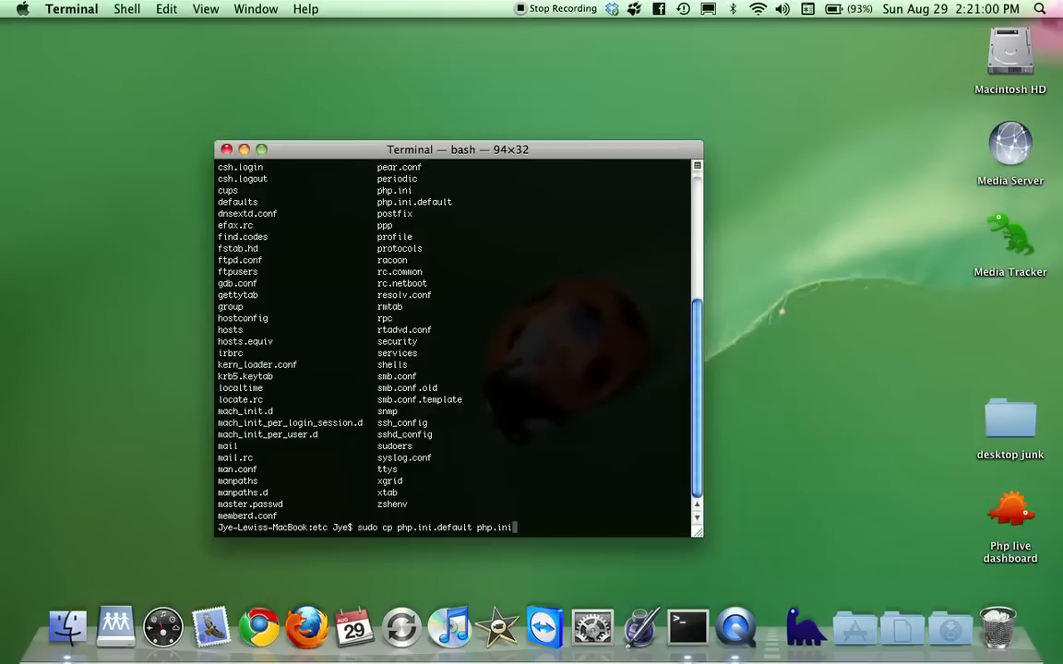
Restart Web Sharing by toggling it off and on in Sharing preferences, then close the window.
click(1040, 8)
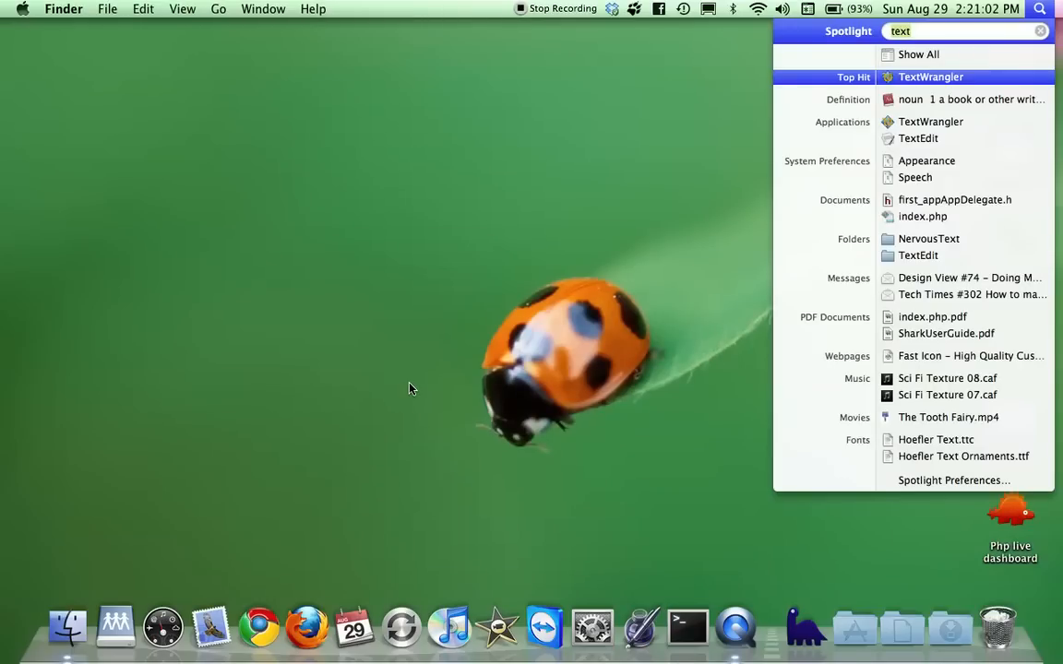
text(sys)
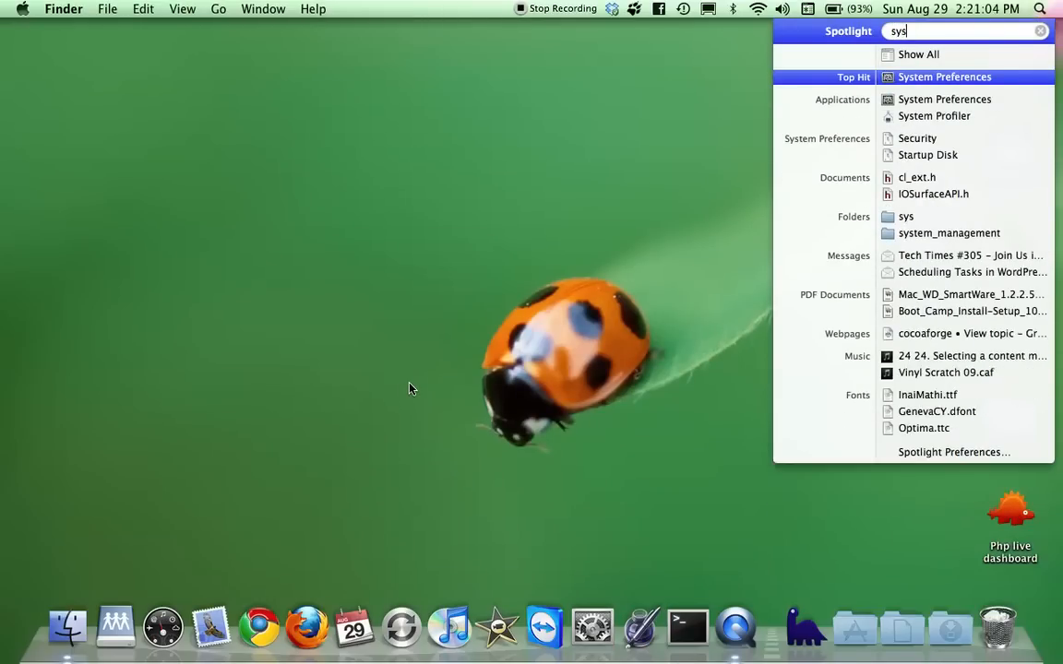
click(944, 77)
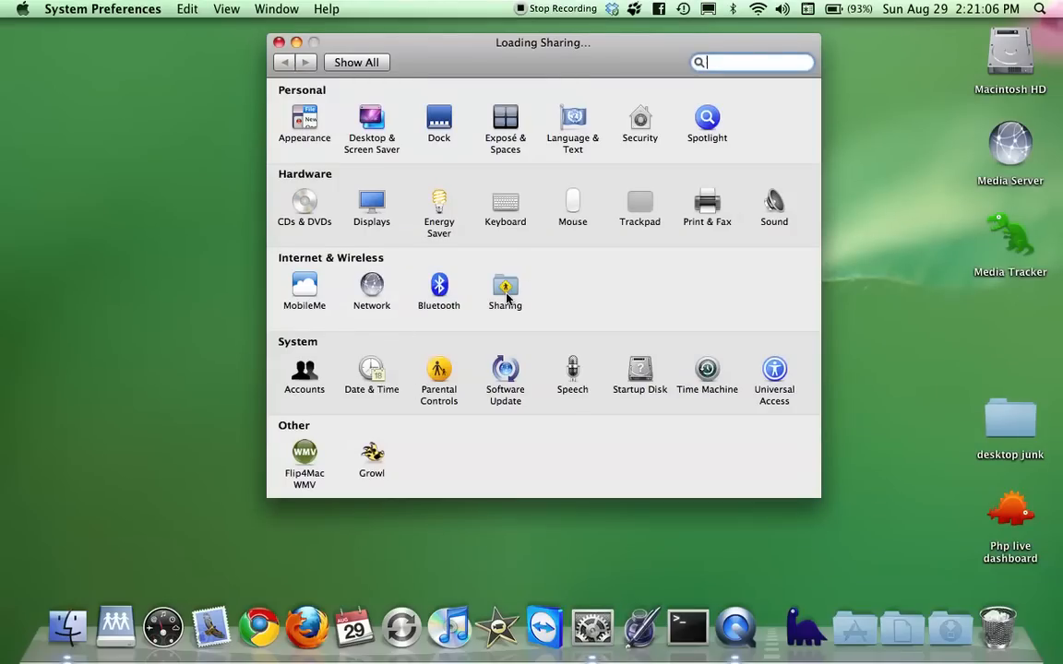
click(505, 286)
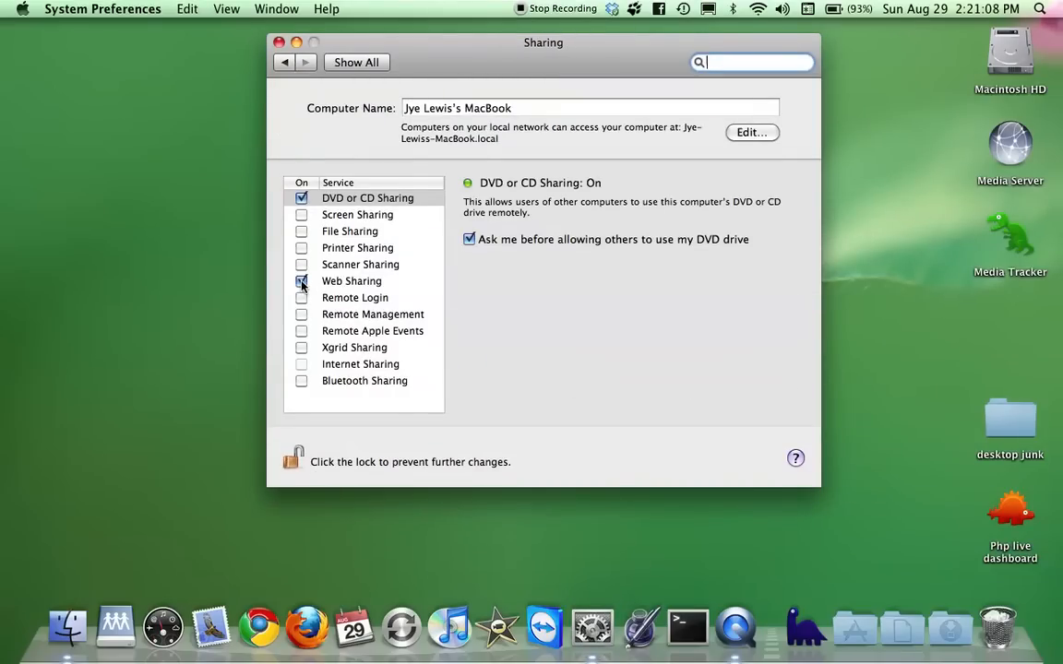
click(351, 282)
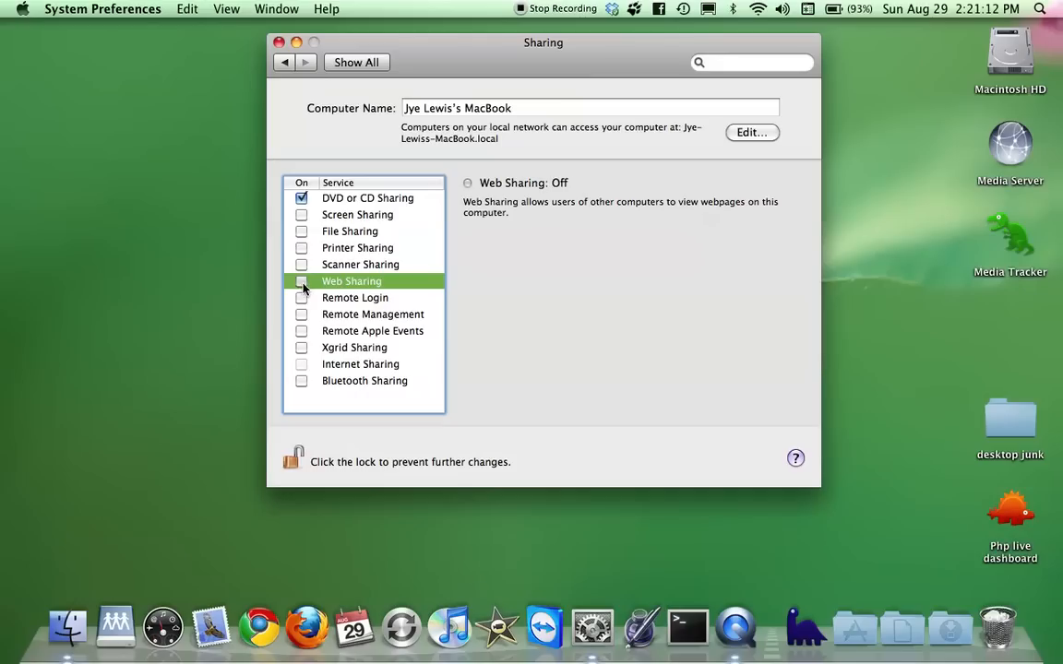
click(301, 281)
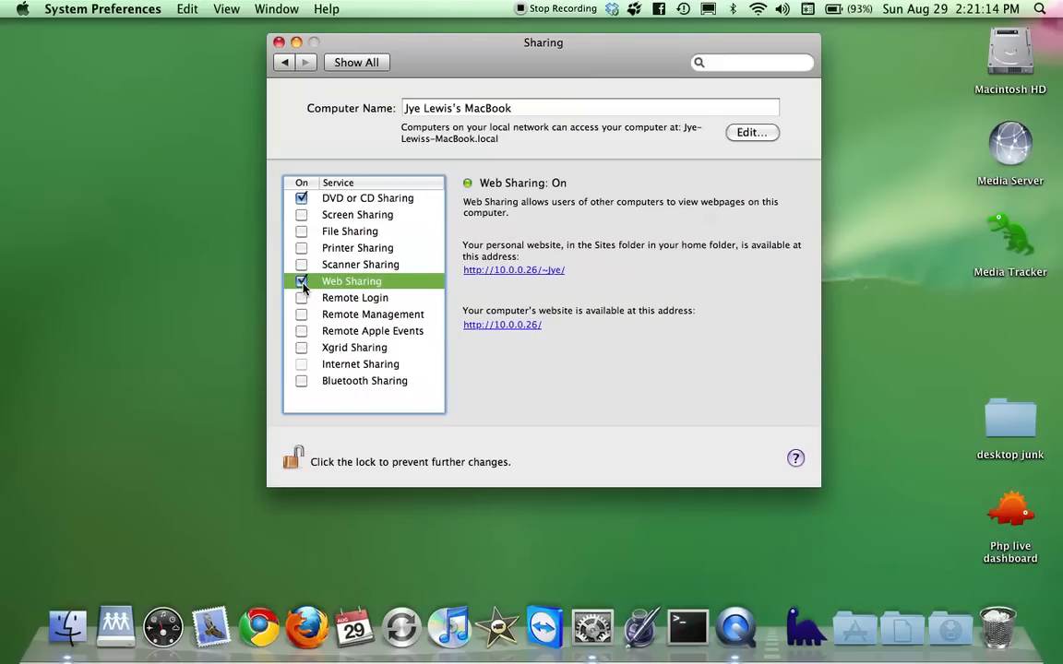
click(279, 43)
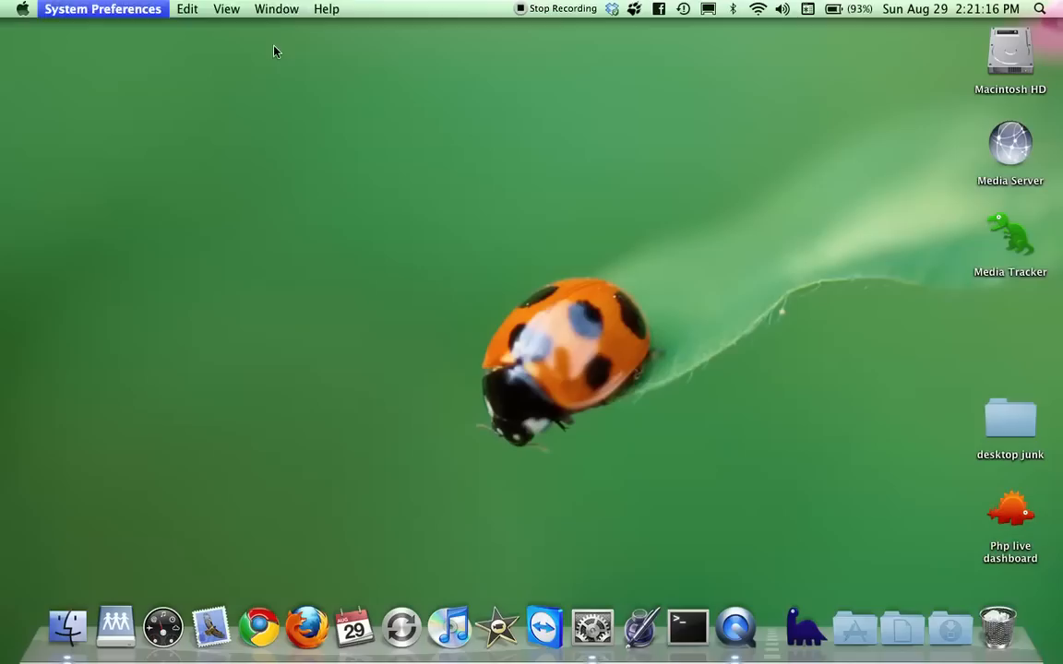
mouse_move(258, 627)
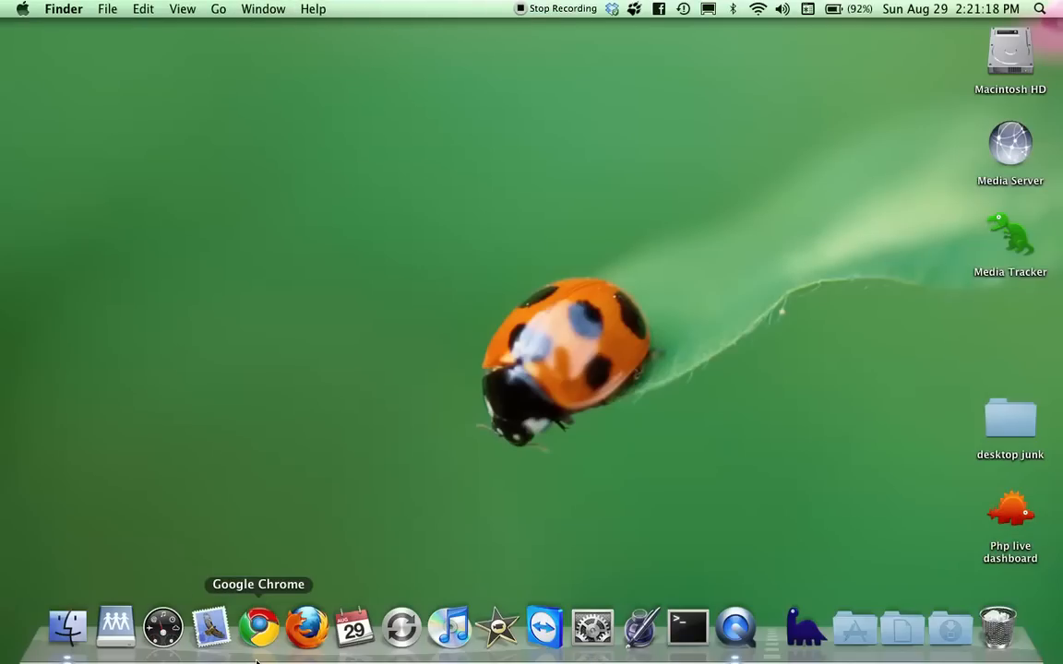
mouse_move(997, 57)
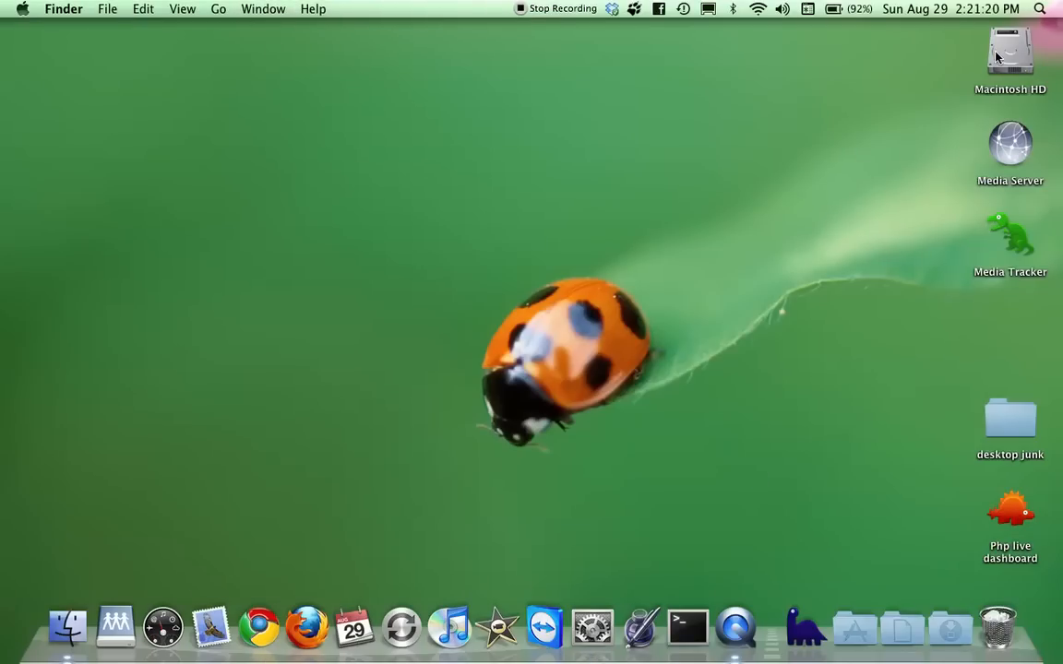
Open Macintosh HD in column view and browse into the Library folder.
double_click(1009, 51)
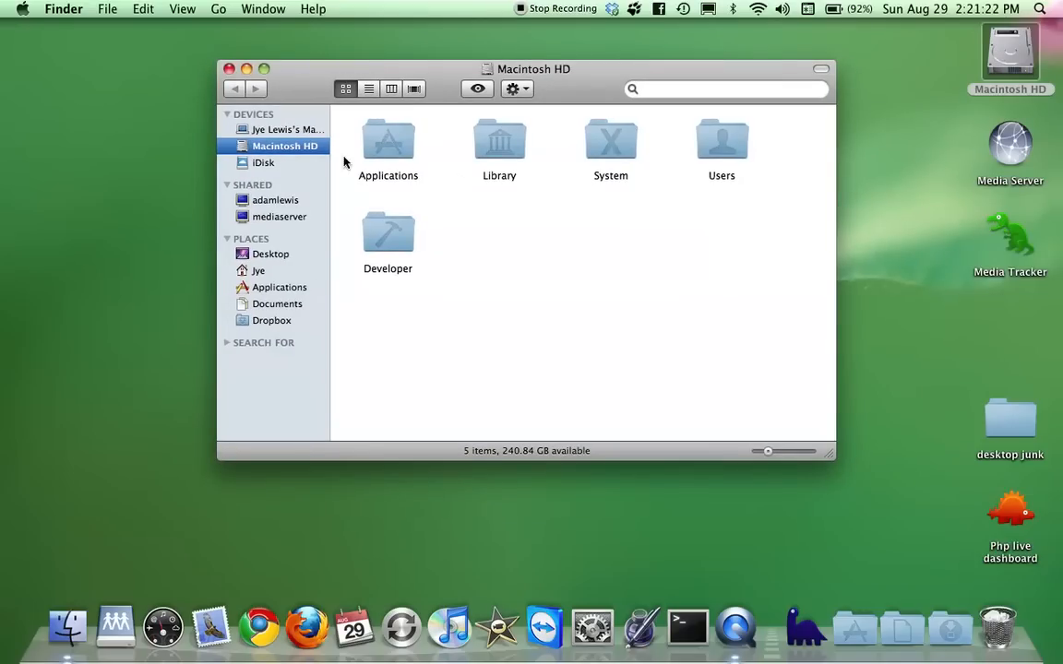
mouse_move(401, 145)
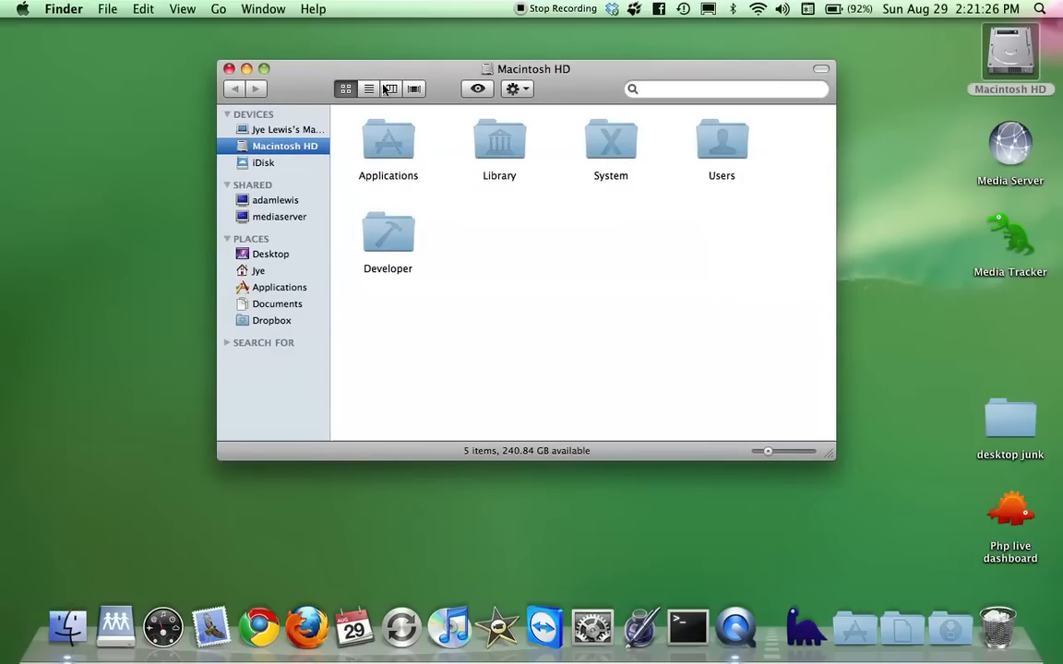
click(391, 89)
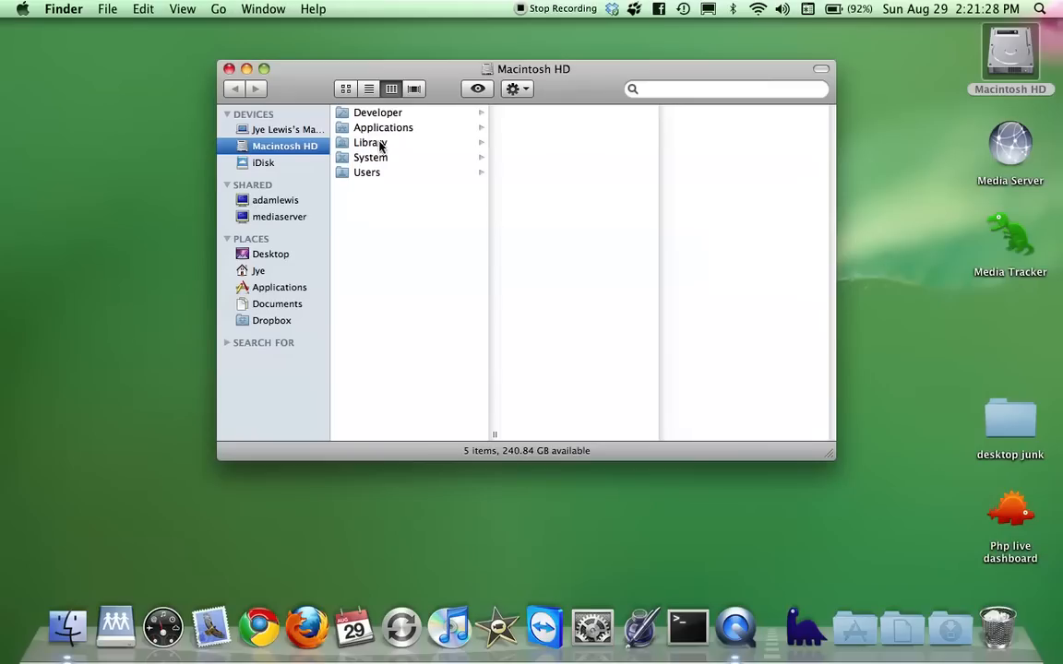
click(369, 142)
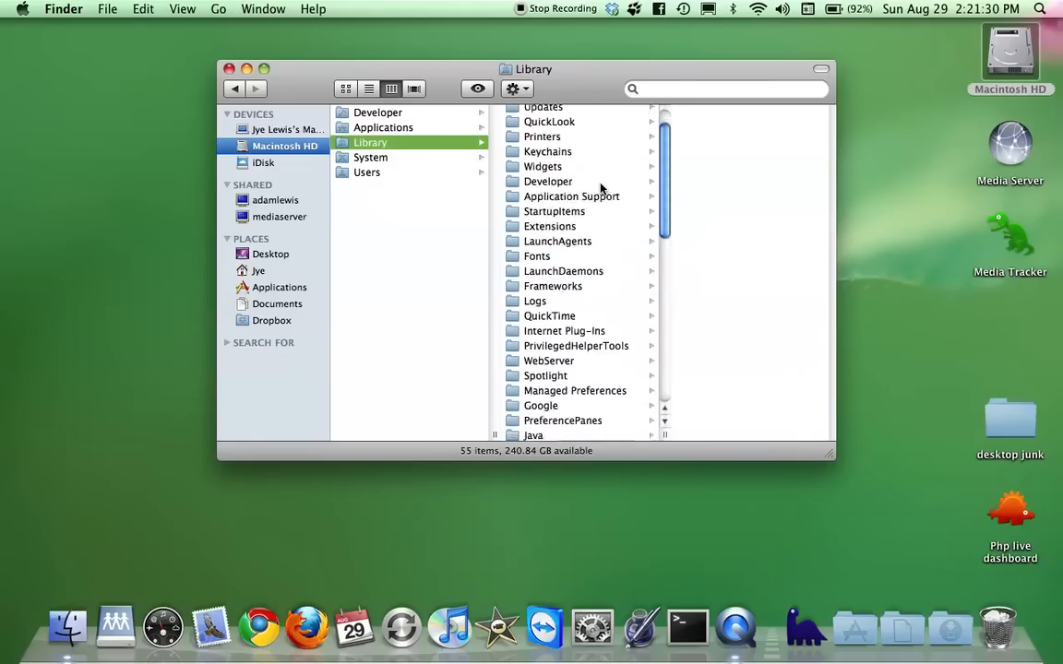
scroll(down, 3)
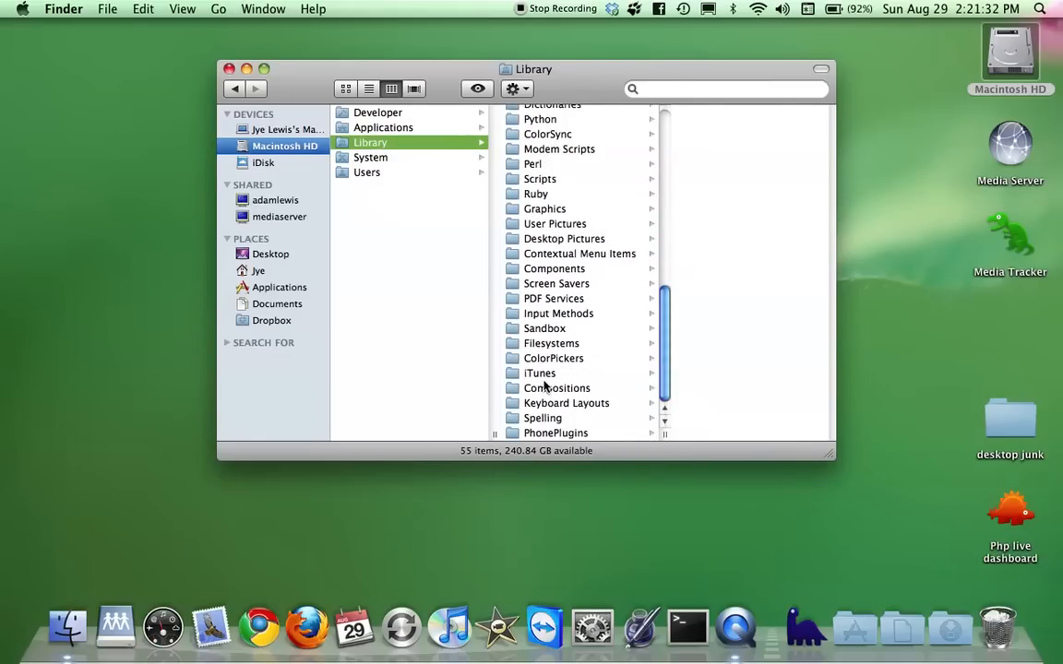
scroll(up, 3)
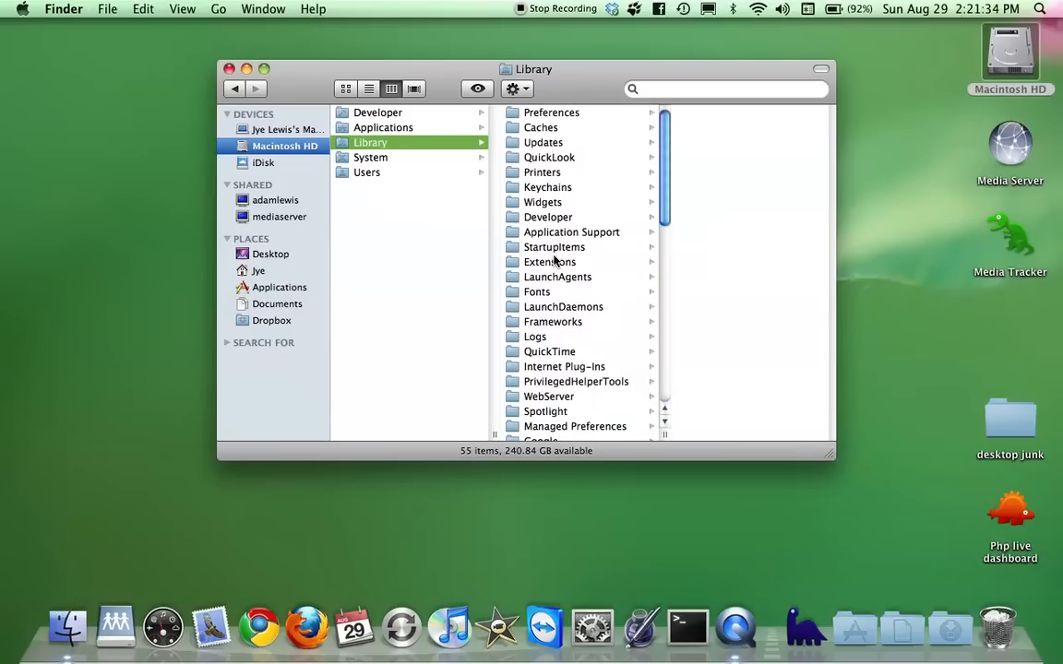
scroll(down, 3)
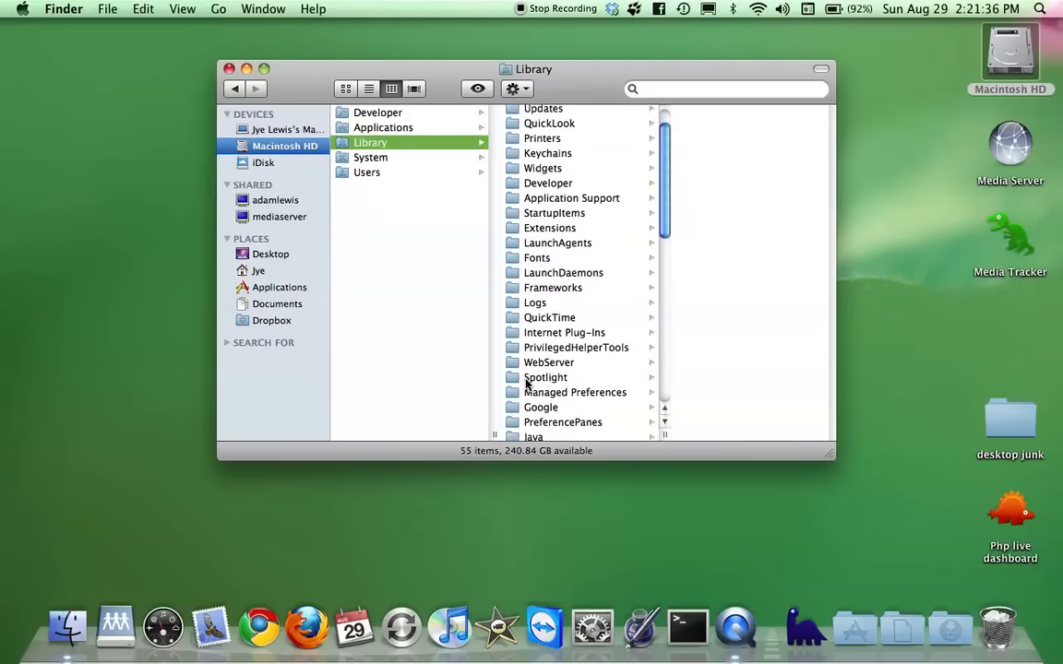
scroll(down, 3)
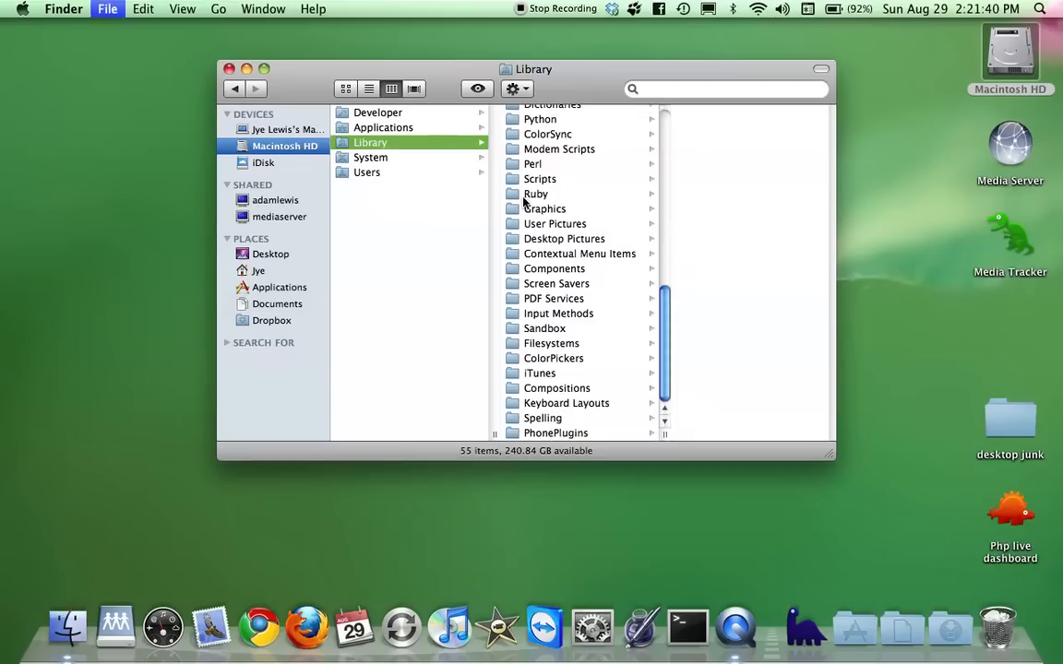
Check the Library folder's info and scroll its 55 subfolders to locate WebServer.
key(cmd+i)
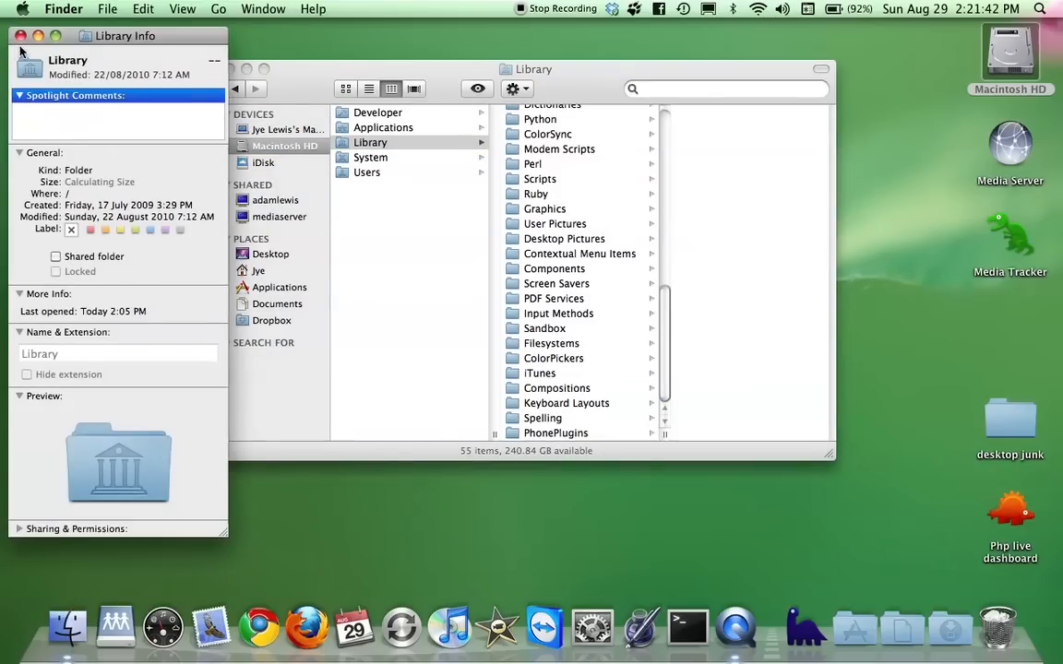
click(21, 35)
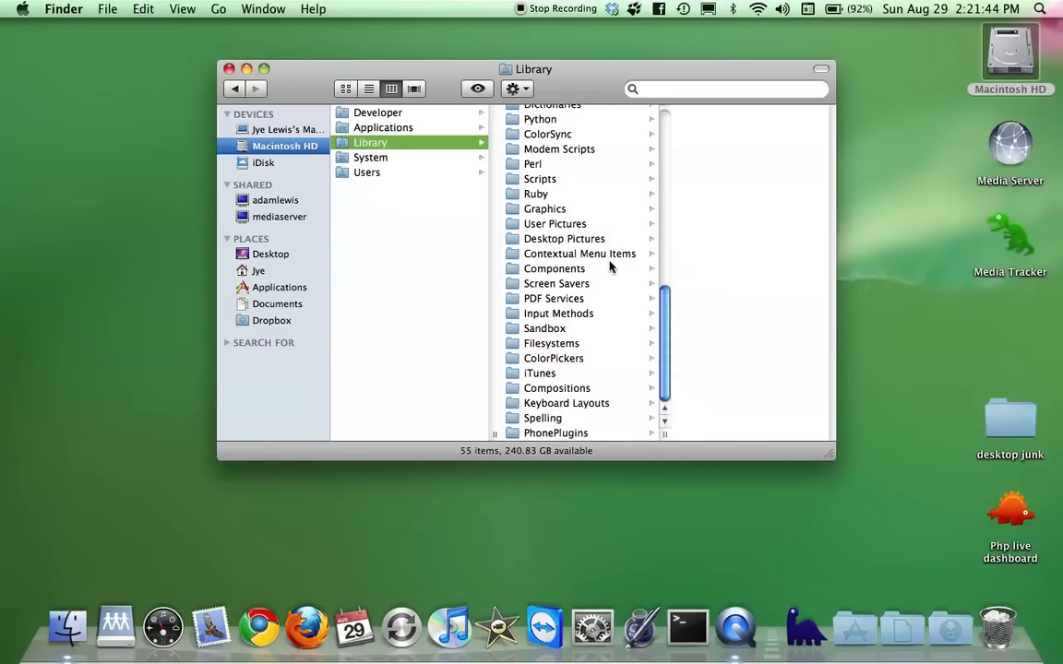
scroll(up, 3)
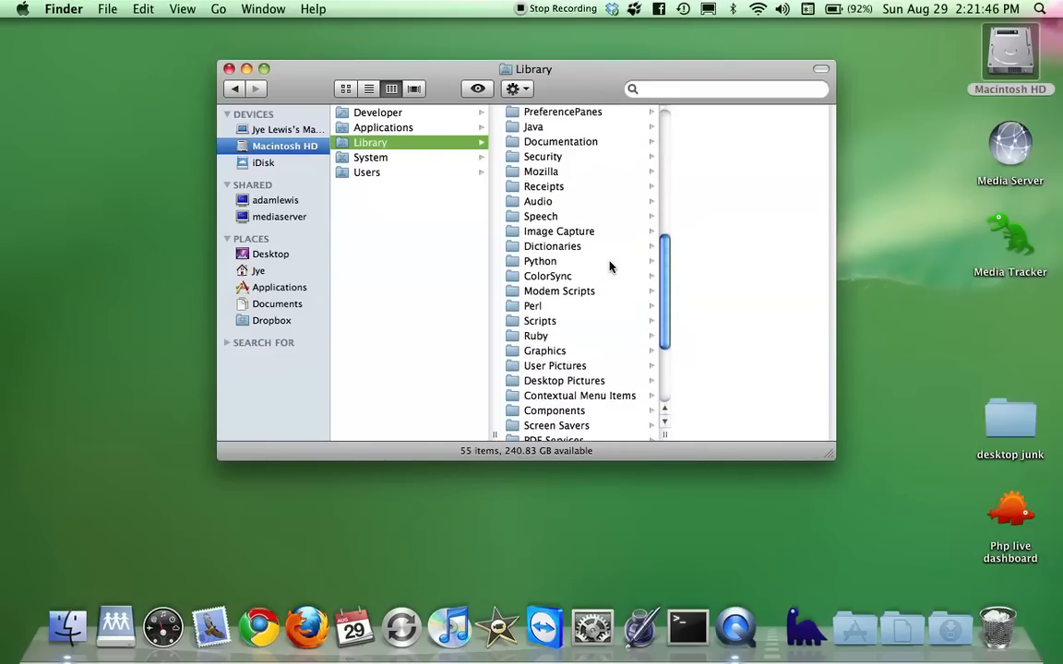
scroll(up, 3)
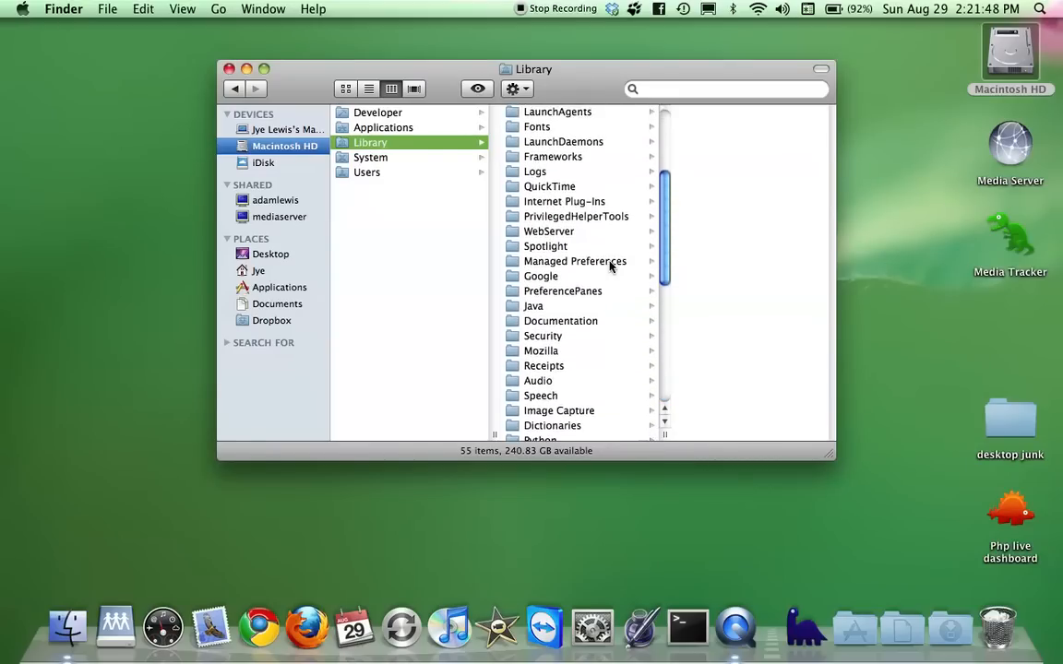
scroll(up, 3)
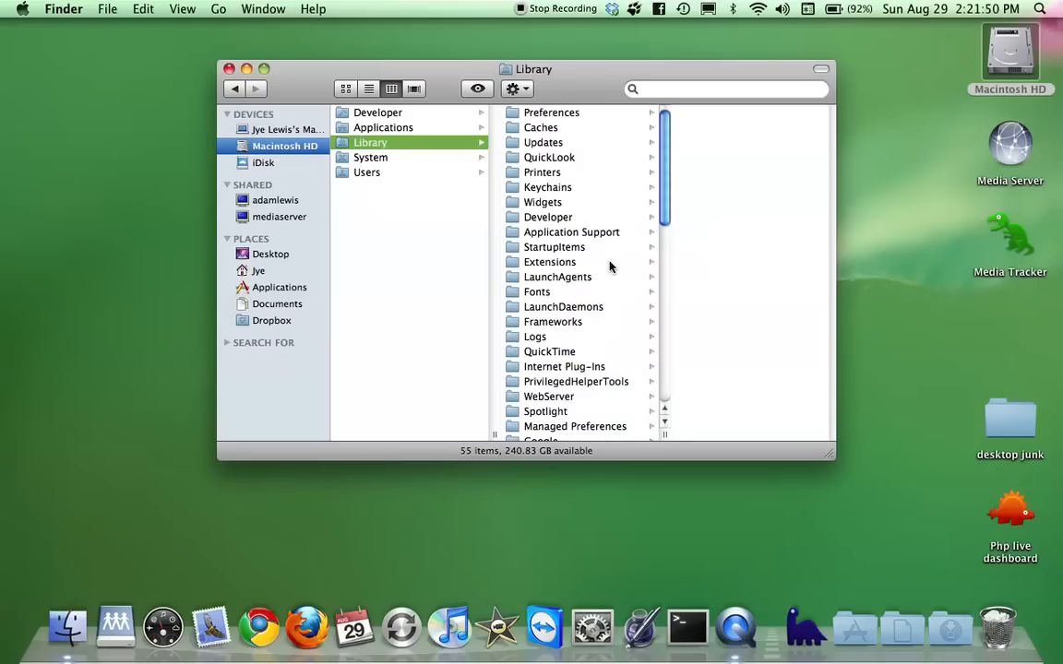
mouse_move(409, 165)
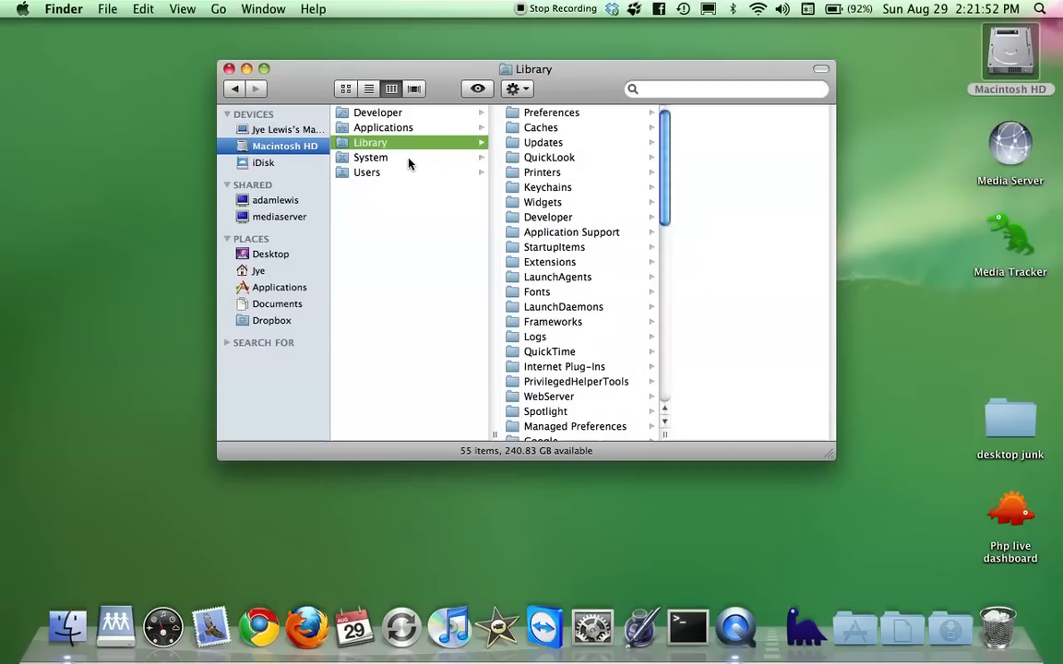
scroll(down, 3)
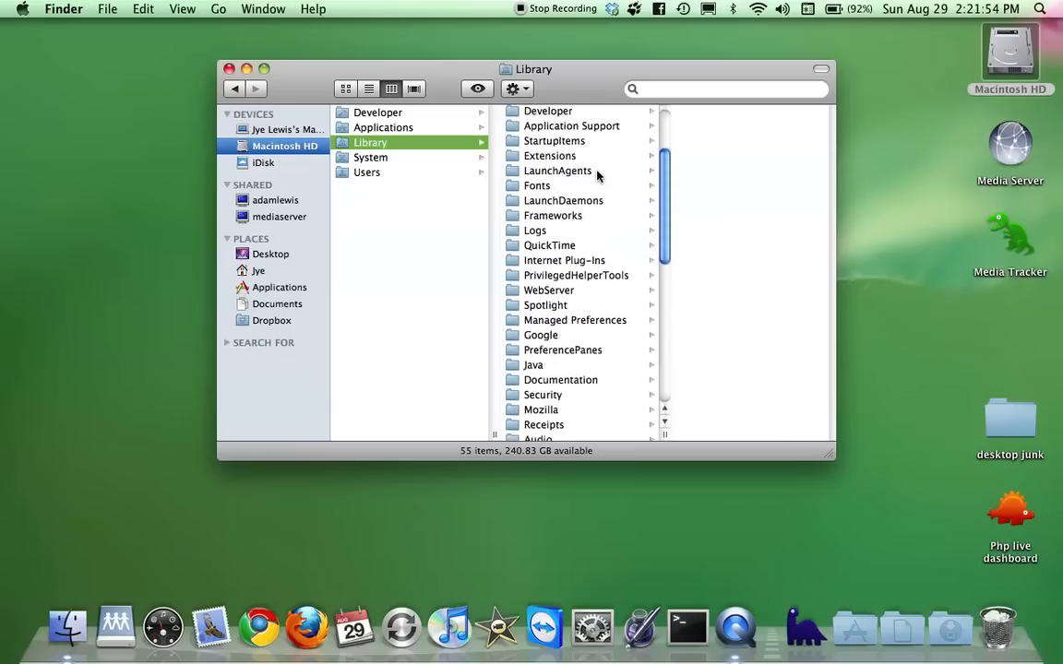
scroll(down, 3)
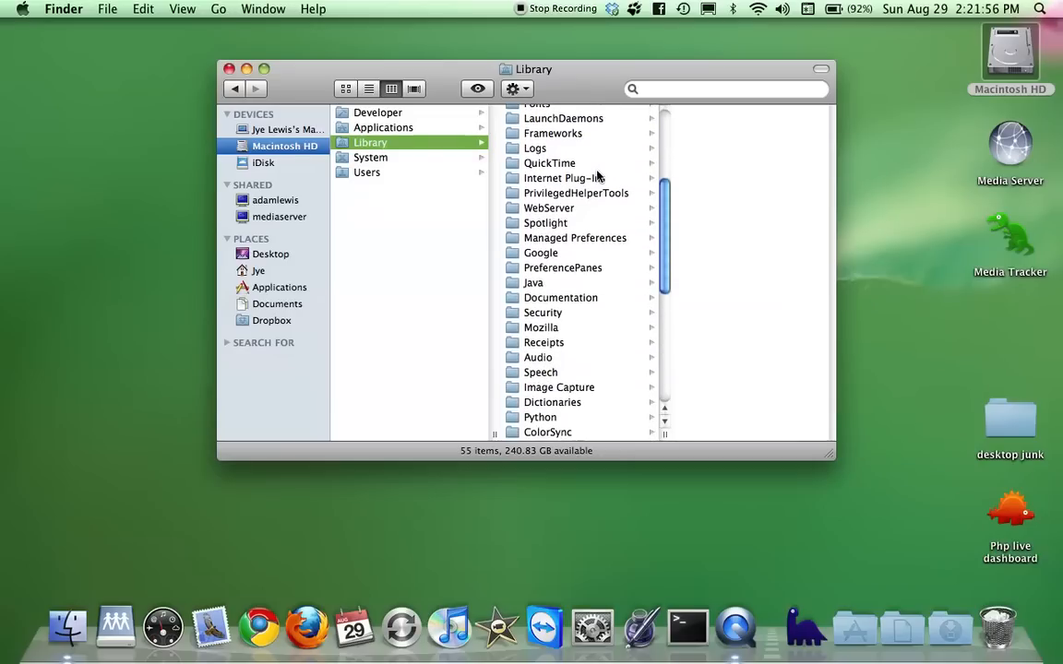
scroll(down, 3)
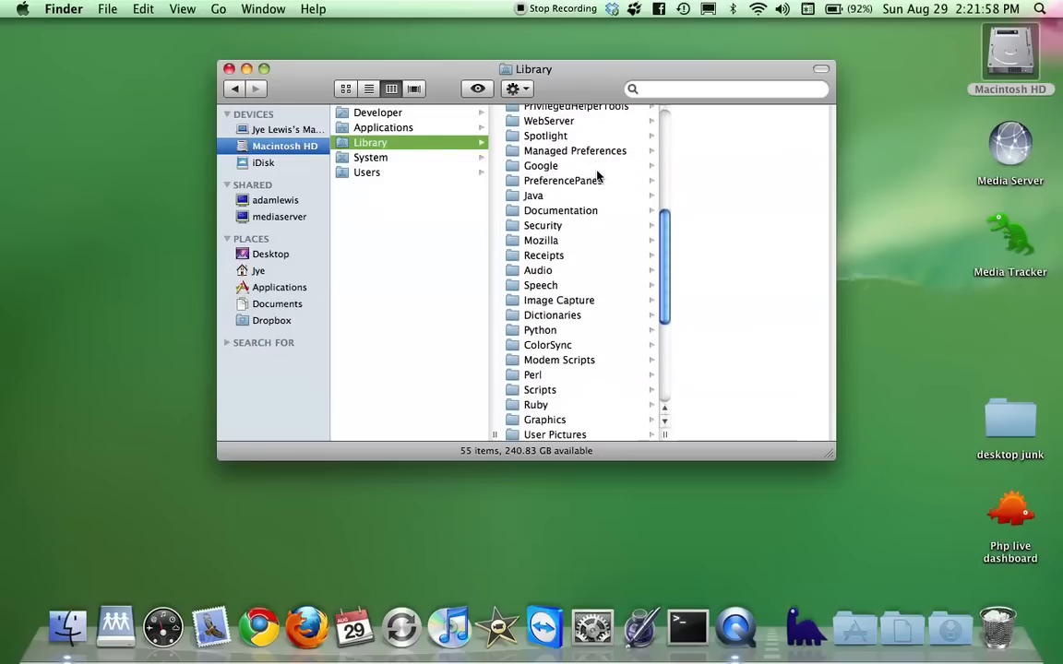
scroll(down, 3)
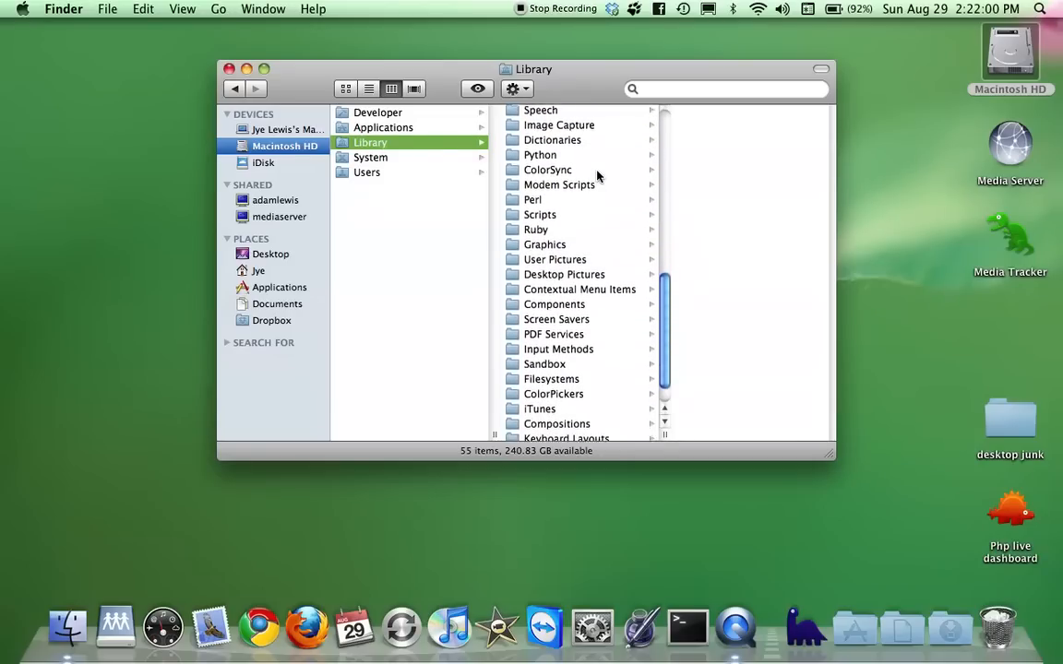
scroll(down, 3)
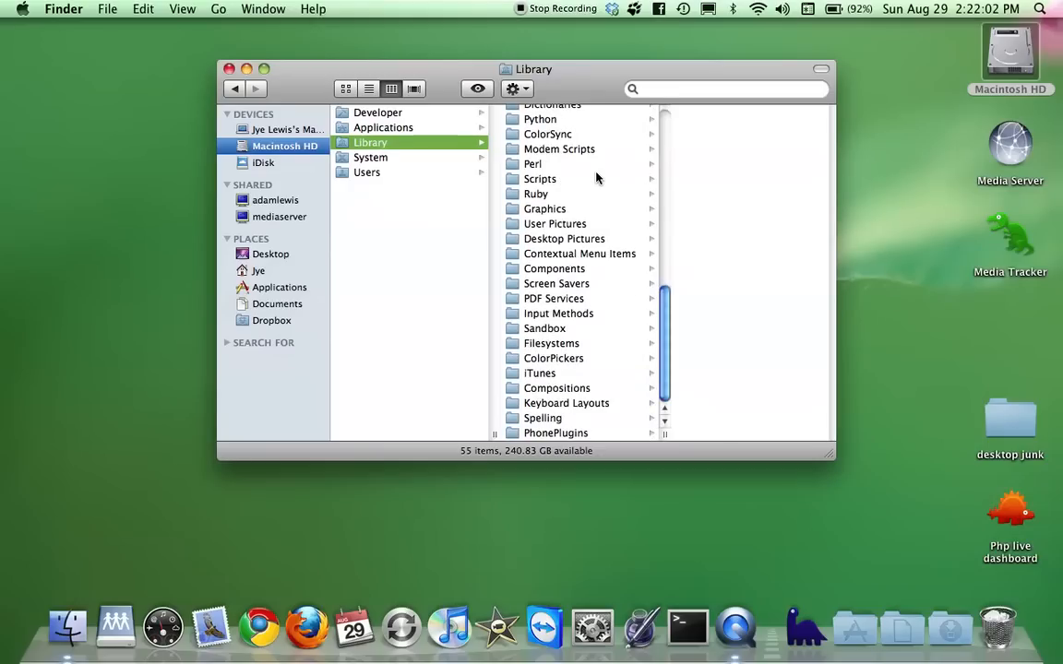
scroll(up, 3)
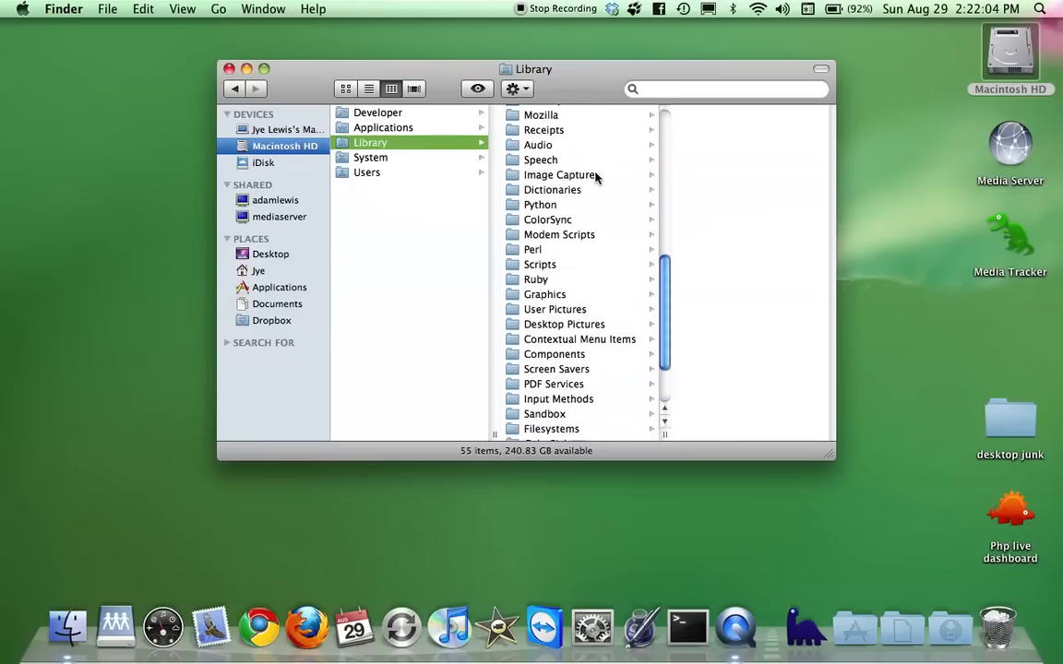
scroll(up, 3)
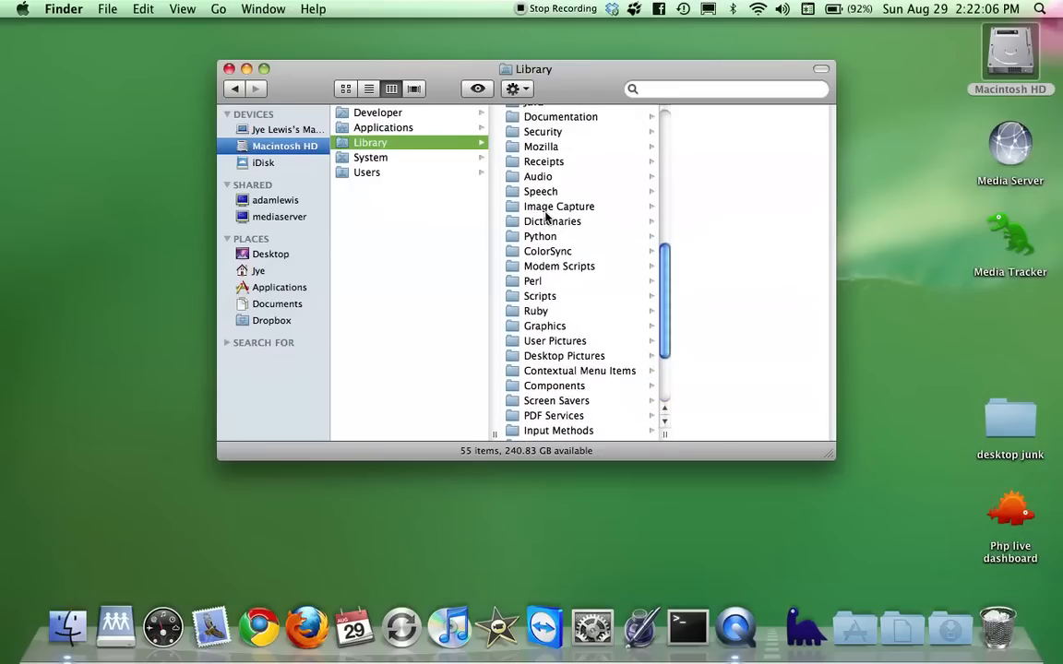
scroll(up, 3)
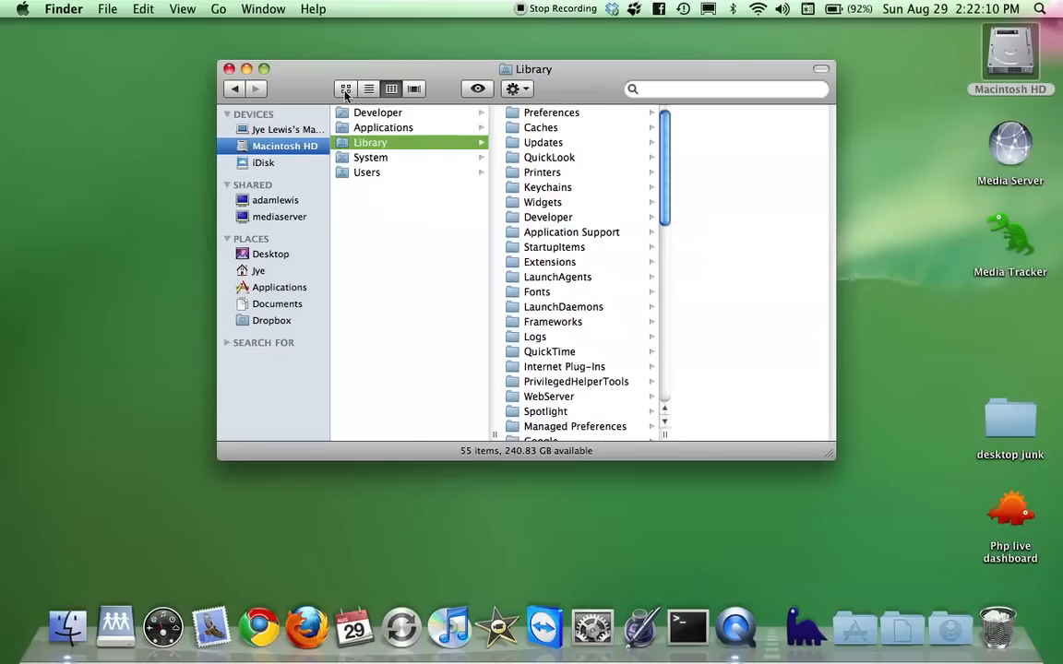
click(345, 89)
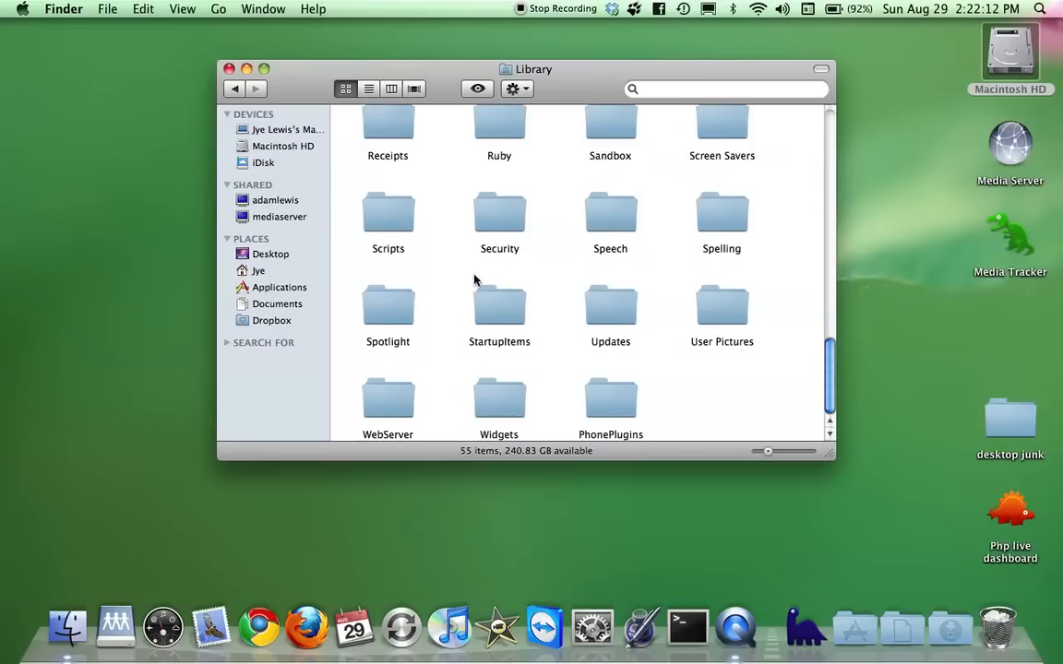
mouse_move(392, 406)
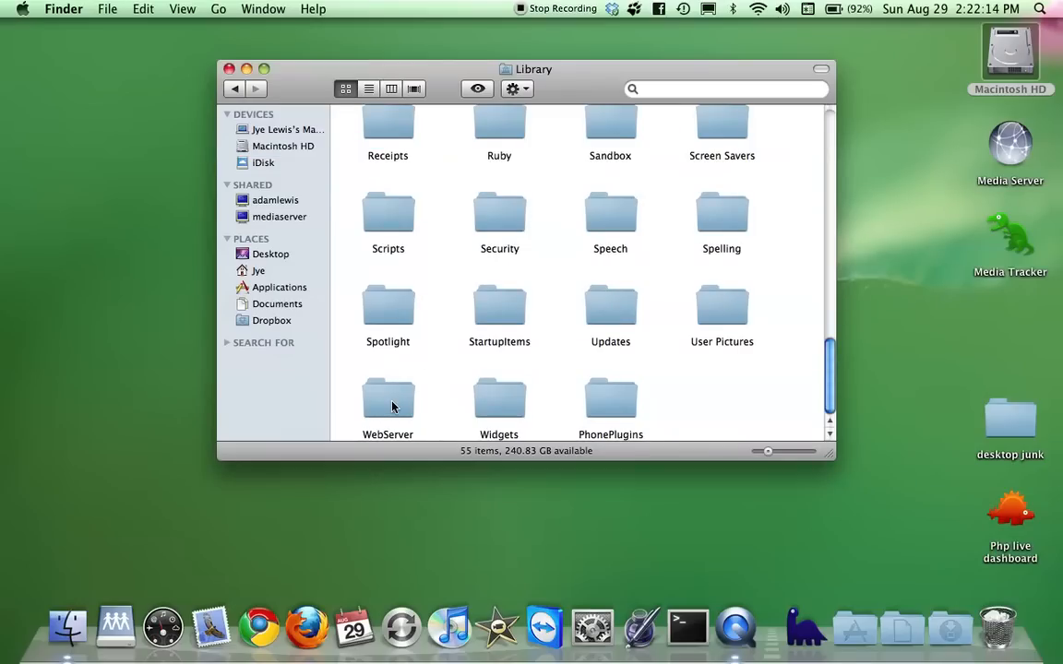
Open WebServer's empty Documents folder and briefly preview it with Quick Look.
double_click(388, 402)
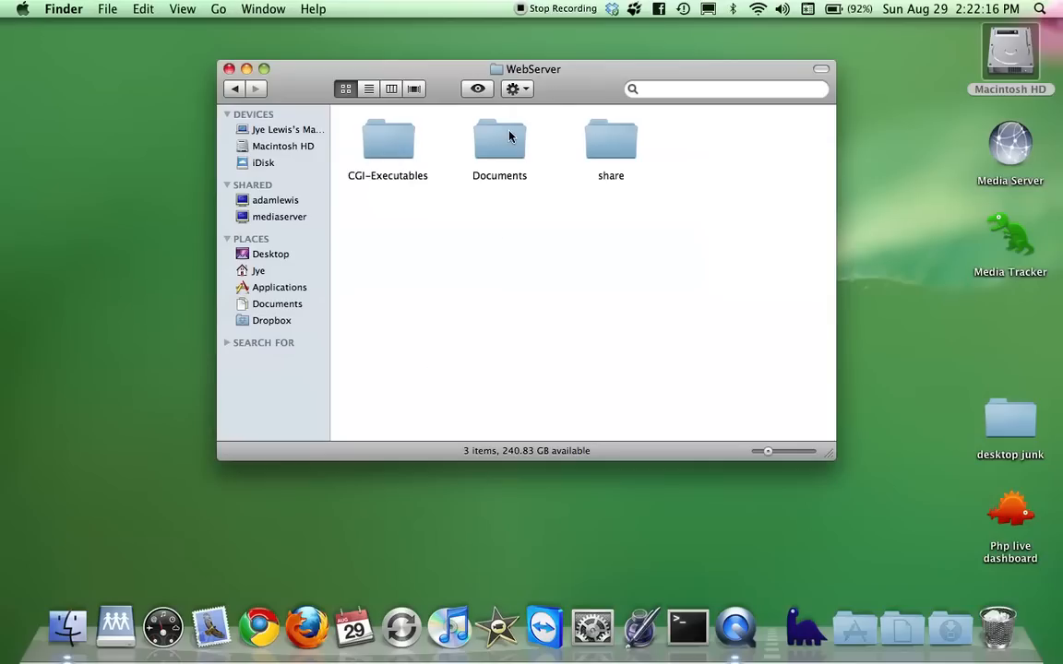
double_click(499, 141)
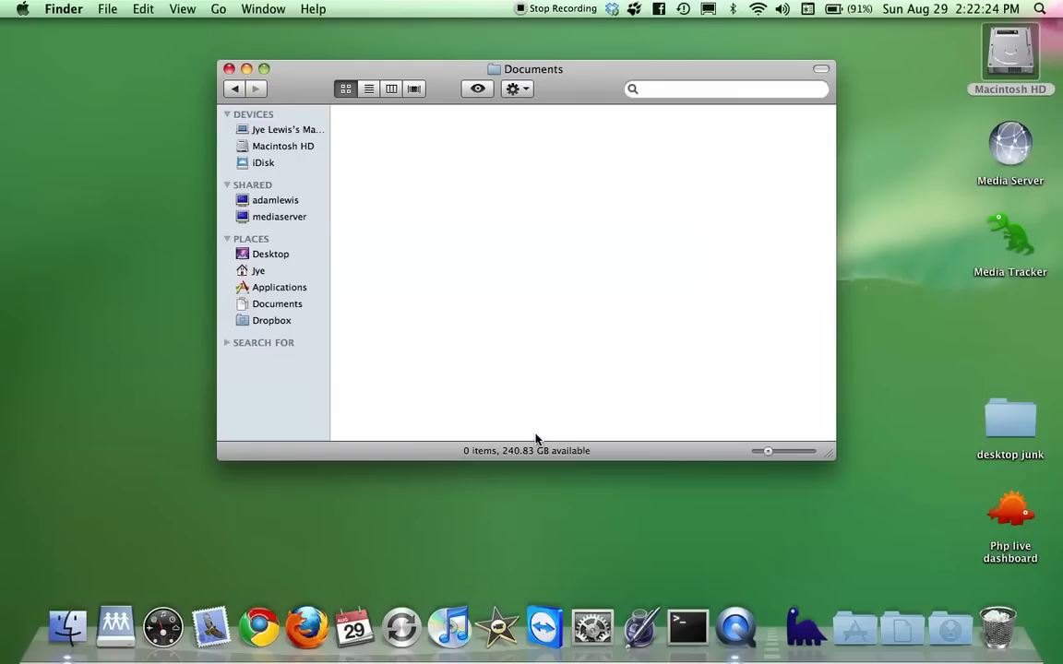
click(1039, 8)
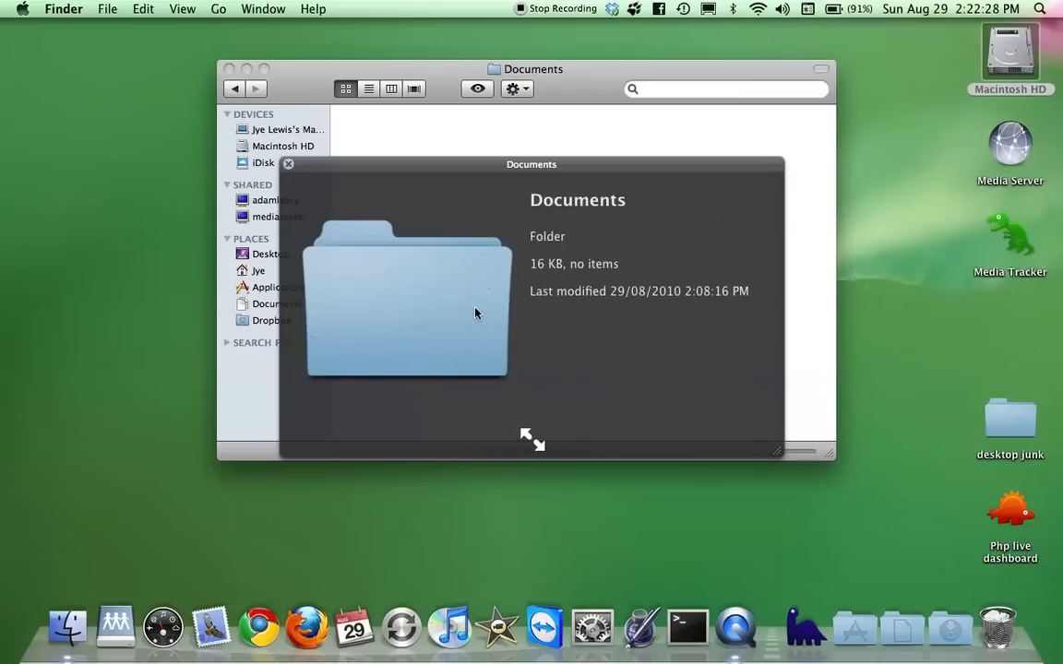
click(288, 164)
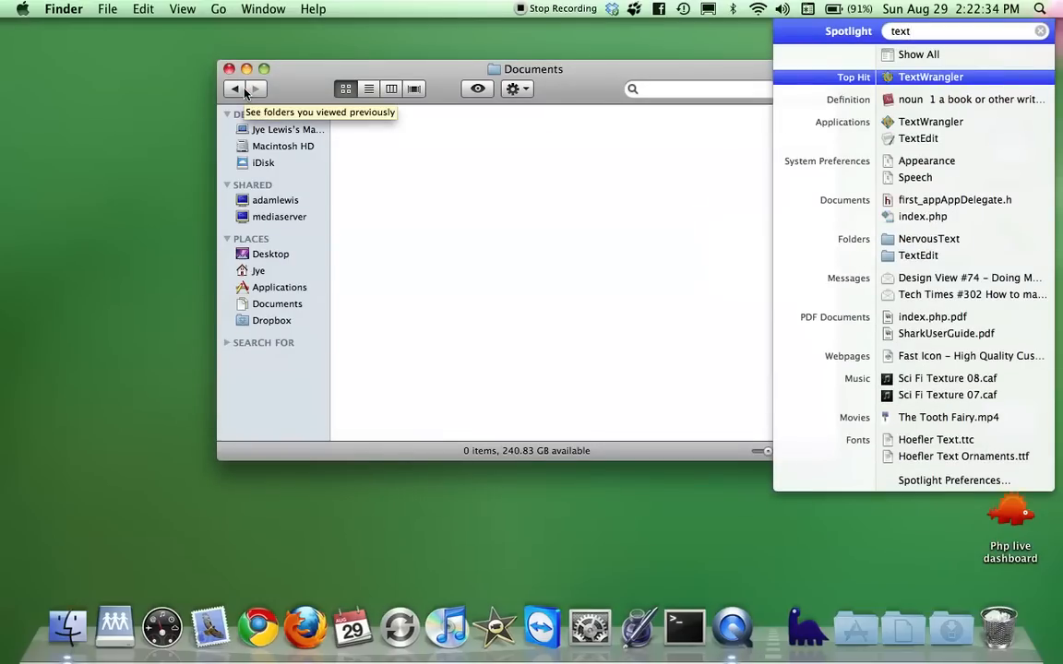
Launch TextWrangler and write the script <?php echo 'PHP is installed'; ?>.
click(930, 76)
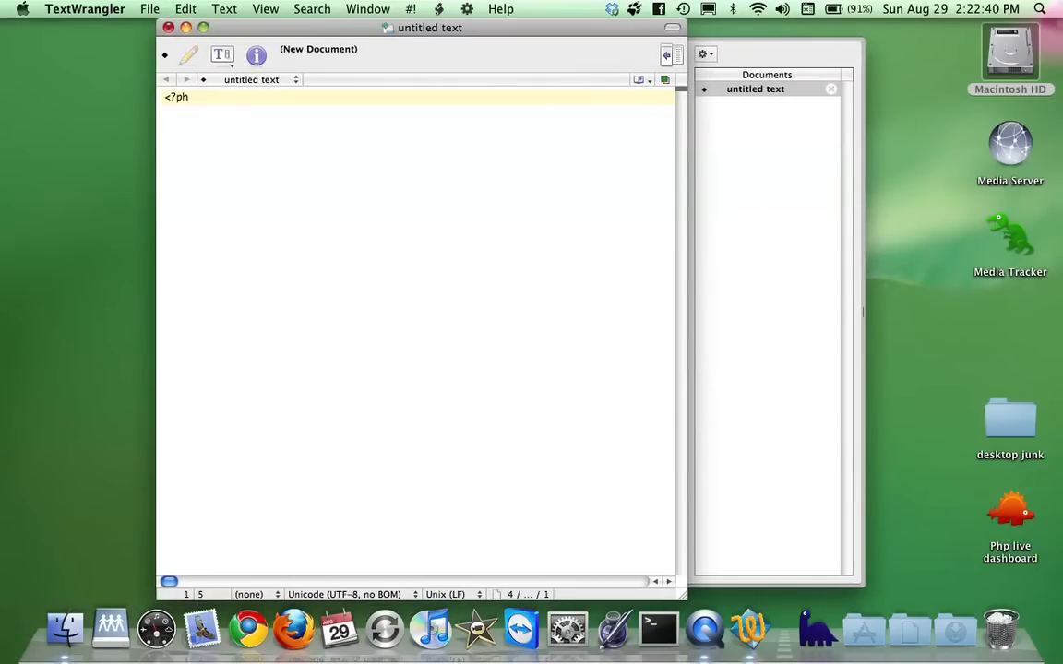
text(hp)
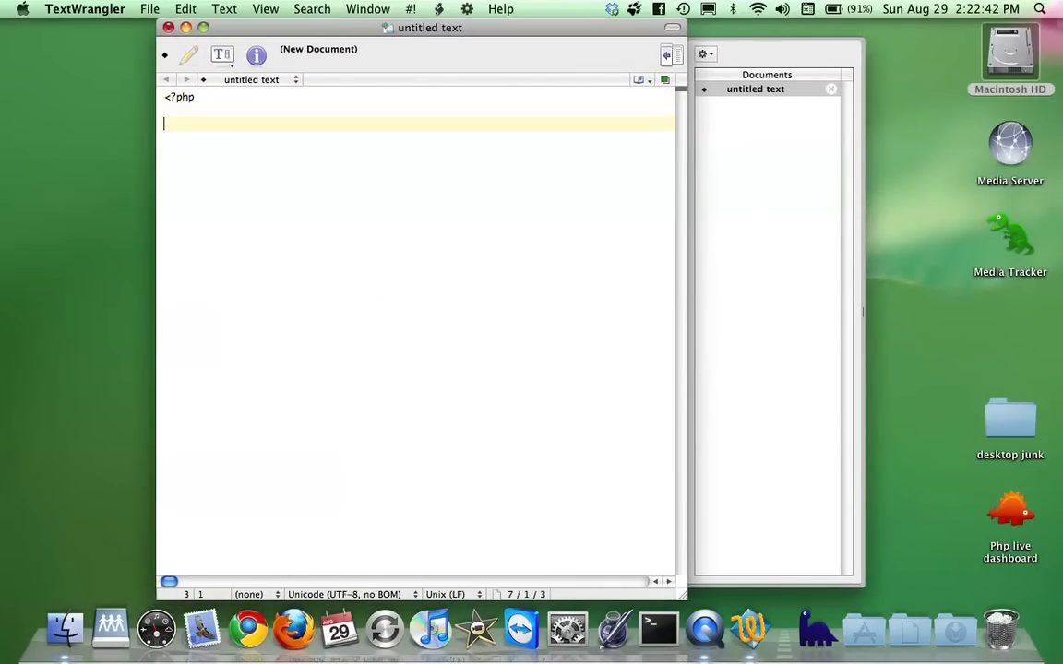
text(echo)
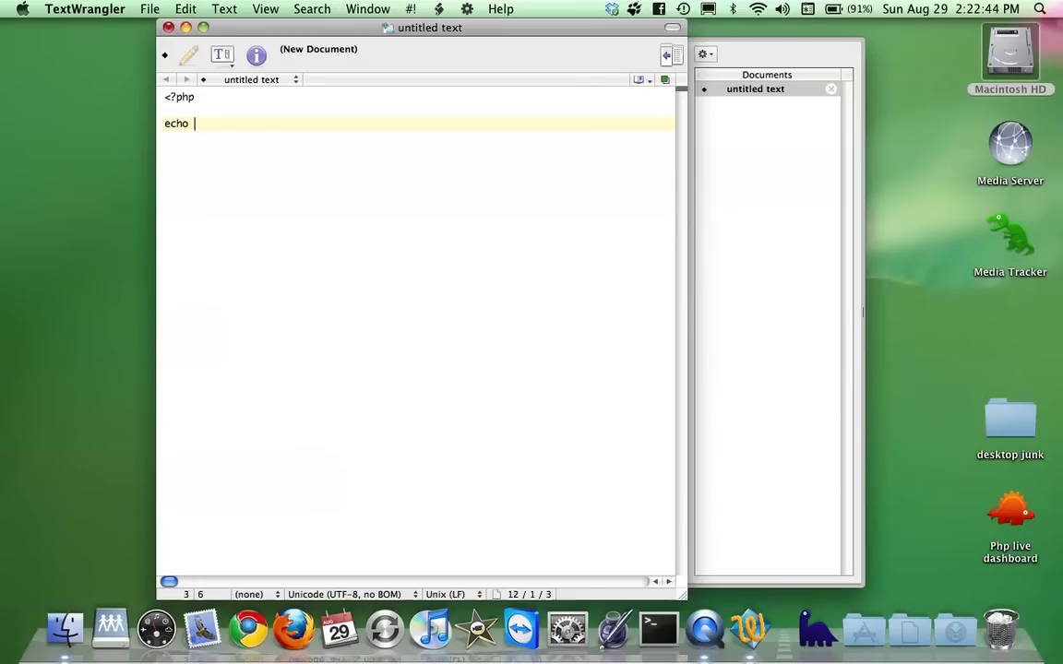
text('PH)
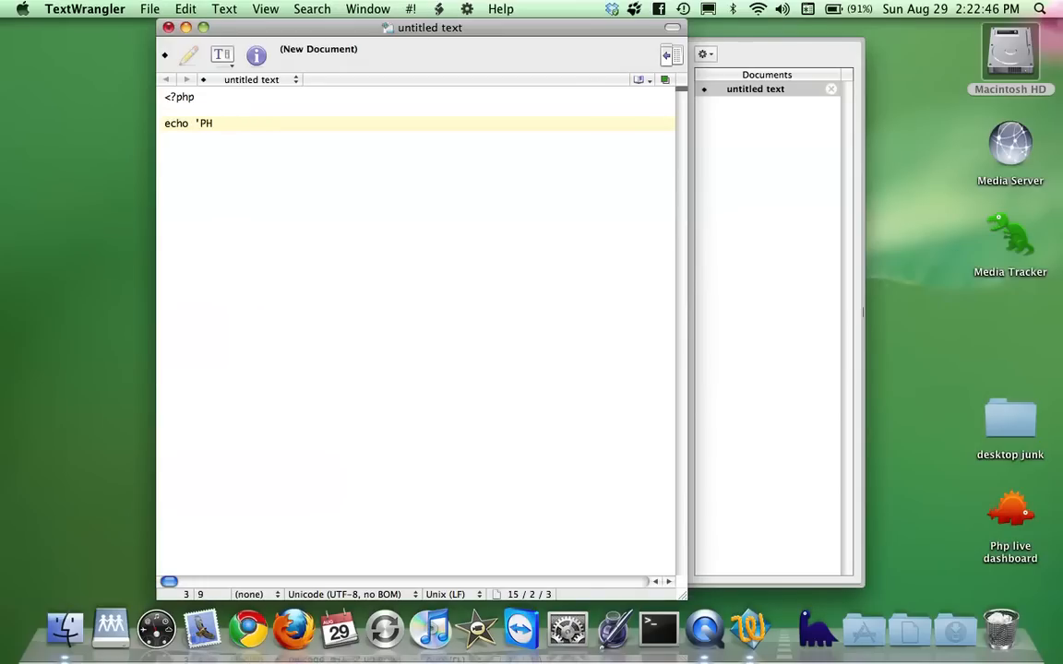
text(P is in)
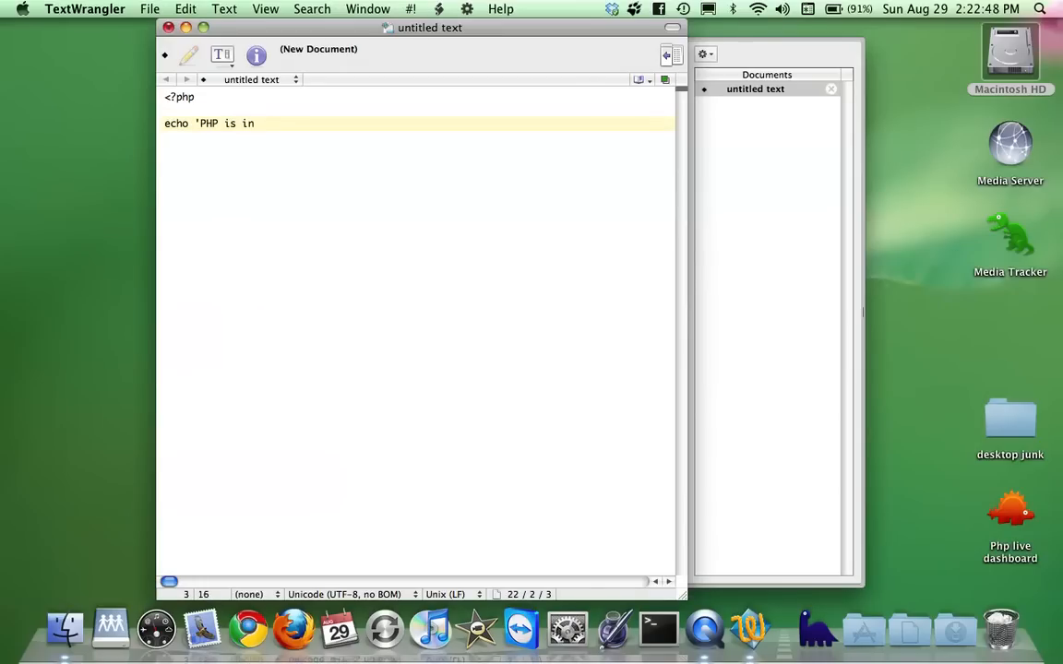
text(stalled)
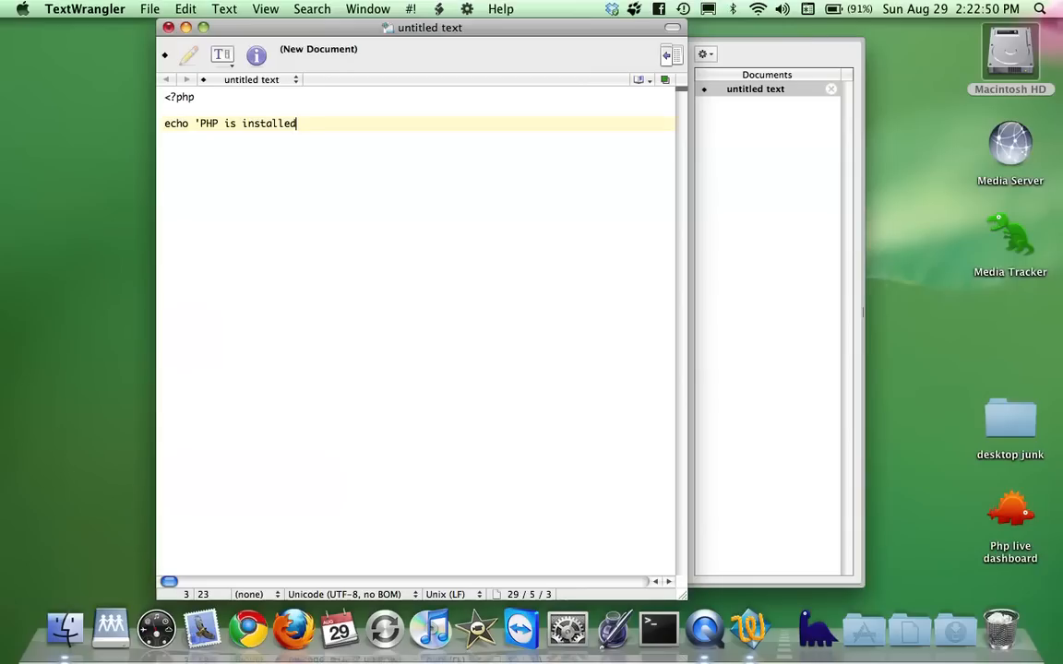
text(';)
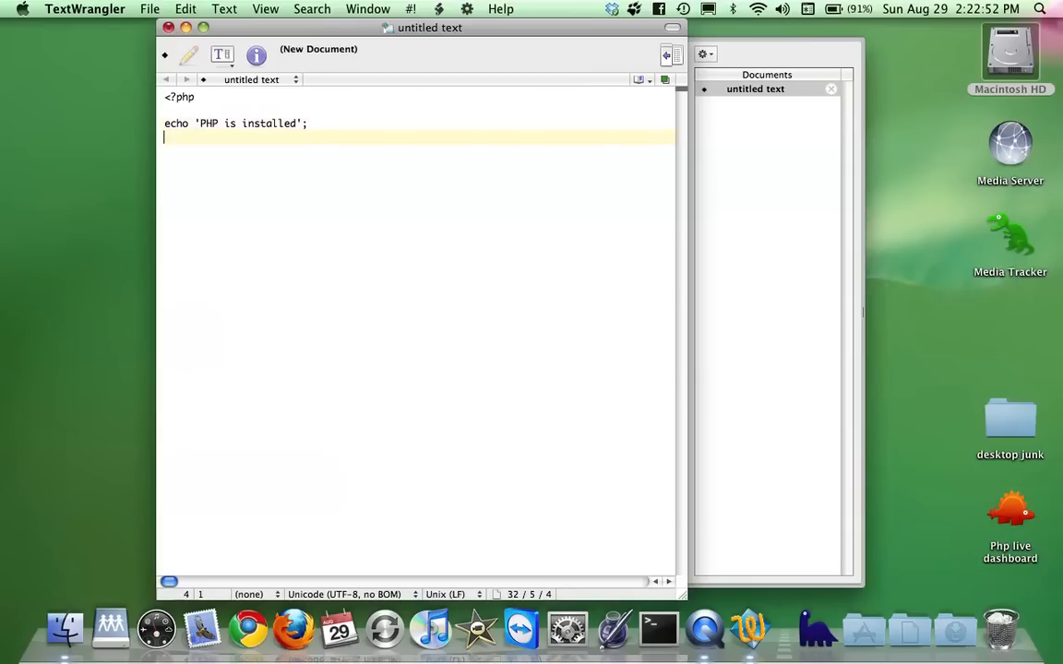
text(?>)
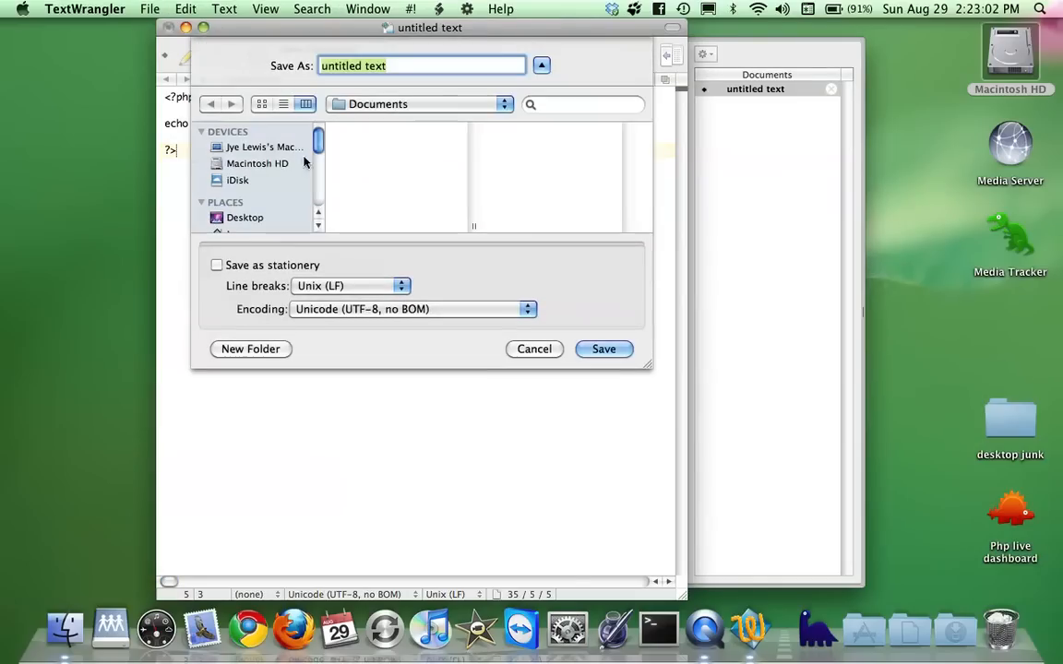
Save the script as index.php in Macintosh HD > Library > WebServer > Documents.
click(257, 163)
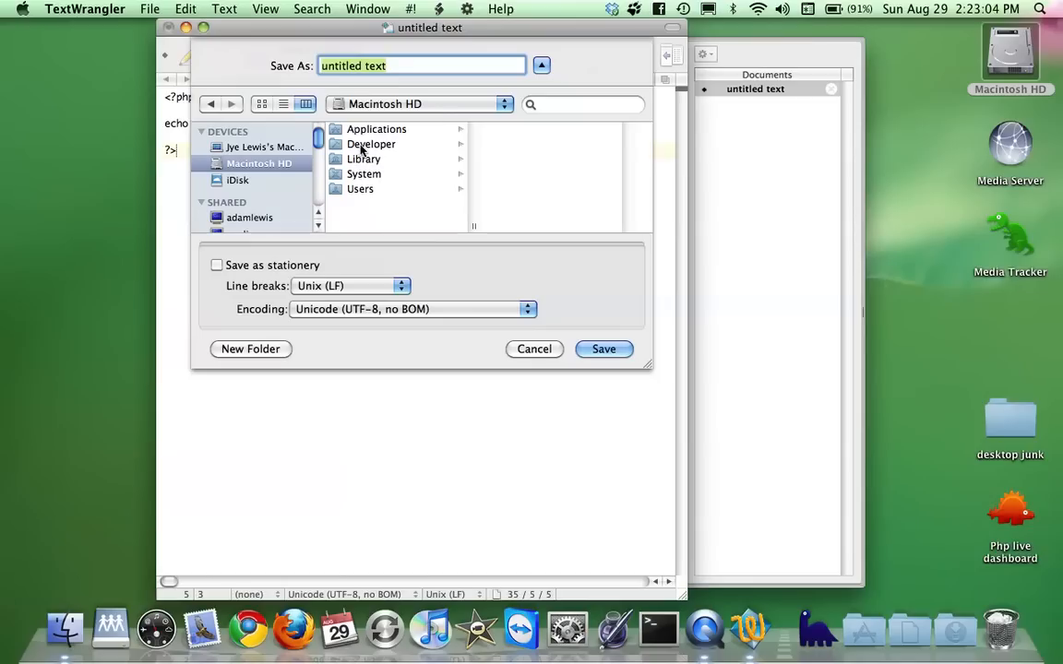
click(364, 158)
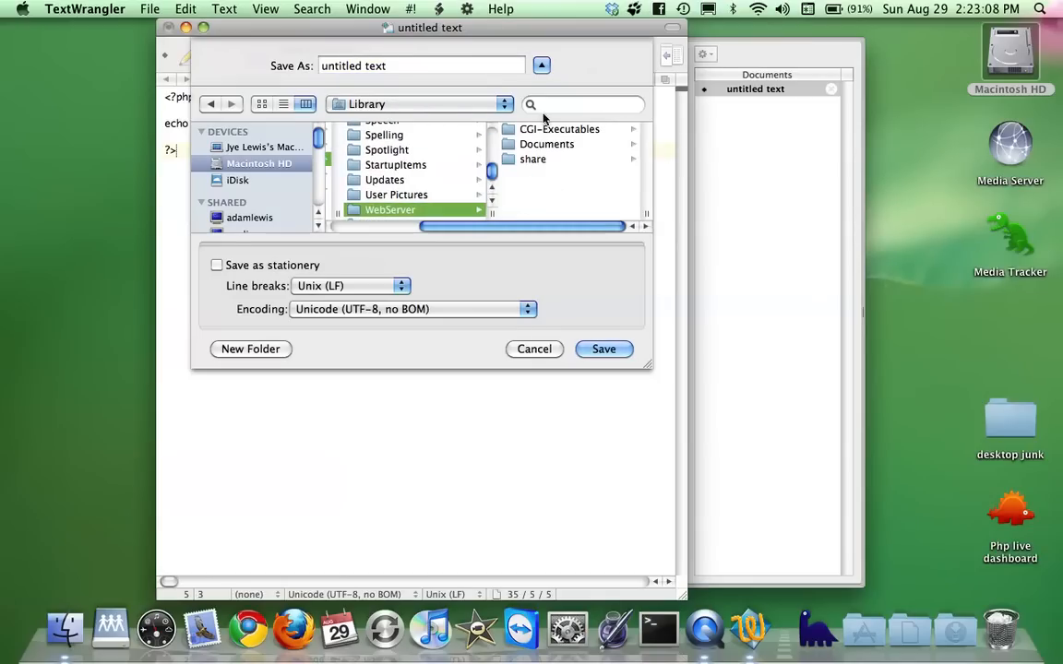
click(547, 144)
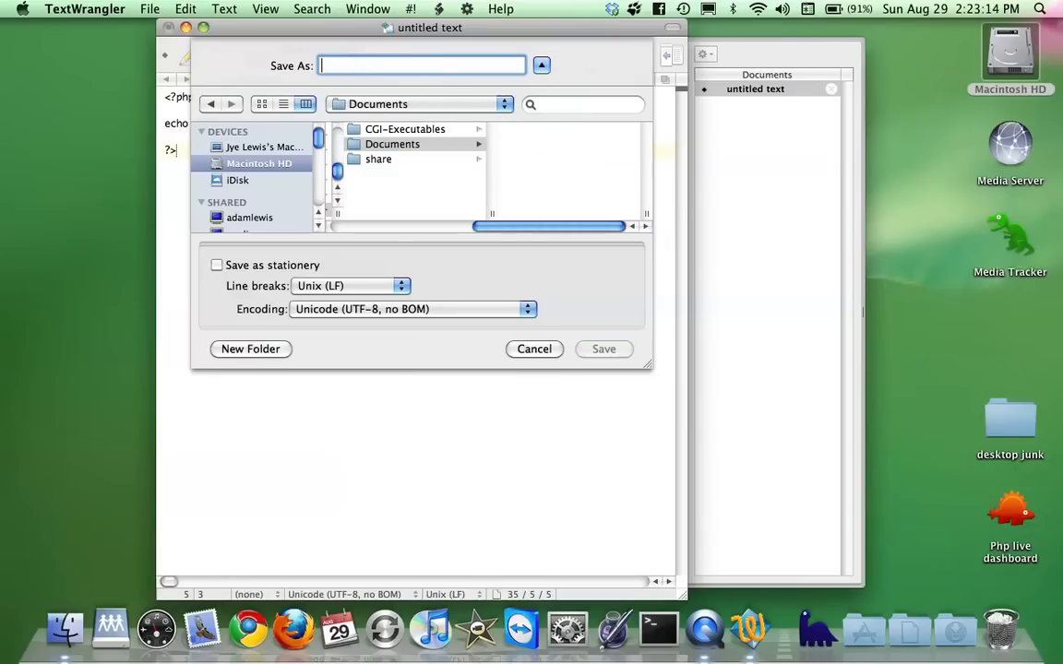
text(index.php)
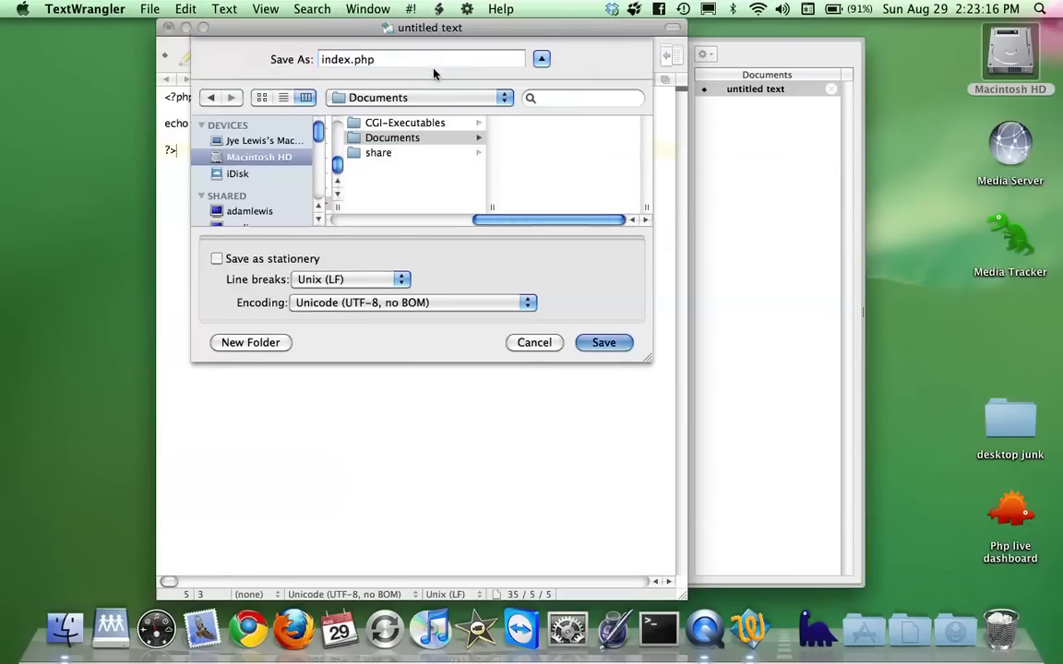
click(604, 342)
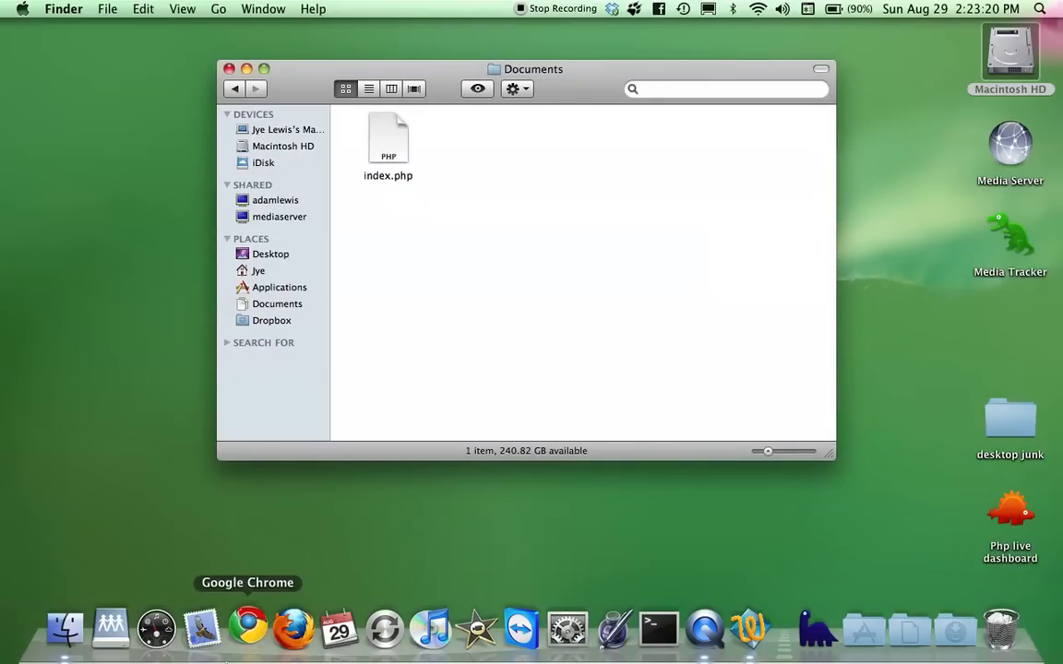
Load 10.0.0.26 in Chrome showing 'PHP is installed', then view and close its source.
click(248, 630)
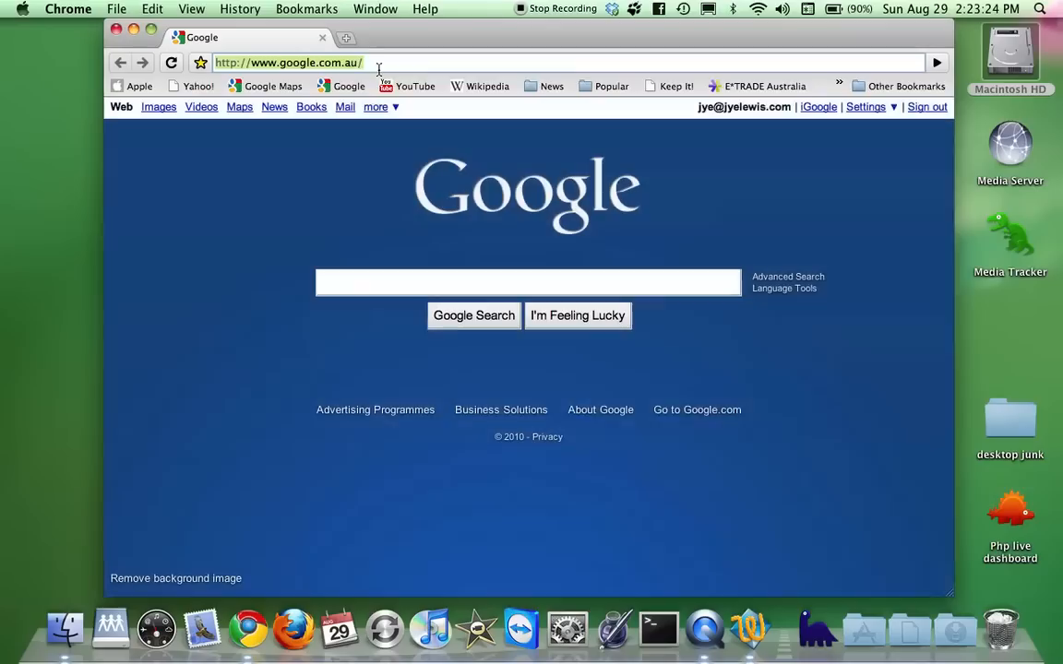
text(10.0.0.02)
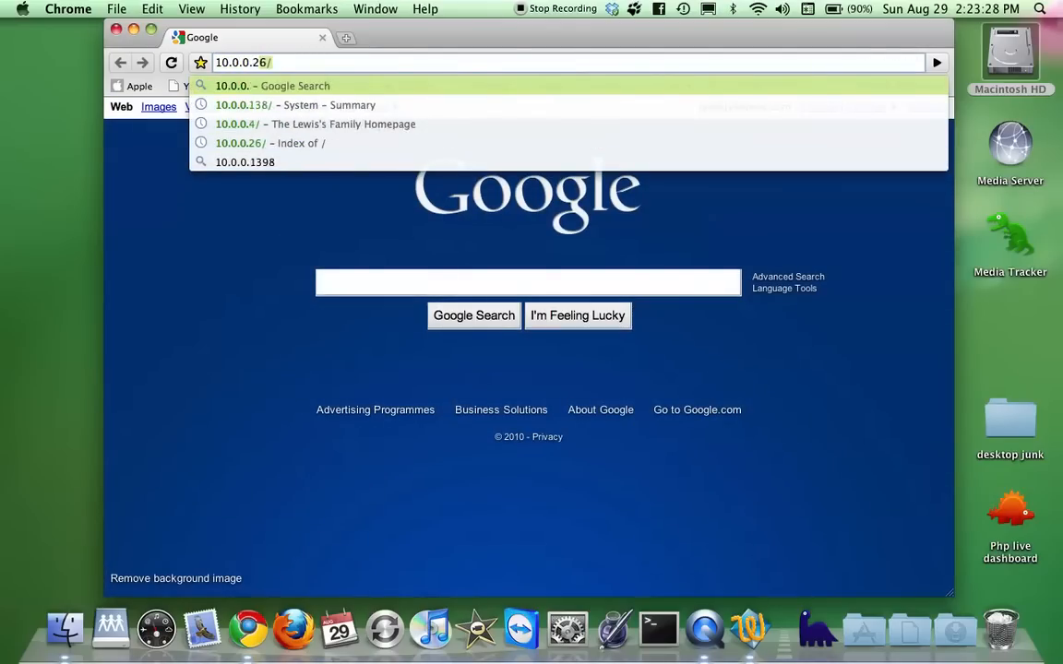
key(Return)
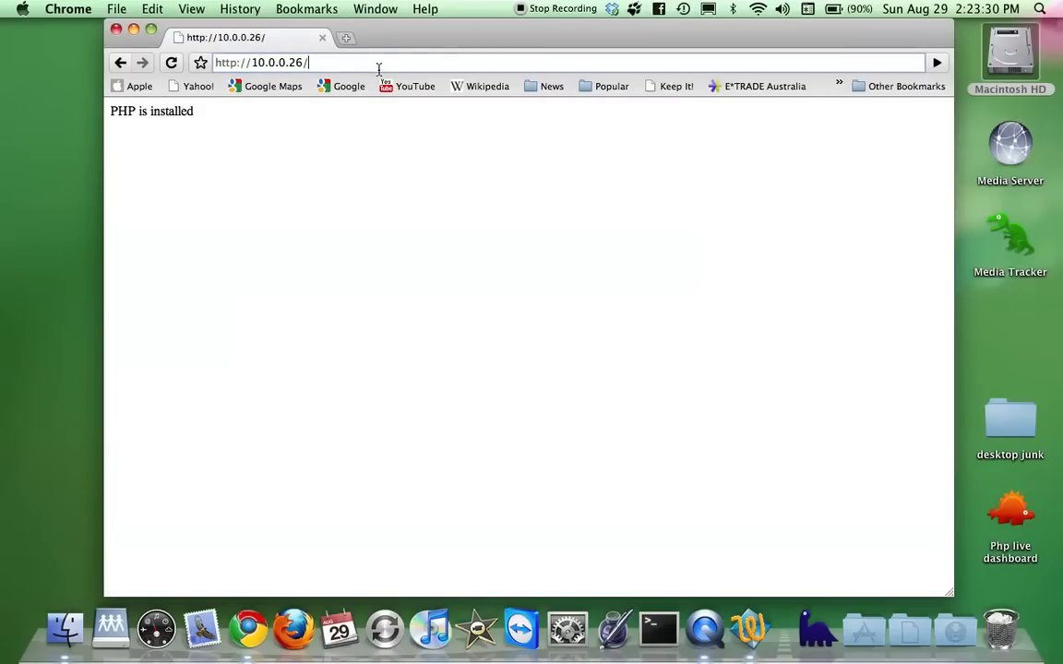
key(Backspace)
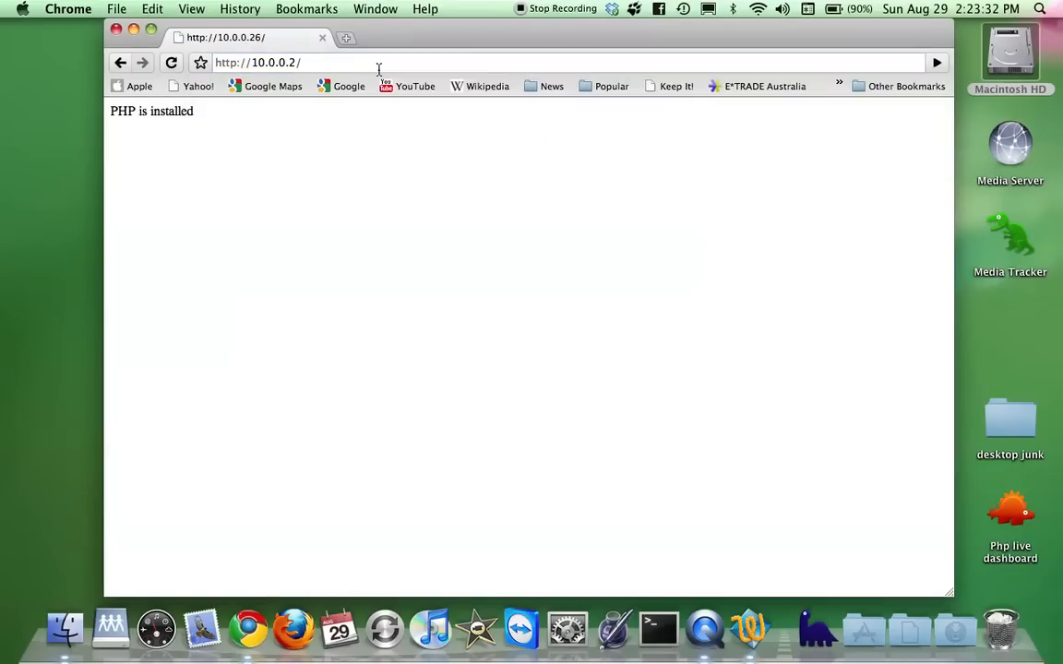
key(Return)
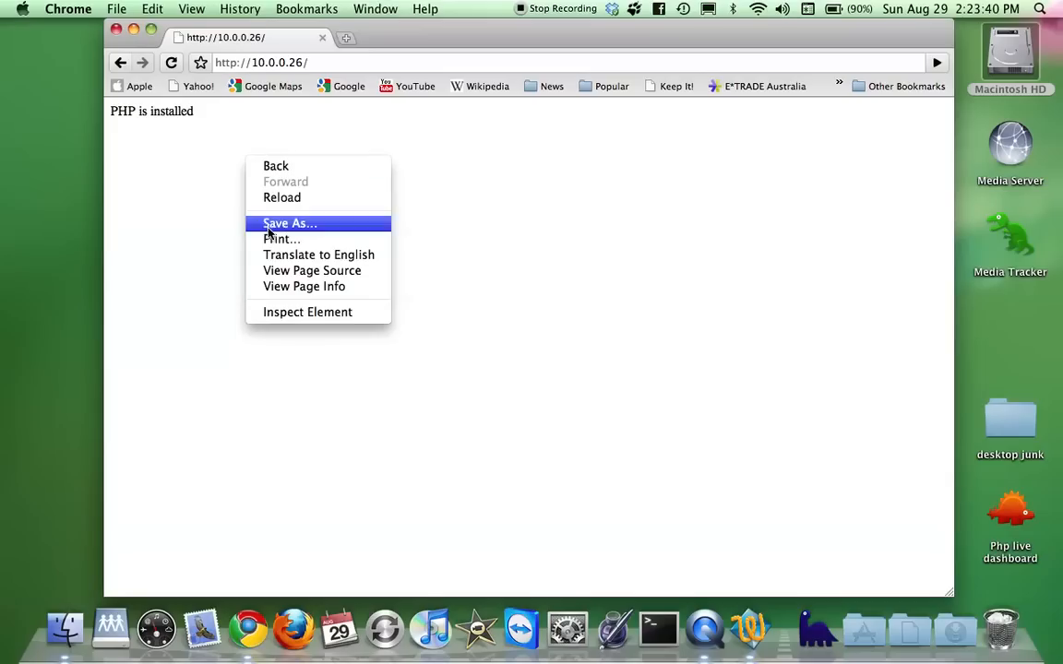
click(312, 271)
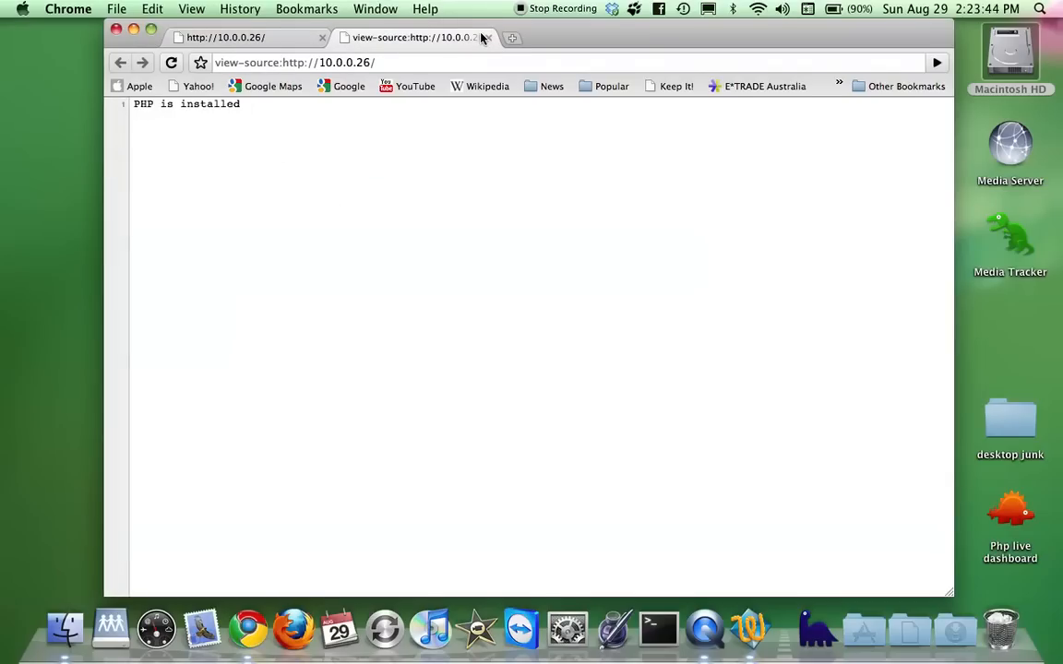
click(487, 37)
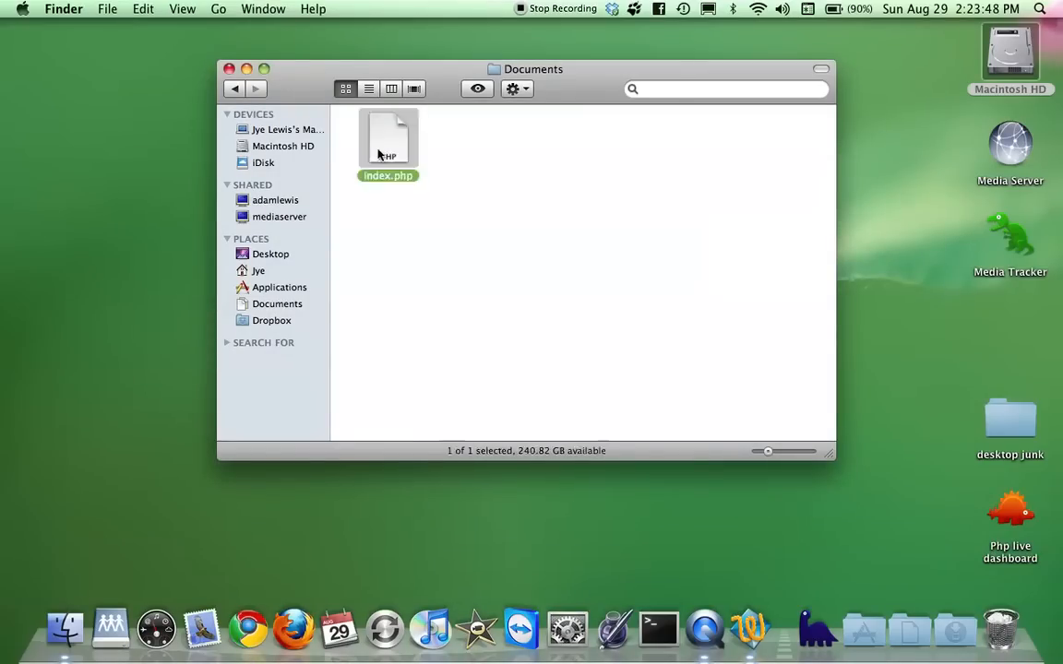
Close the Finder window listing index.php and switch to QuickTime Player.
double_click(387, 138)
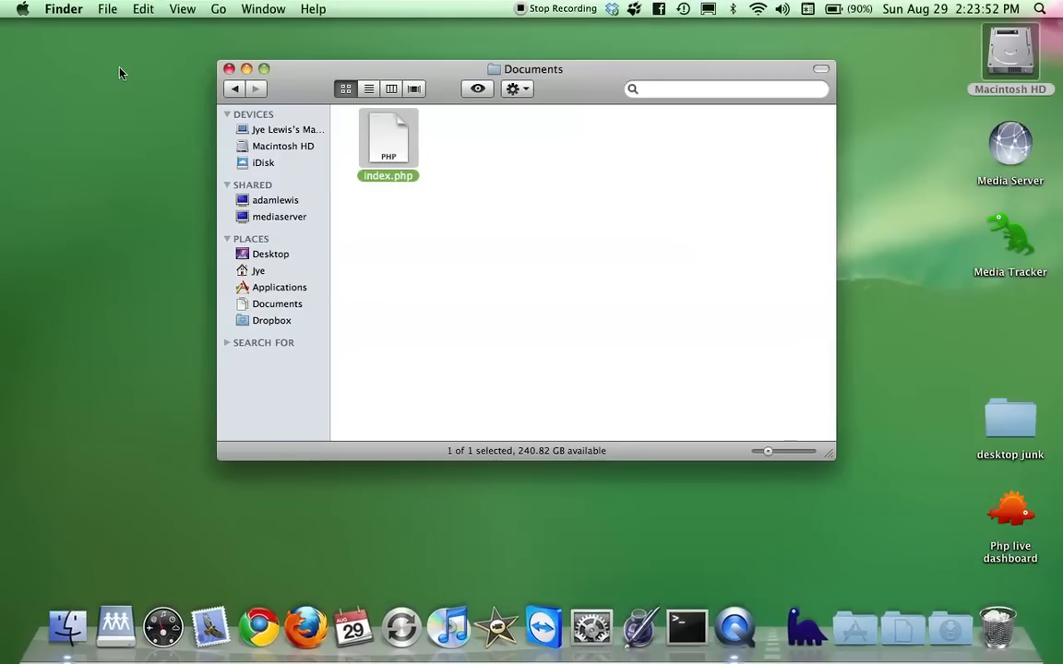
click(229, 69)
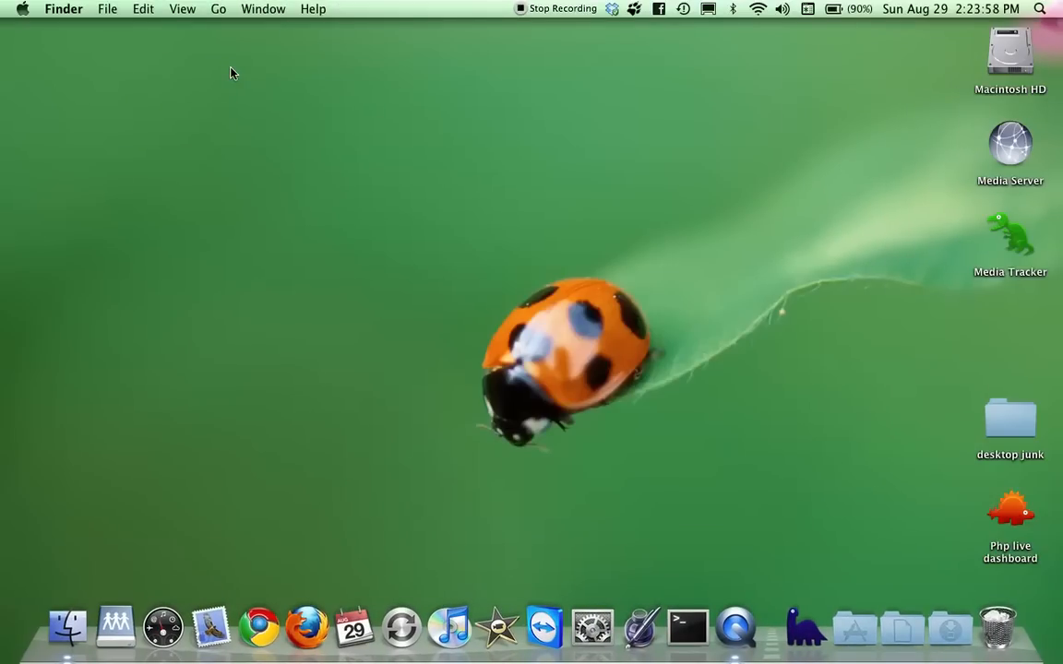
mouse_move(735, 627)
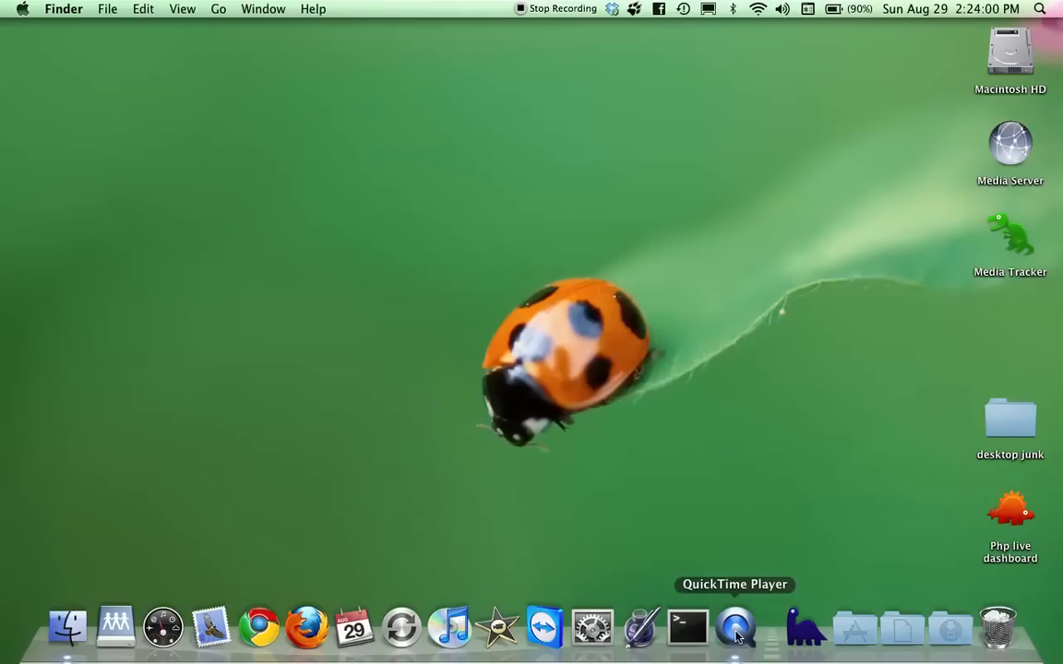
click(735, 627)
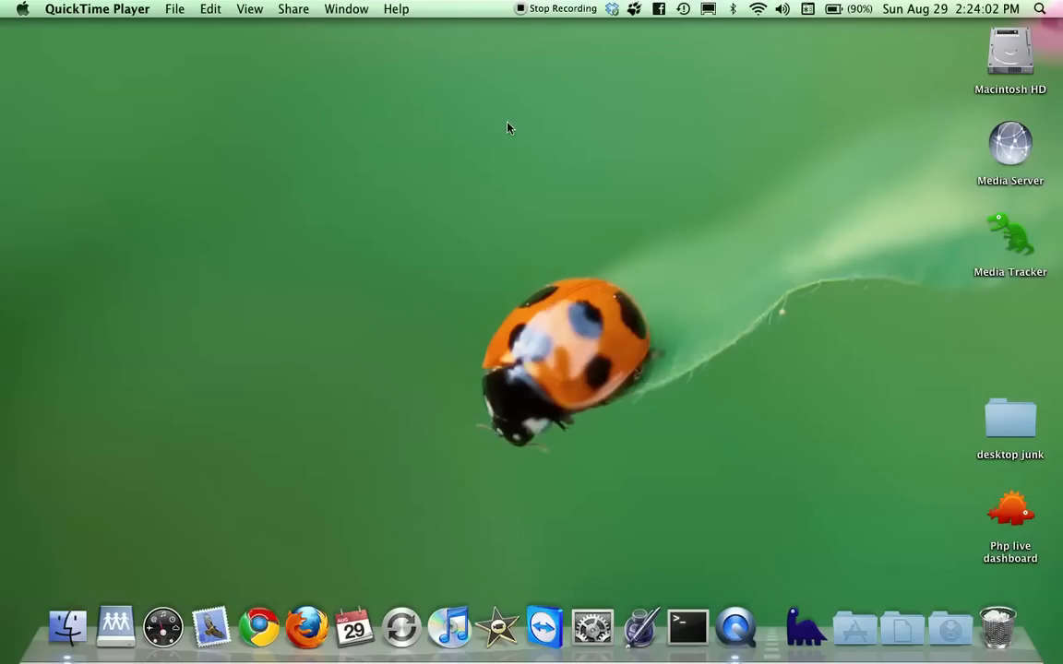
mouse_move(529, 106)
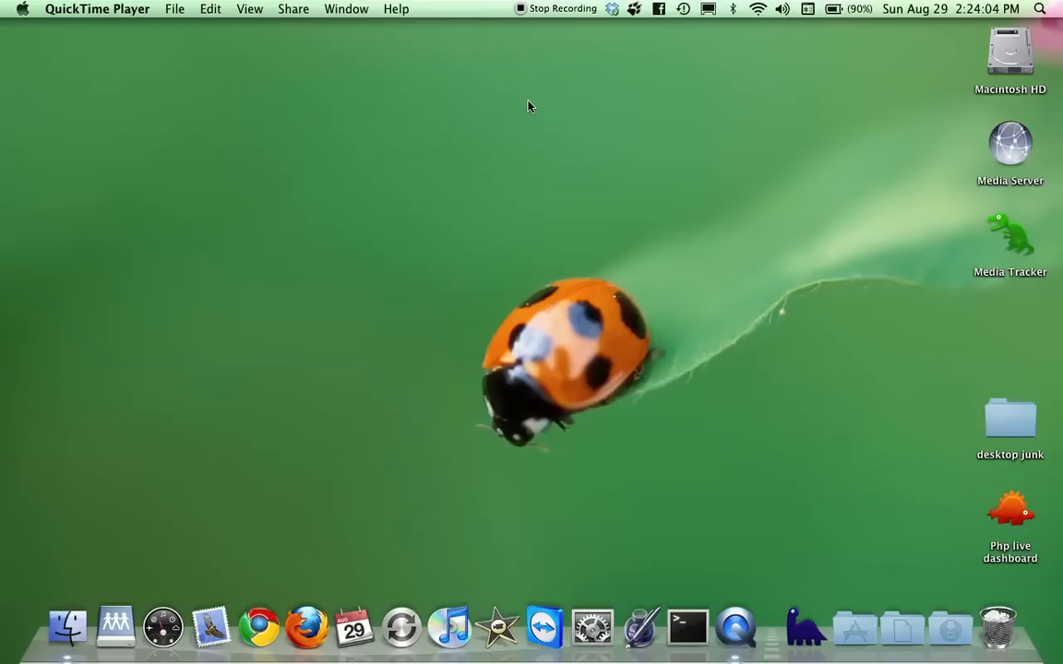